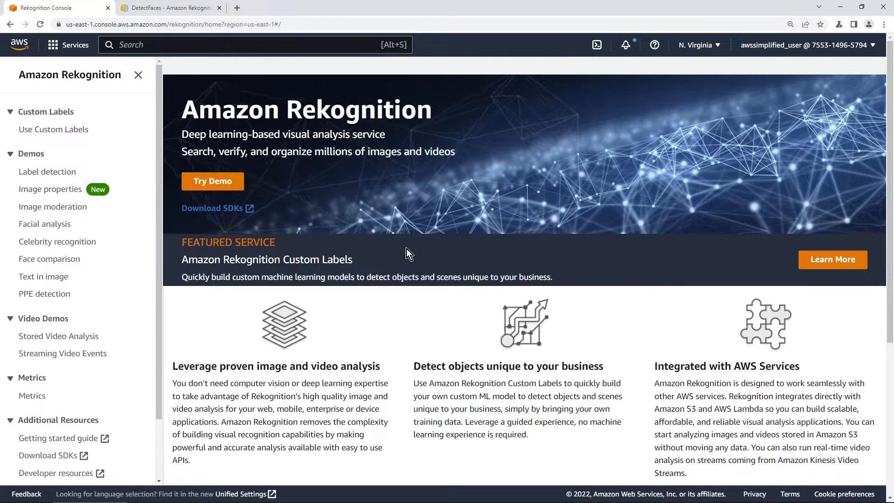
{"action": "mouse_move", "coordinate": [335, 135]}
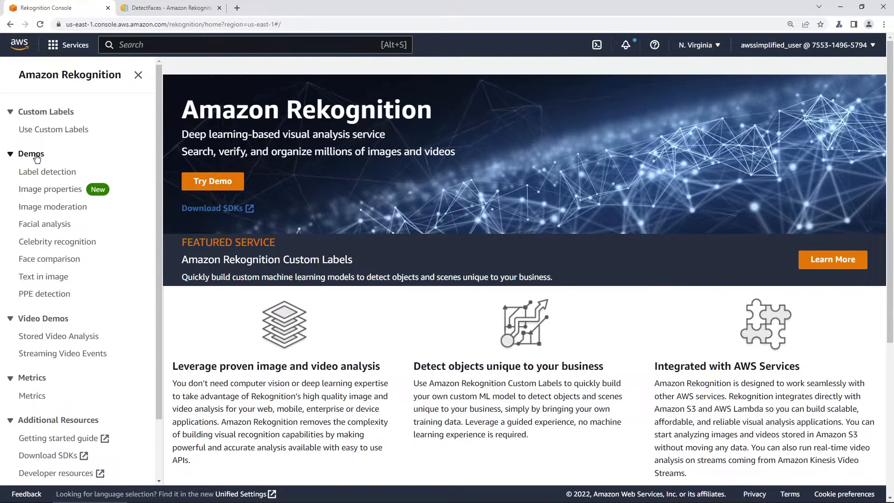
{"action": "mouse_move", "coordinate": [44, 224]}
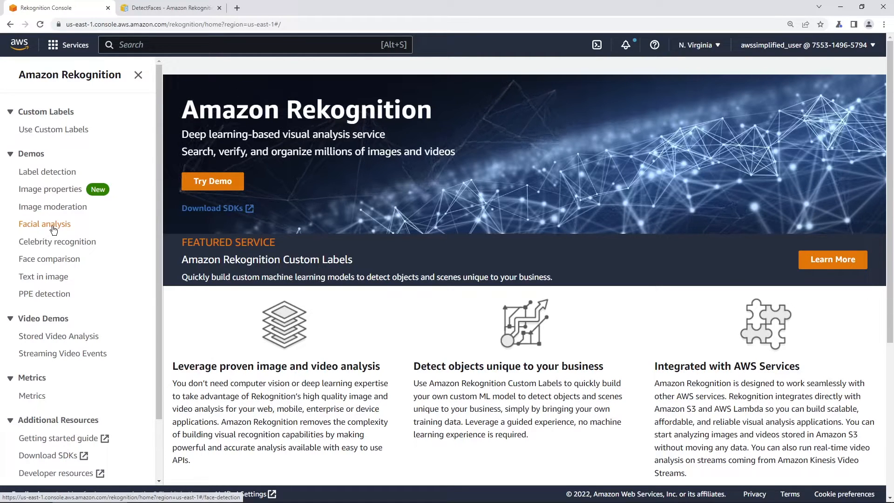
- Review the facial analysis demo results for the sample photo and start uploading your own image
{"action": "left_click", "coordinate": [45, 224]}
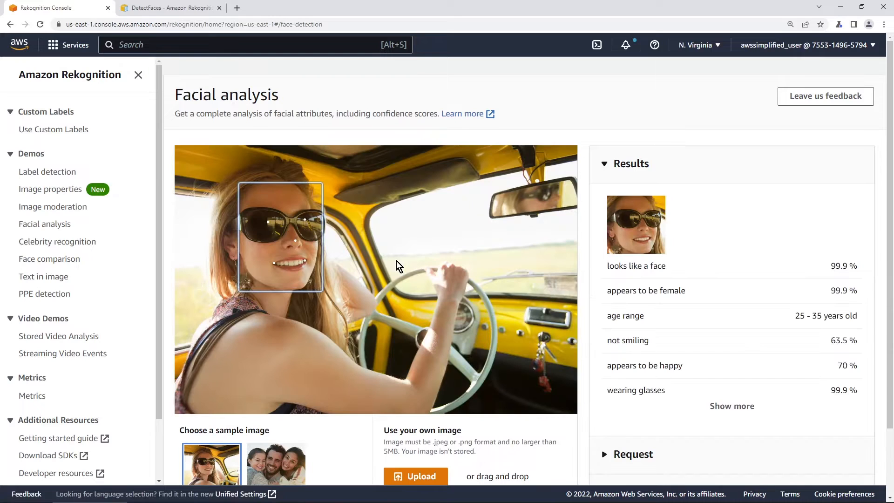
{"action": "scroll", "scroll_direction": "down", "scroll_amount": 3}
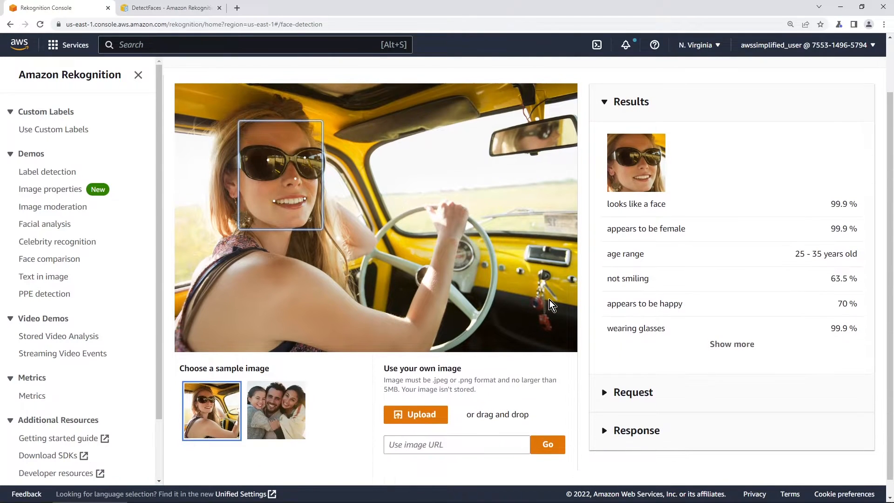
{"action": "mouse_move", "coordinate": [263, 204]}
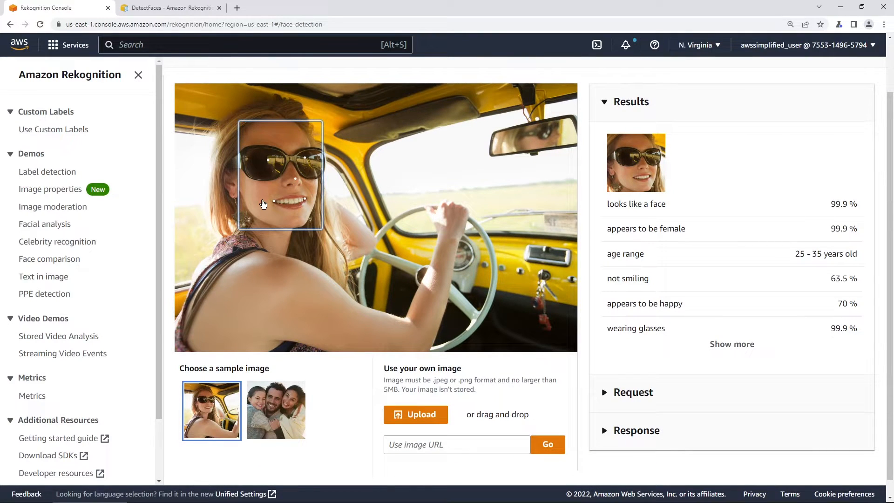
{"action": "mouse_move", "coordinate": [312, 173]}
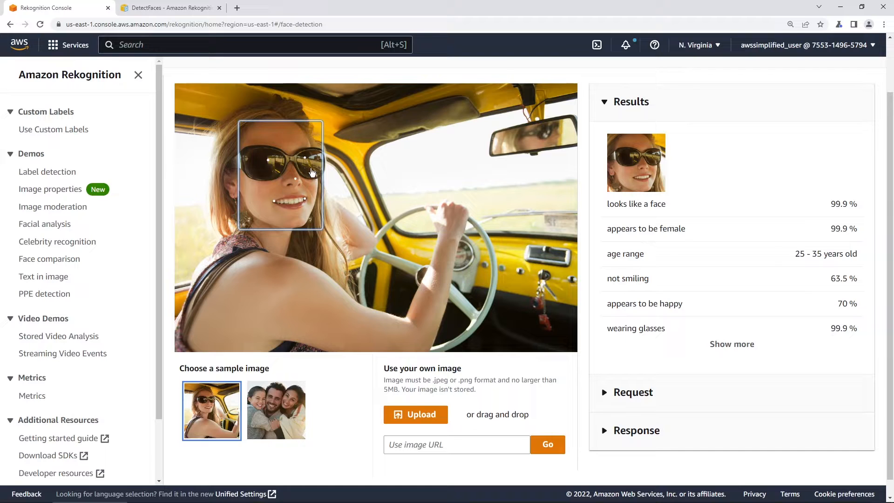
{"action": "mouse_move", "coordinate": [291, 169]}
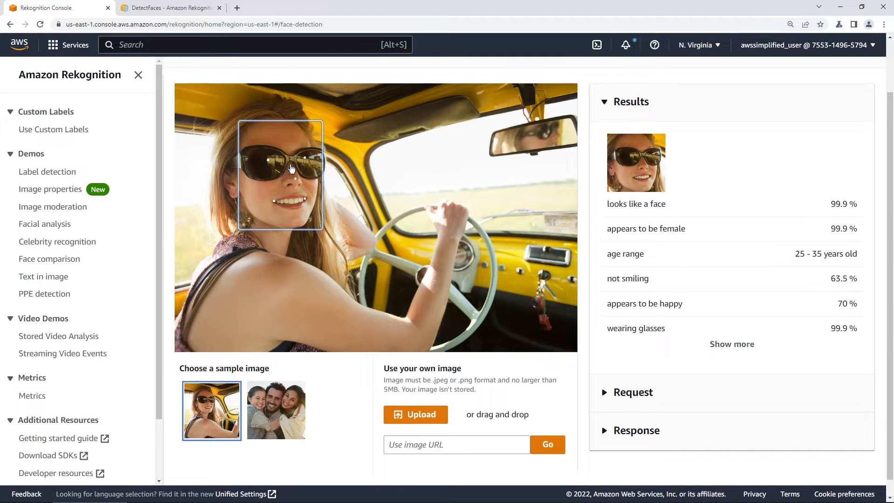
{"action": "mouse_move", "coordinate": [278, 208]}
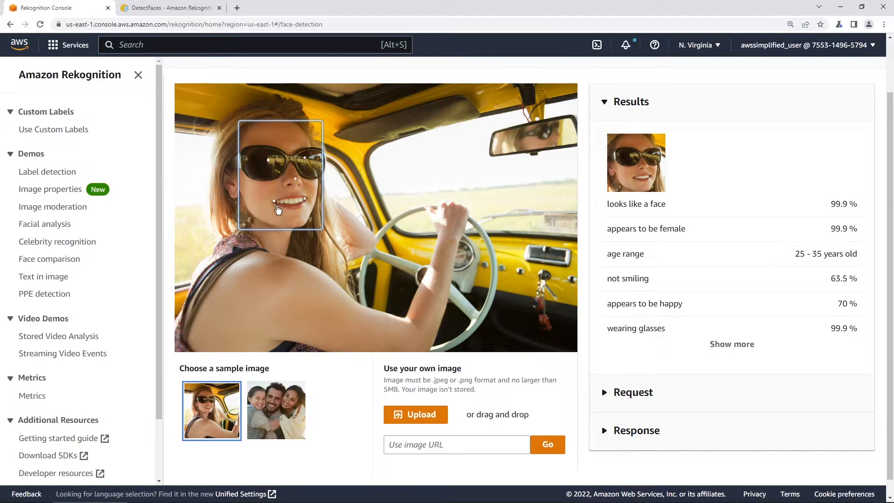
{"action": "mouse_move", "coordinate": [776, 238]}
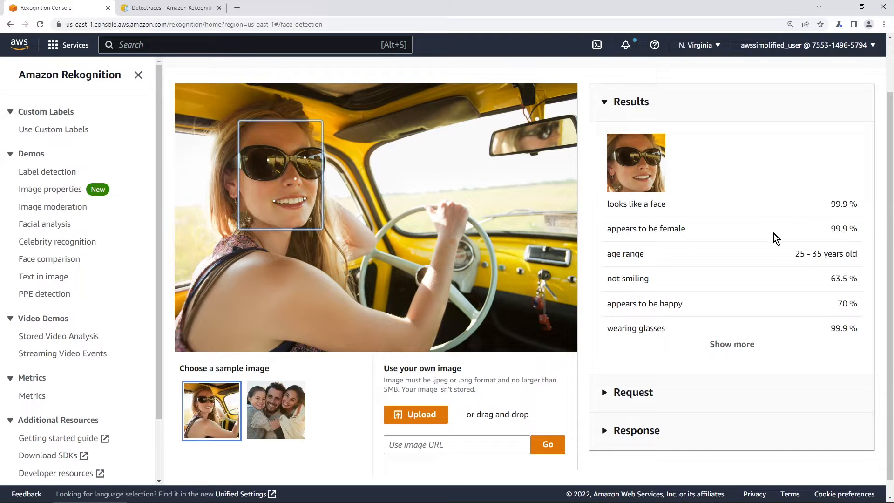
{"action": "mouse_move", "coordinate": [743, 228]}
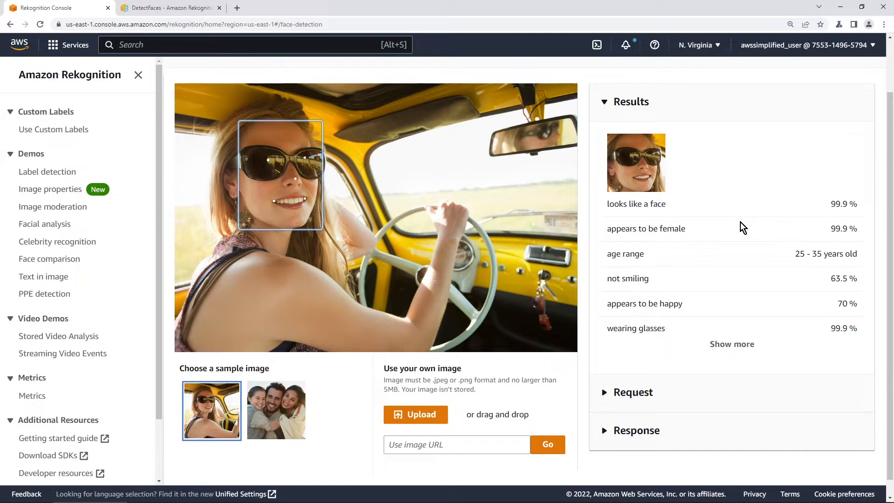
{"action": "double_click", "coordinate": [635, 204]}
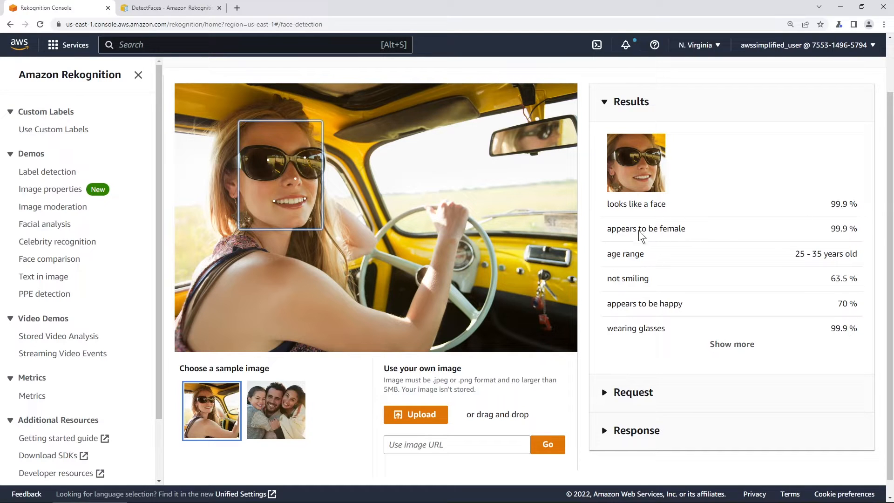
{"action": "mouse_move", "coordinate": [626, 273]}
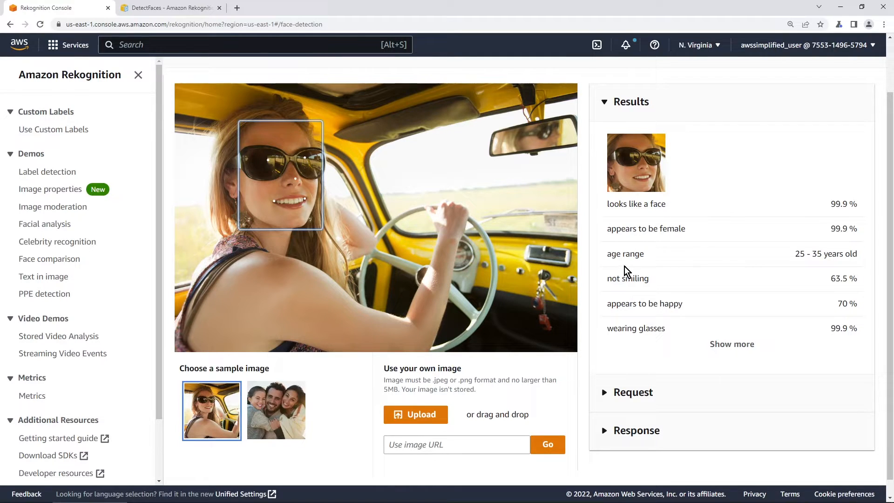
{"action": "mouse_move", "coordinate": [619, 314]}
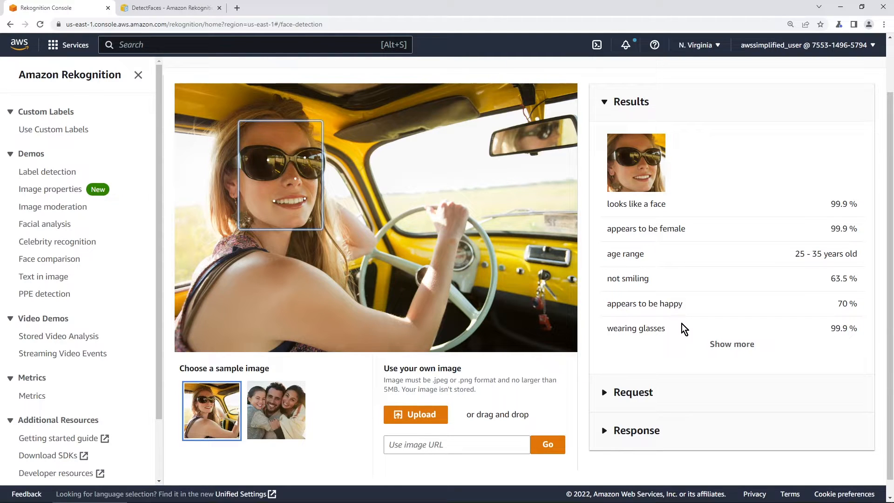
{"action": "mouse_move", "coordinate": [659, 335]}
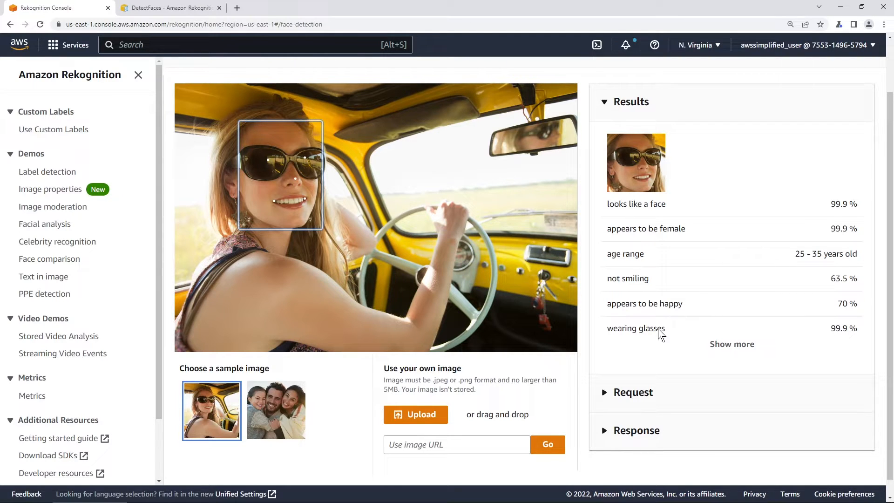
{"action": "left_click", "coordinate": [415, 414]}
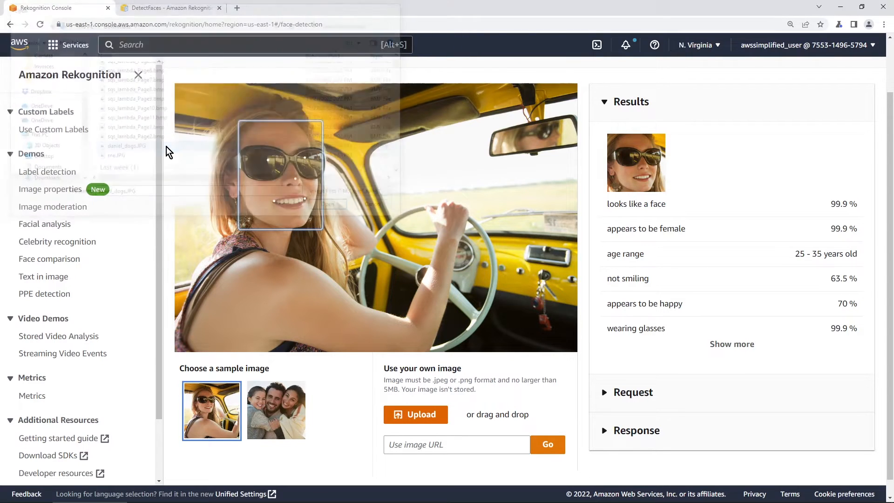
- Analyse the photo of the man with dogs, showing male, 26–36, smiling
{"action": "left_click", "coordinate": [275, 410]}
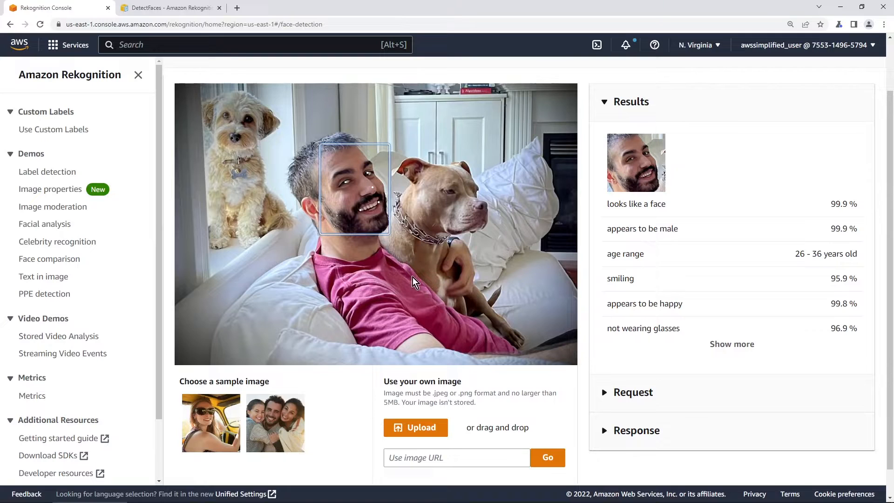
{"action": "mouse_move", "coordinate": [336, 260]}
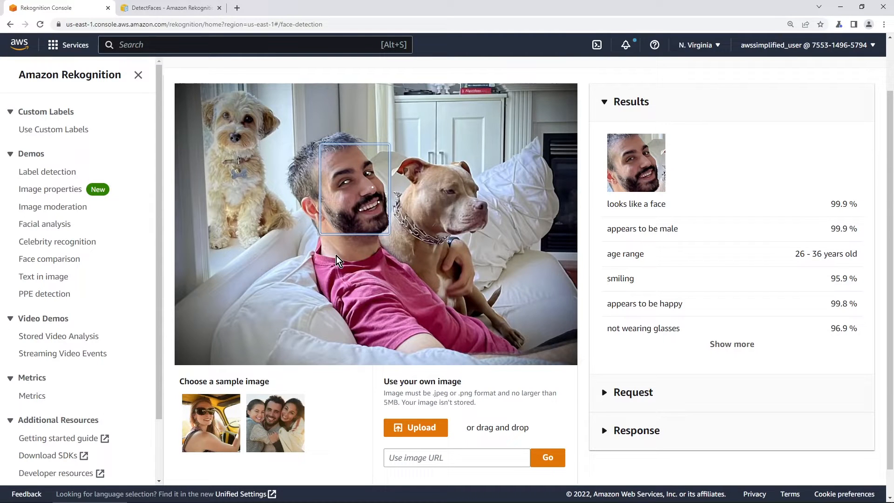
{"action": "mouse_move", "coordinate": [374, 194]}
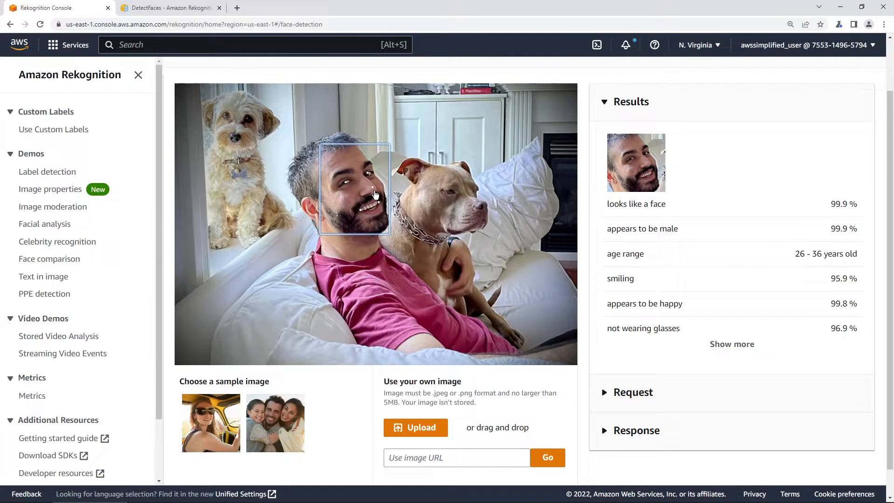
{"action": "mouse_move", "coordinate": [807, 248]}
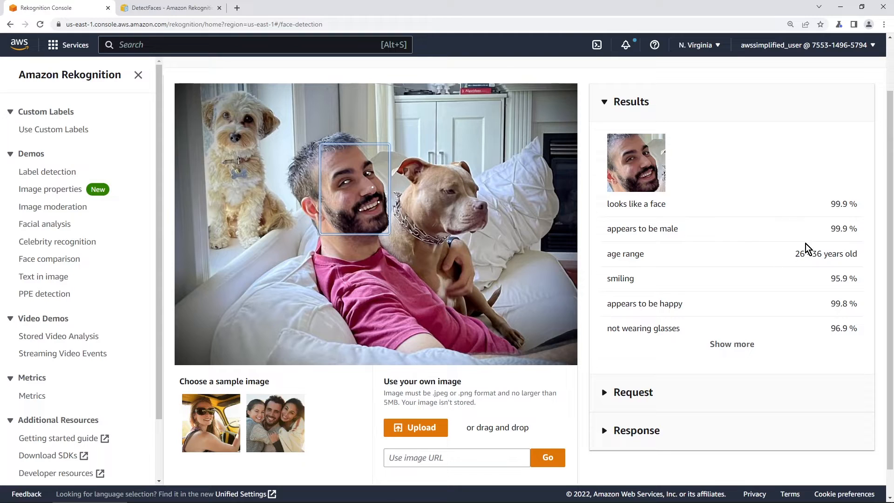
{"action": "mouse_move", "coordinate": [829, 279]}
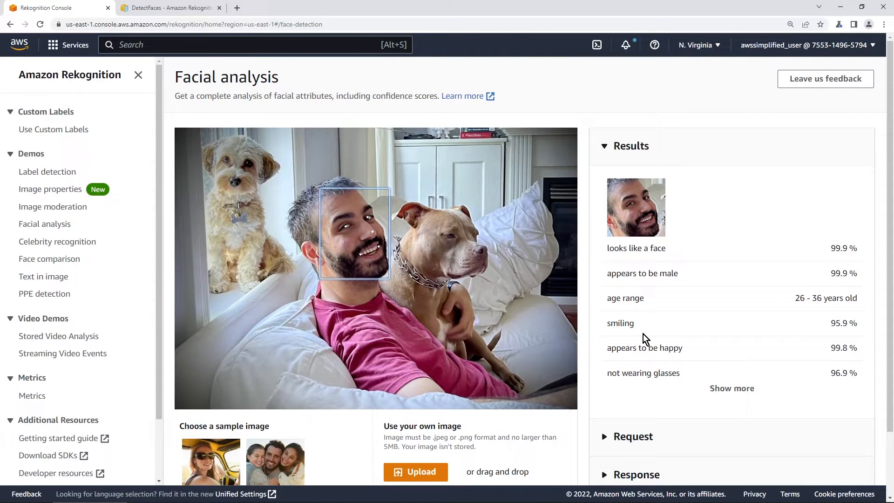
{"action": "mouse_move", "coordinate": [637, 339]}
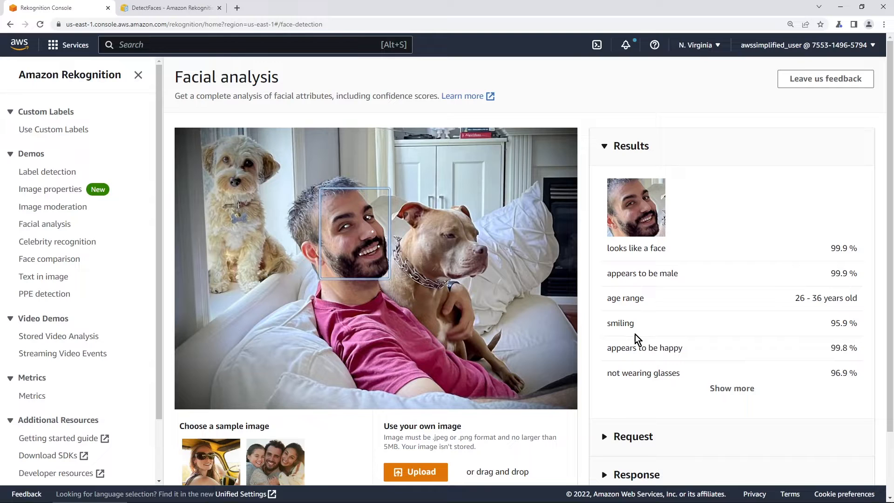
- Read the DetectFaces API reference's Request Syntax and Attributes parameter
{"action": "left_click", "coordinate": [169, 8]}
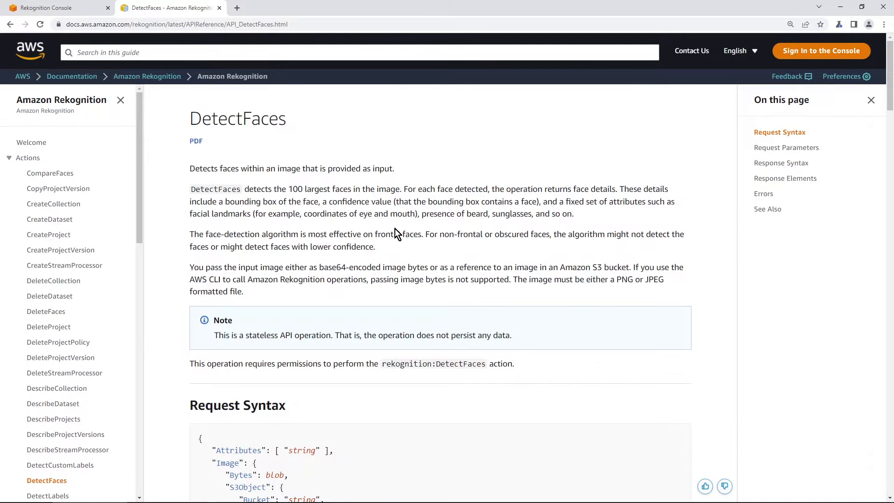
{"action": "mouse_move", "coordinate": [254, 185]}
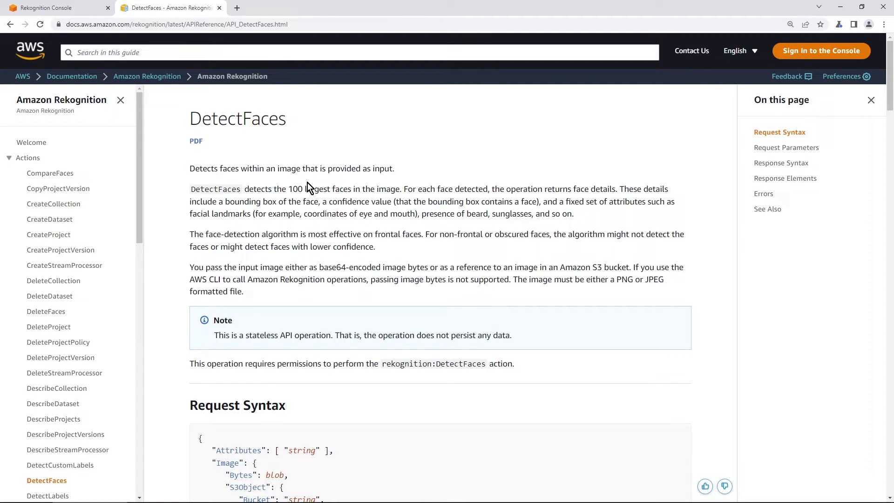
{"action": "mouse_move", "coordinate": [409, 184]}
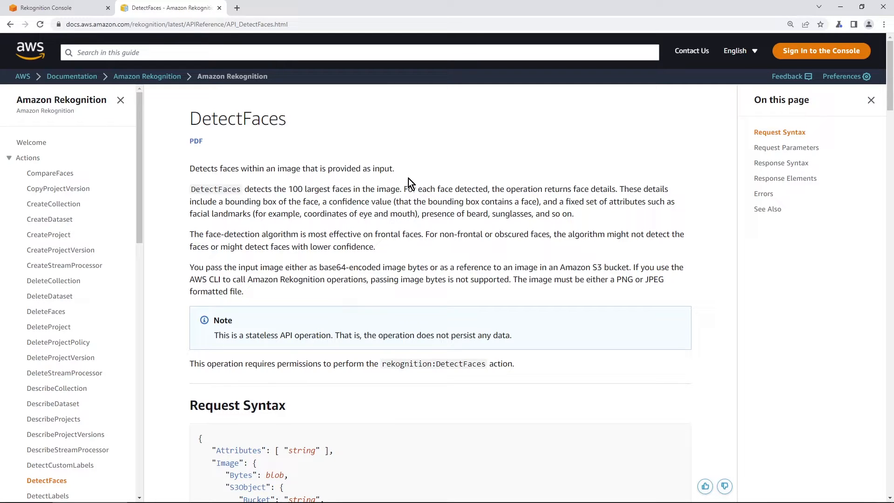
{"action": "scroll", "scroll_direction": "down", "scroll_amount": 3}
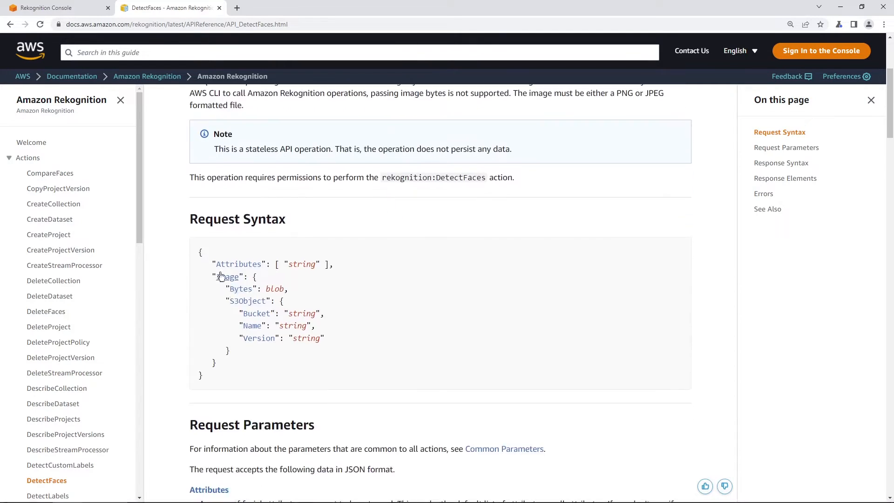
{"action": "scroll", "scroll_direction": "down", "scroll_amount": 3}
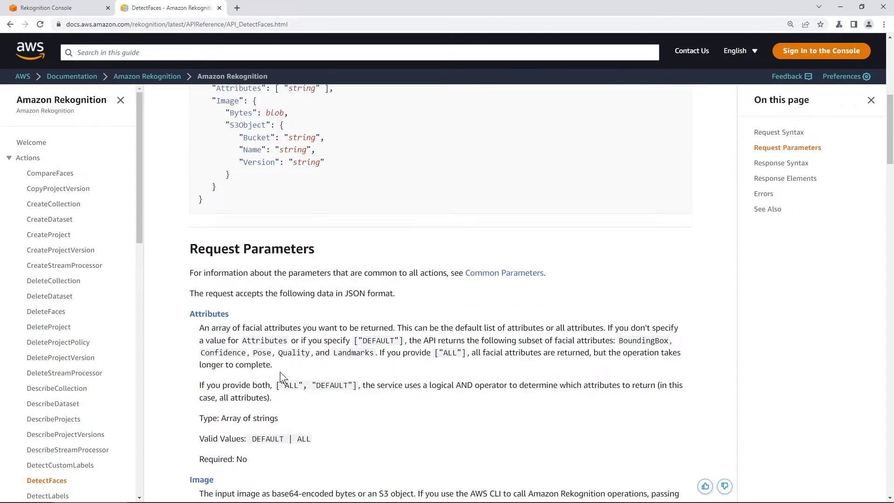
{"action": "scroll", "scroll_direction": "up", "scroll_amount": 3}
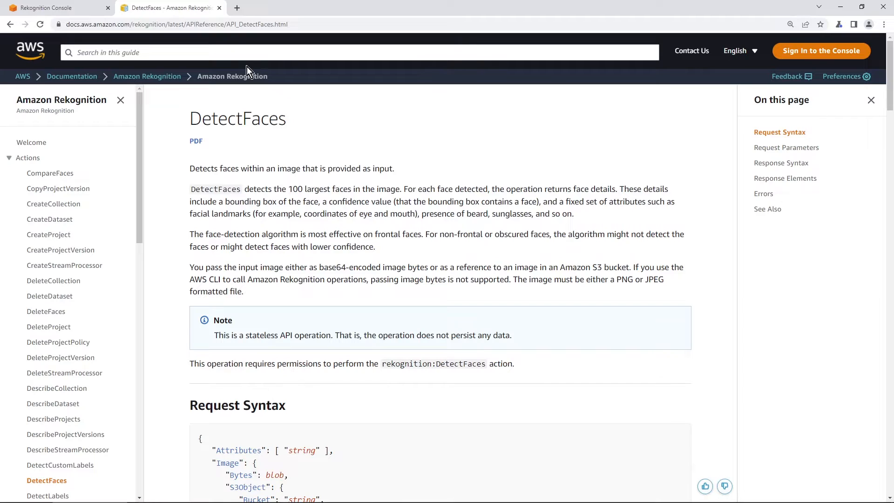
{"action": "mouse_move", "coordinate": [221, 101]}
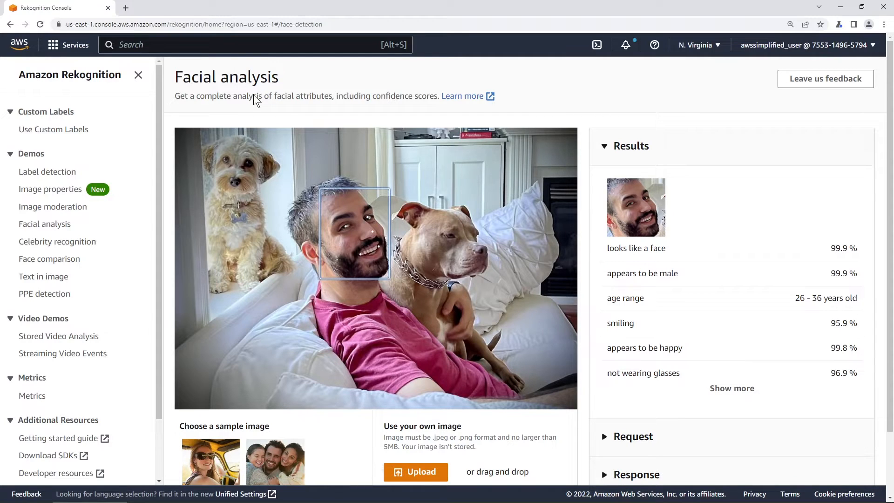
{"action": "mouse_move", "coordinate": [283, 244]}
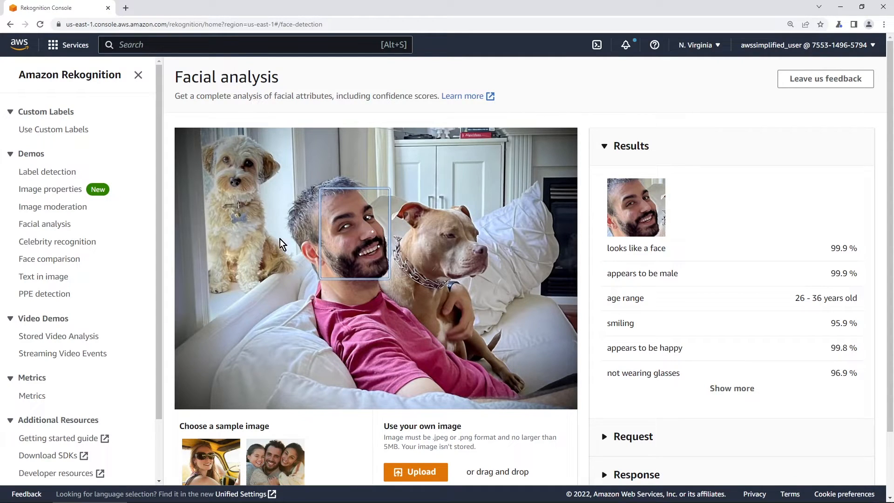
{"action": "mouse_move", "coordinate": [358, 301]}
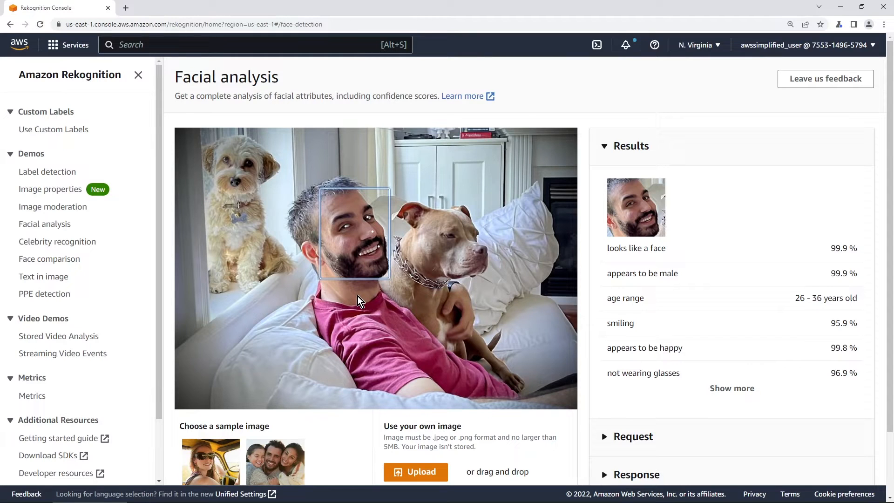
{"action": "mouse_move", "coordinate": [366, 304]}
{"action": "type", "text": "s"}
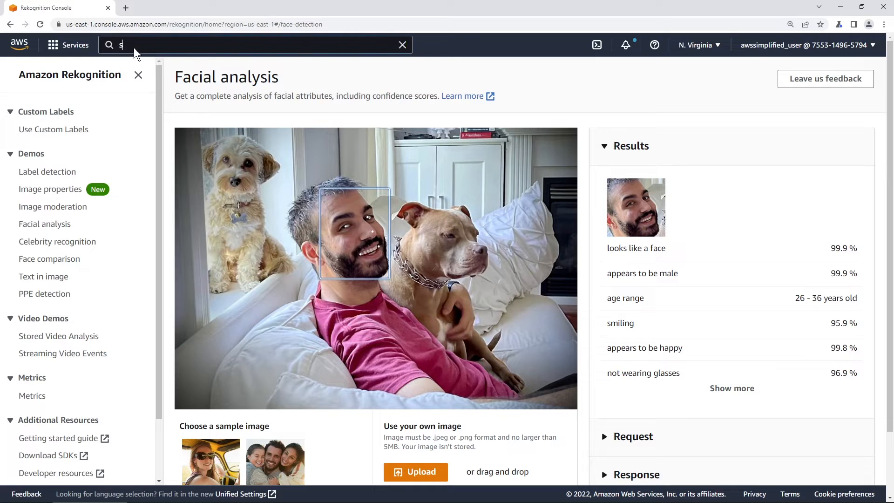
- Find S3 in the console search and bring up the Buckets list
{"action": "type", "text": "3"}
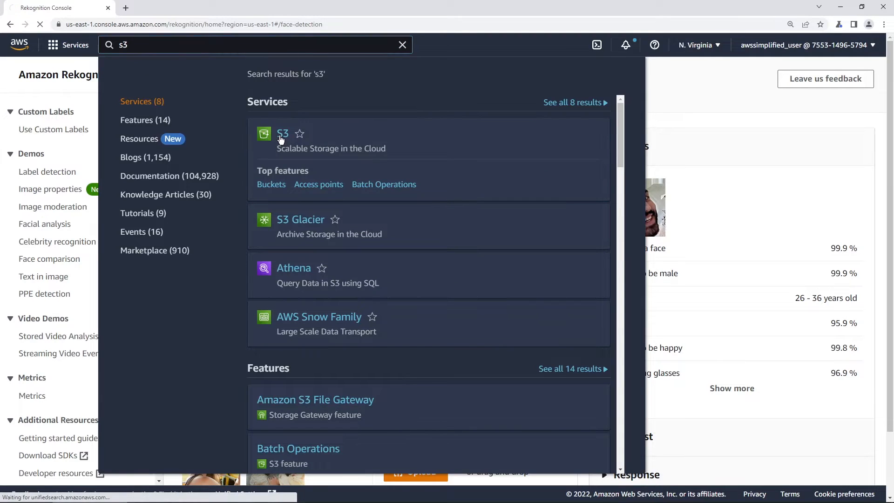
{"action": "left_click", "coordinate": [282, 134]}
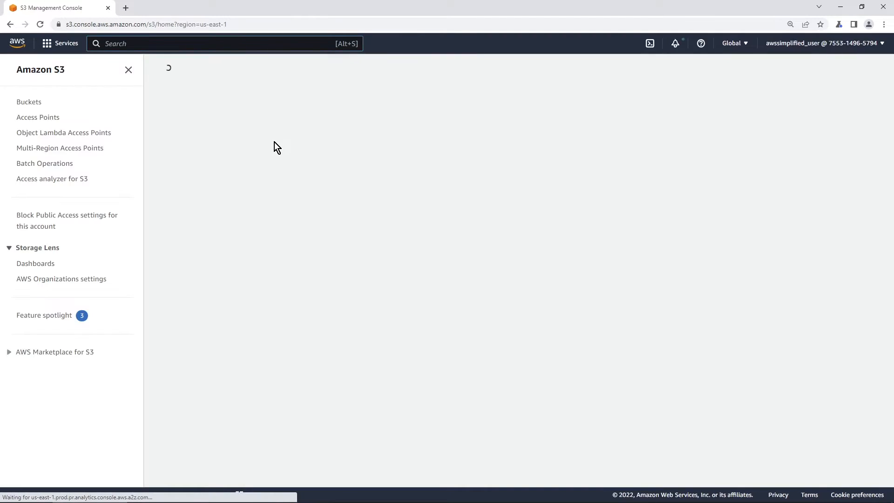
{"action": "left_click", "coordinate": [28, 102]}
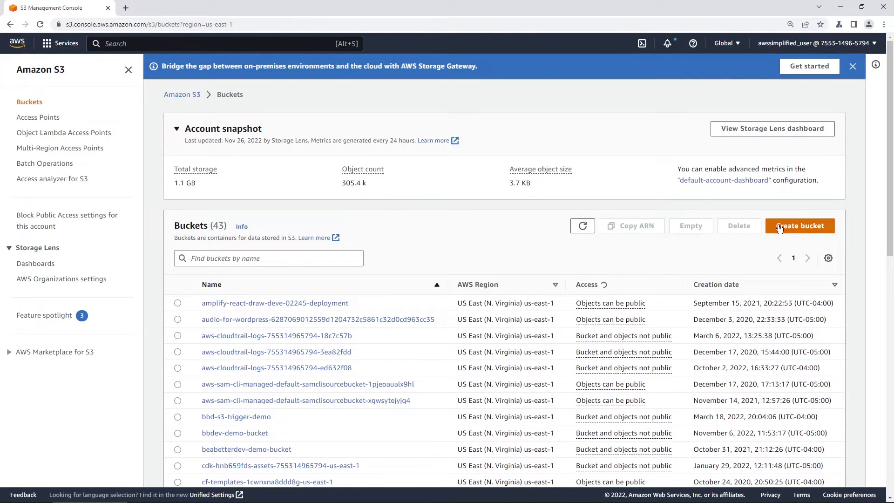
- Create a new S3 bucket named bbdev-images with default settings
{"action": "left_click", "coordinate": [799, 225]}
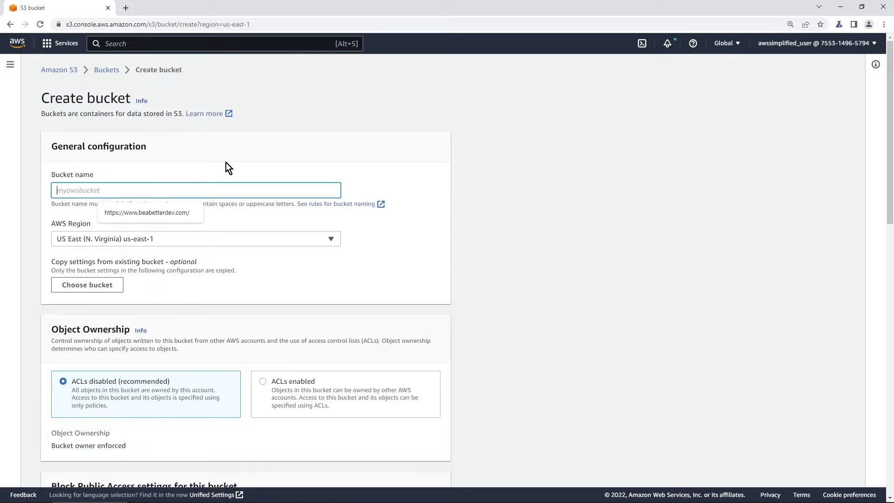
{"action": "type", "text": "bbdev-imag"}
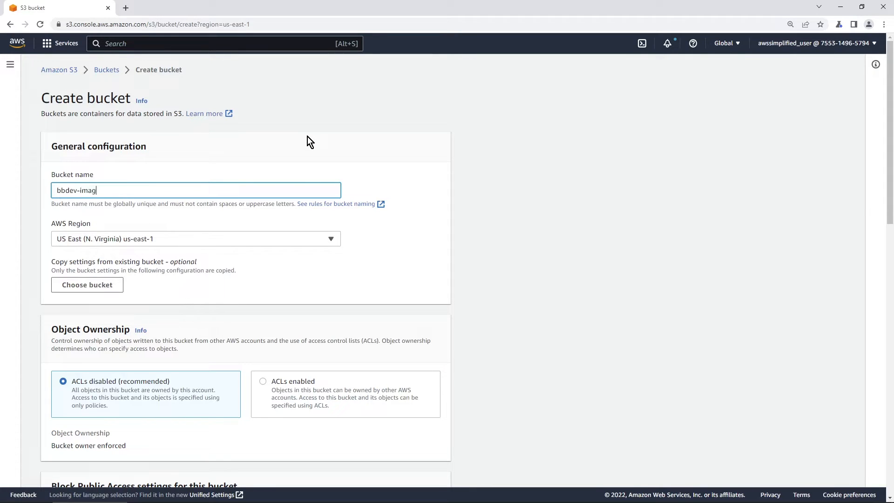
{"action": "scroll", "scroll_direction": "down", "scroll_amount": 3}
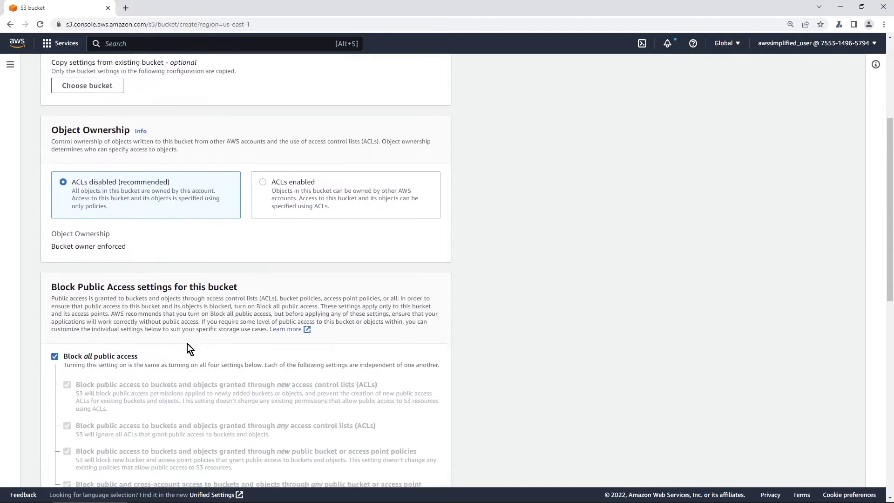
{"action": "scroll", "scroll_direction": "down", "scroll_amount": 3}
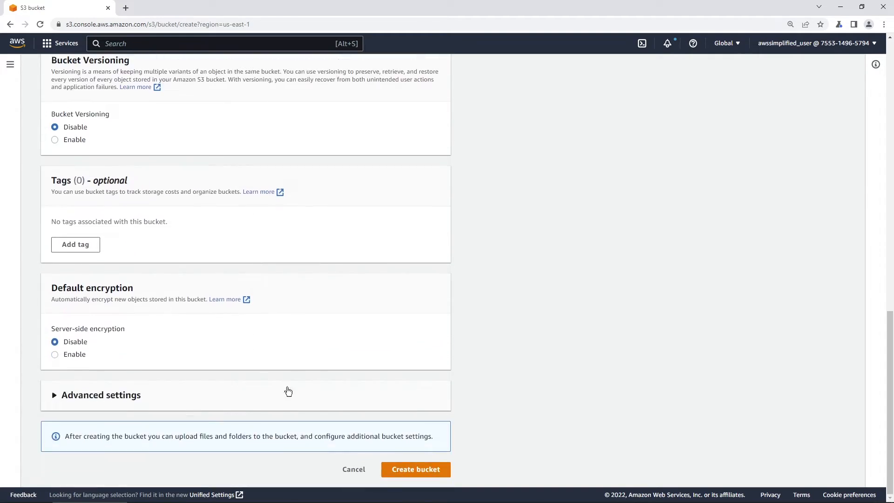
{"action": "left_click", "coordinate": [415, 469]}
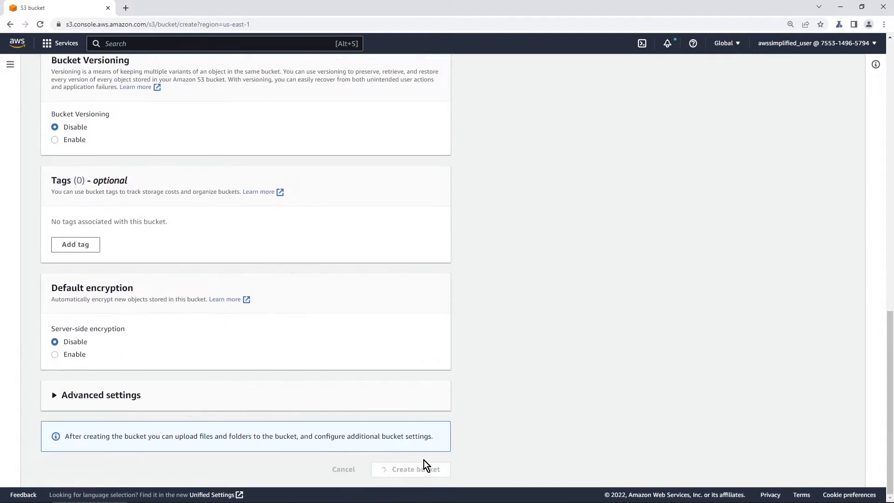
- Filter the bucket list by 'bbdev' and open the empty bbdev-images bucket
{"action": "left_click", "coordinate": [409, 468]}
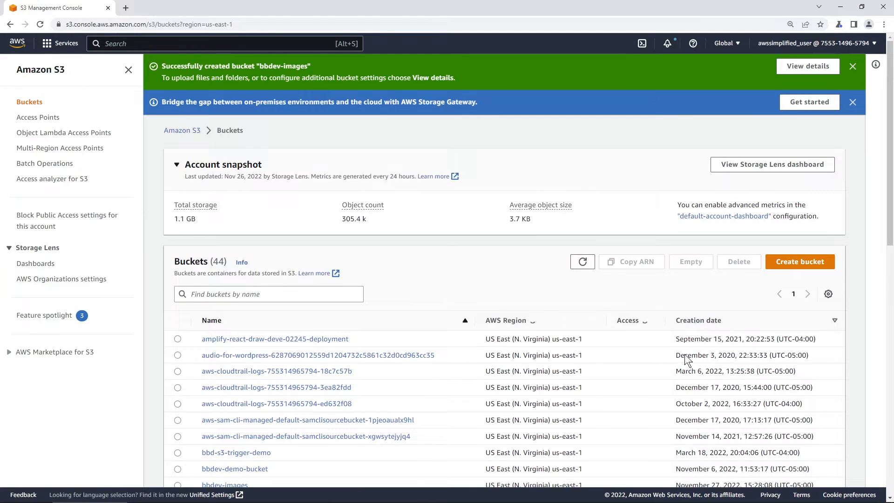
{"action": "type", "text": "bbdev"}
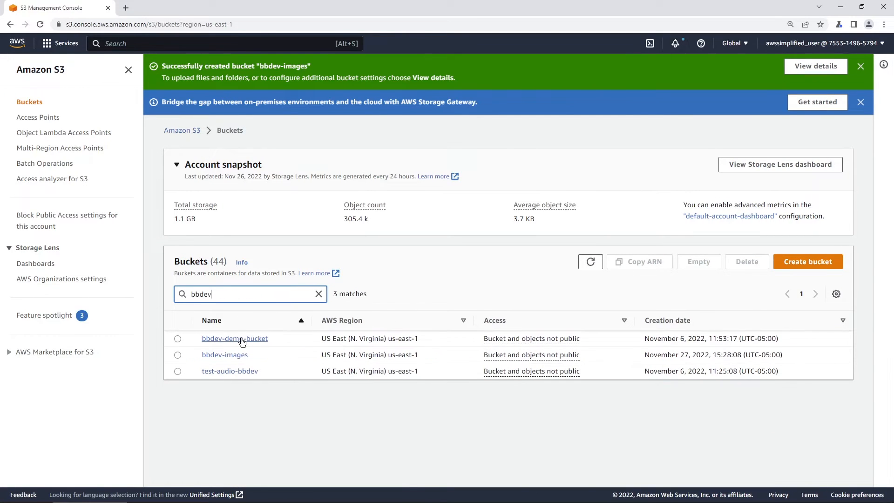
{"action": "left_click", "coordinate": [225, 354]}
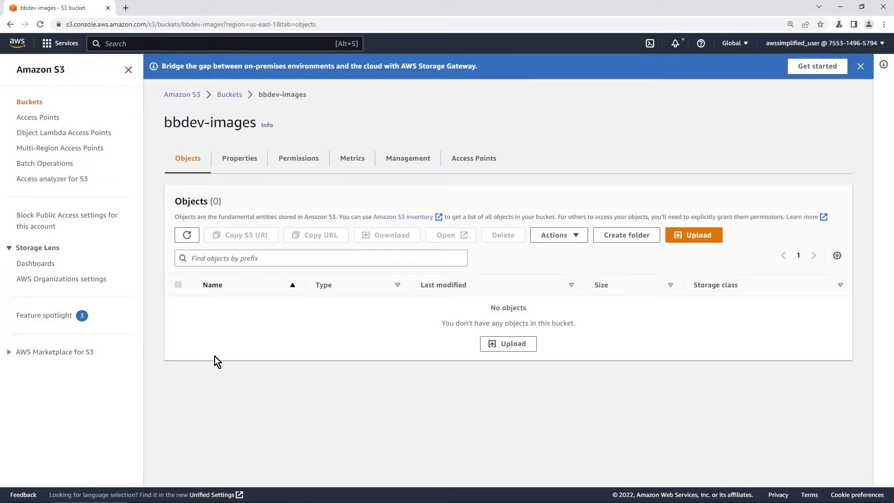
{"action": "mouse_move", "coordinate": [682, 242]}
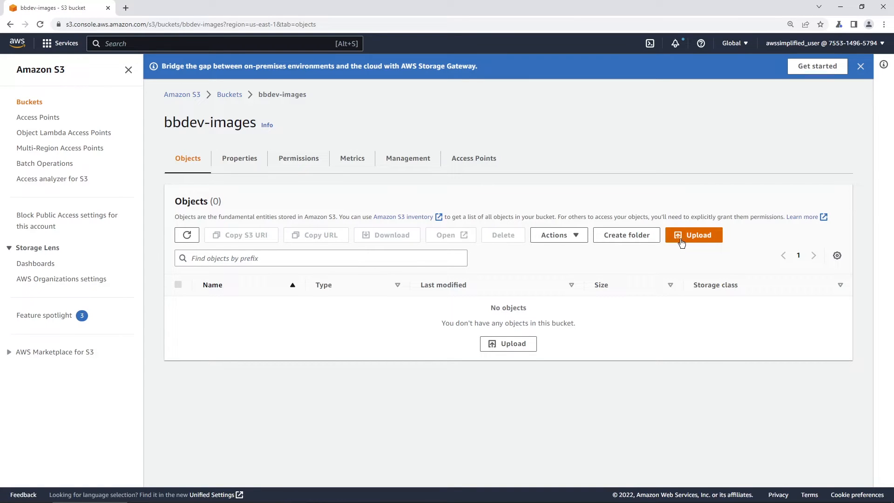
- Upload daniel_dogs.JPG from the computer into the bbdev-images bucket
{"action": "left_click", "coordinate": [693, 235]}
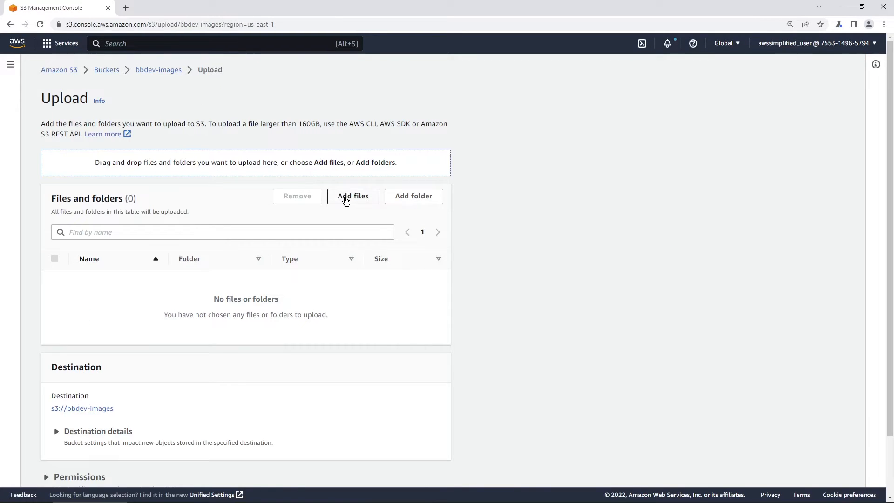
{"action": "left_click", "coordinate": [352, 195]}
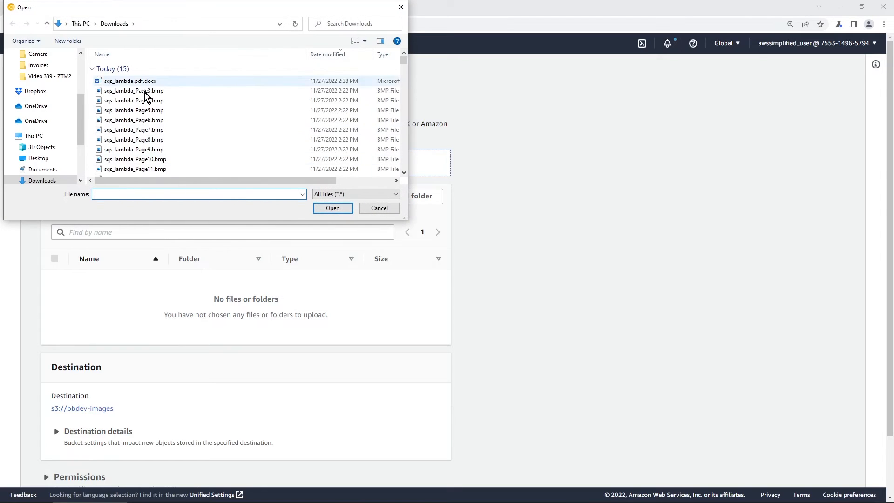
{"action": "scroll", "scroll_direction": "down", "scroll_amount": 3}
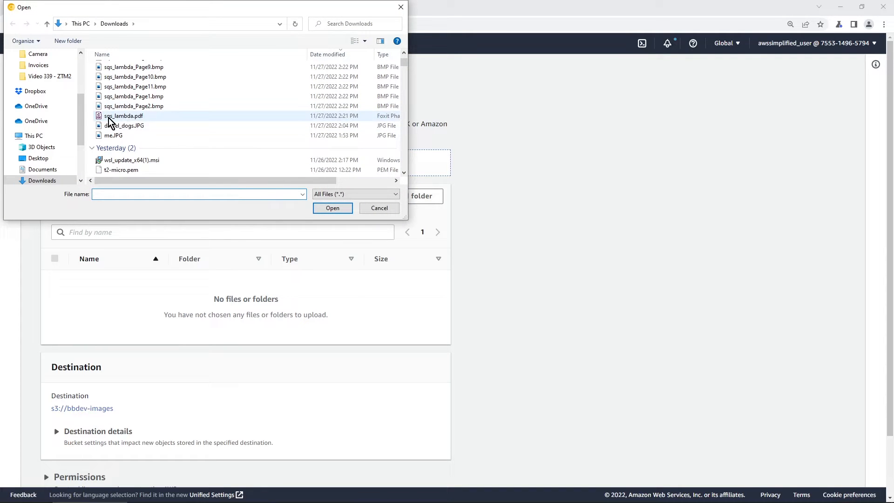
{"action": "left_click", "coordinate": [333, 208]}
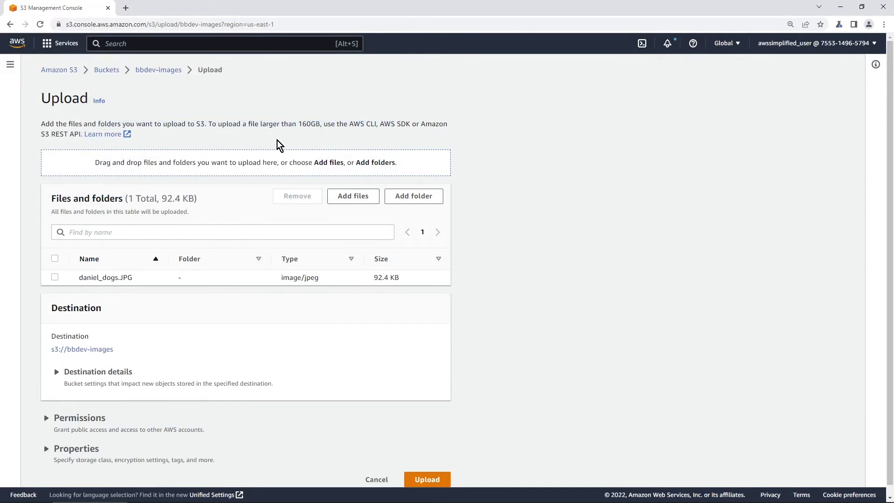
{"action": "left_click", "coordinate": [427, 479]}
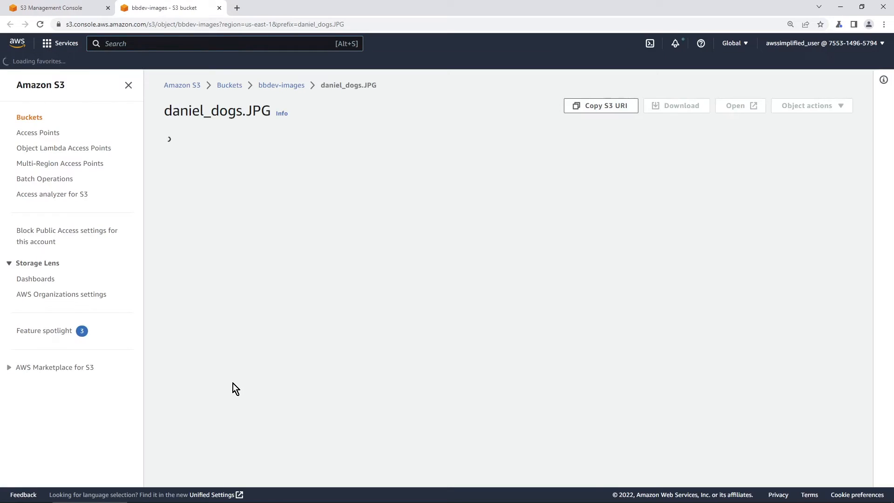
- Preview daniel_dogs.JPG in the browser, return to the bucket listing and select its name
{"action": "left_click", "coordinate": [739, 105]}
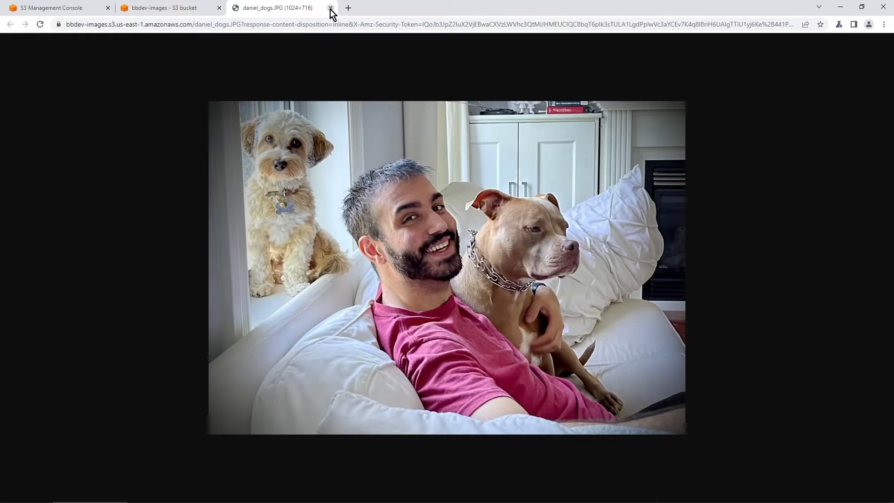
{"action": "left_click", "coordinate": [329, 8]}
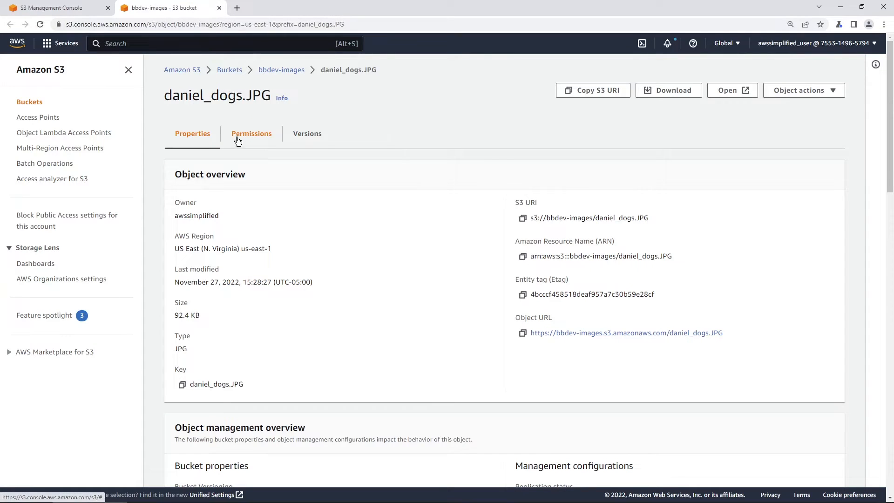
{"action": "left_click", "coordinate": [282, 70]}
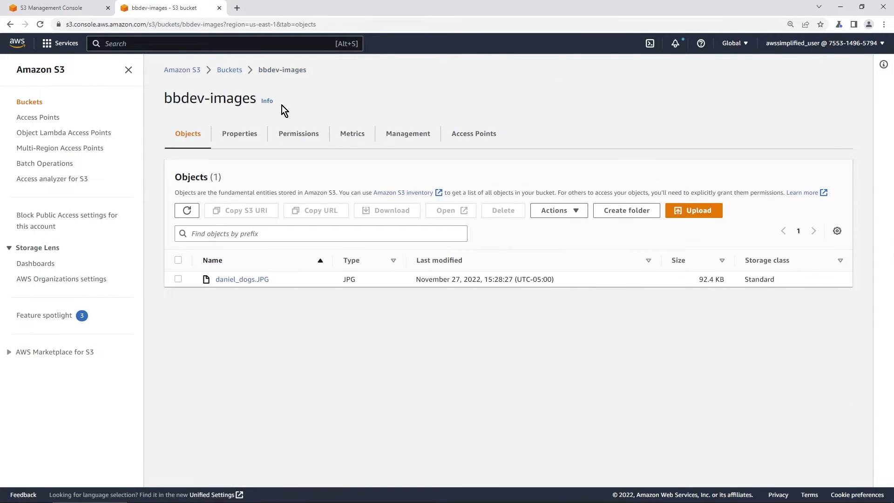
{"action": "double_click", "coordinate": [210, 98]}
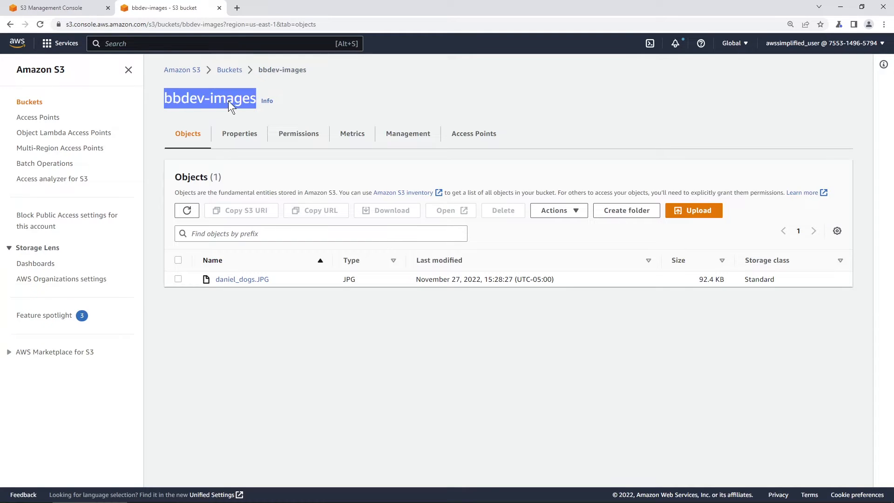
{"action": "mouse_move", "coordinate": [220, 289]}
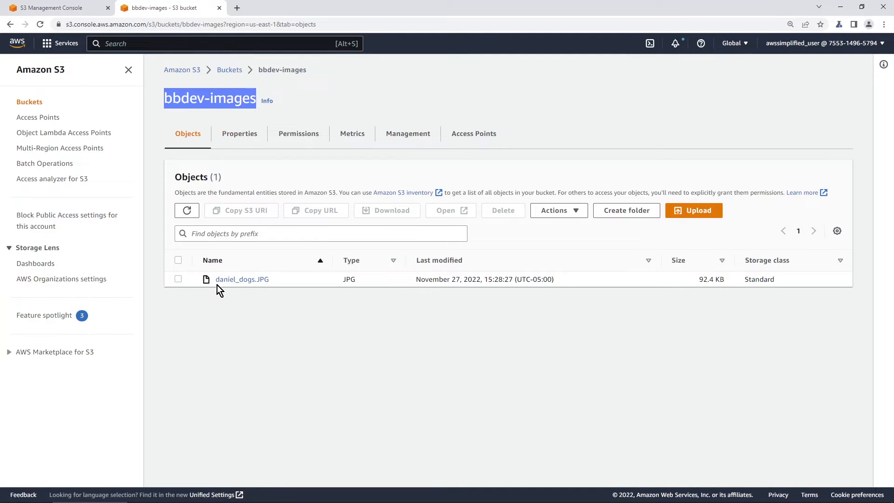
{"action": "mouse_move", "coordinate": [227, 289]}
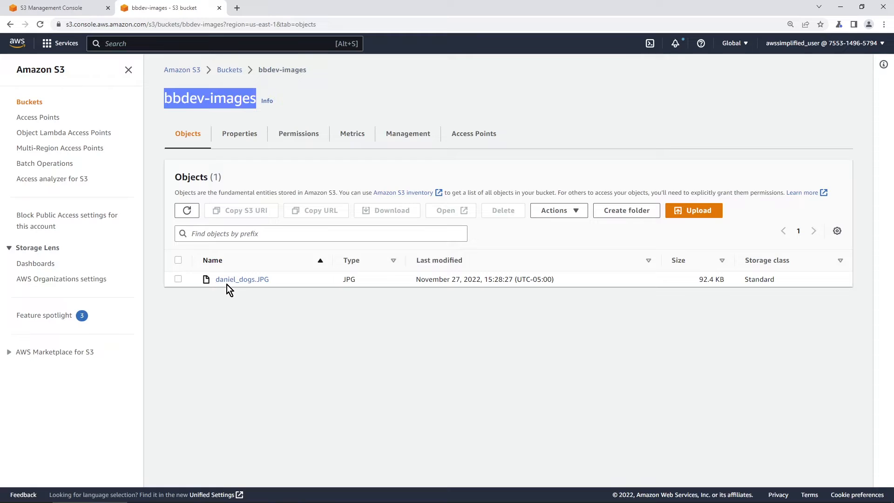
{"action": "mouse_move", "coordinate": [258, 296]}
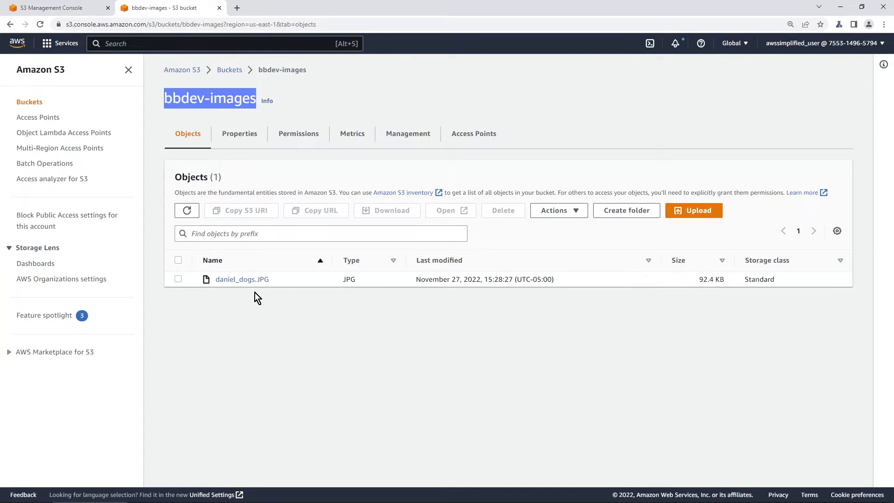
{"action": "mouse_move", "coordinate": [250, 300]}
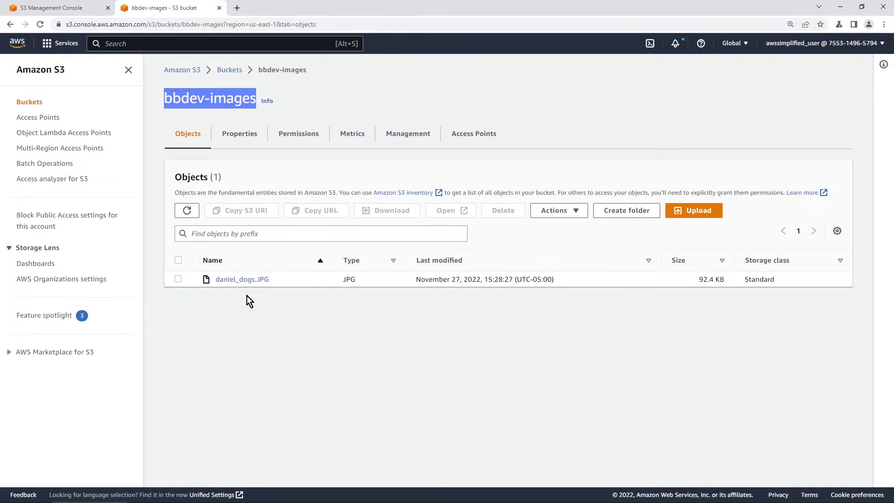
{"action": "mouse_move", "coordinate": [72, 10]}
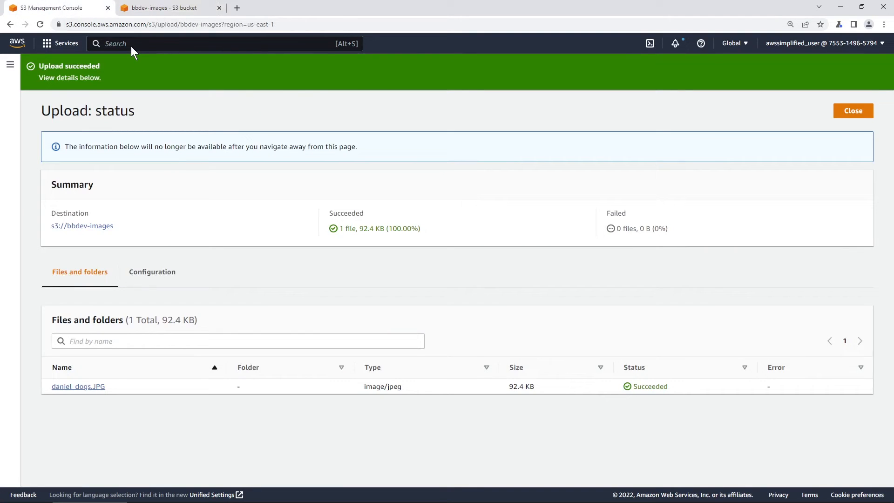
- Search 'lam' in the console to bring up the Lambda Functions page
{"action": "type", "text": "lam"}
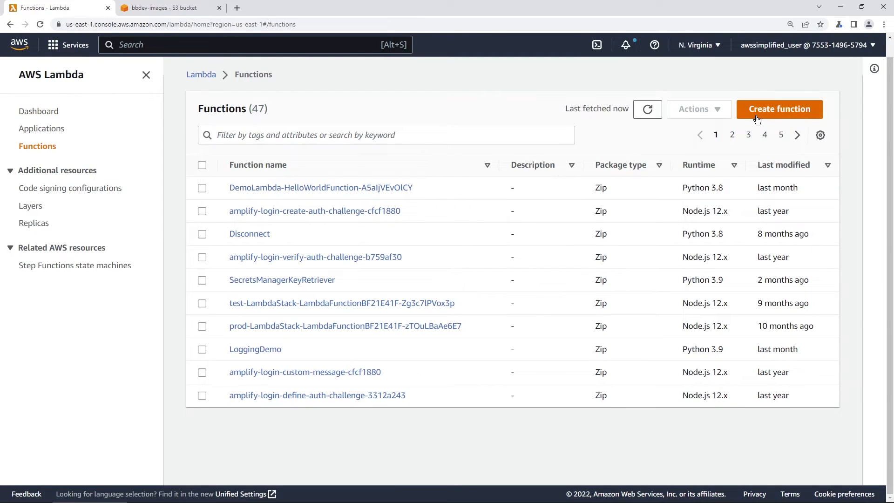
- Start a new Lambda function authored from scratch, named DetectFaces
{"action": "left_click", "coordinate": [780, 109]}
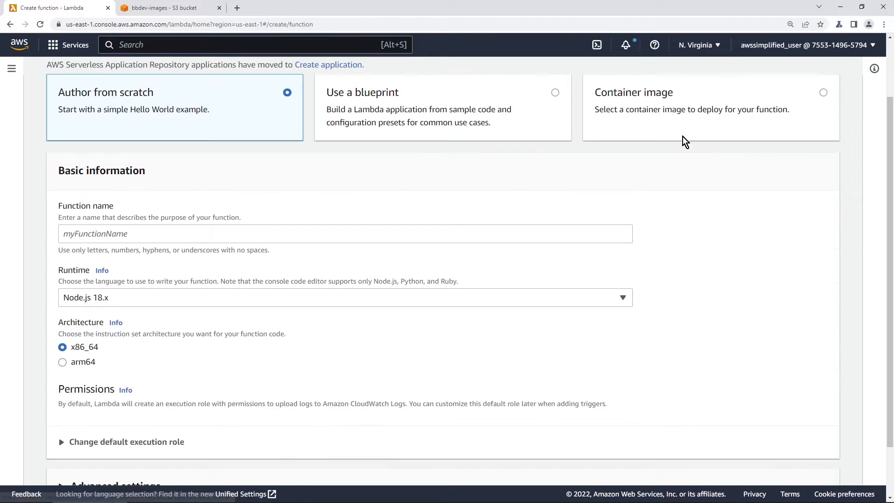
{"action": "left_click", "coordinate": [302, 234]}
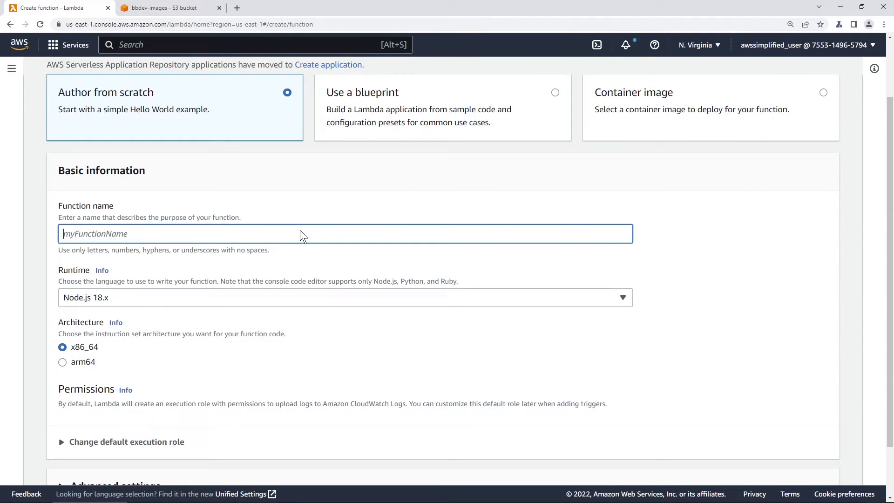
{"action": "type", "text": "Detect"}
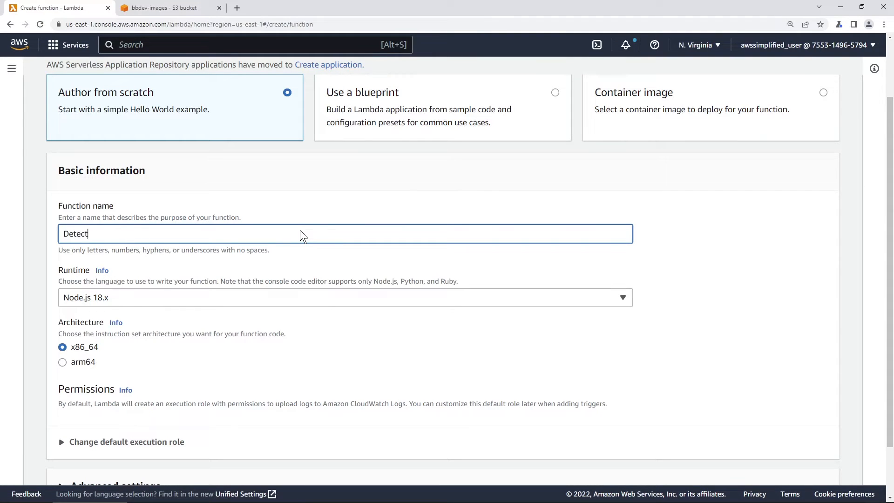
{"action": "type", "text": "Faces"}
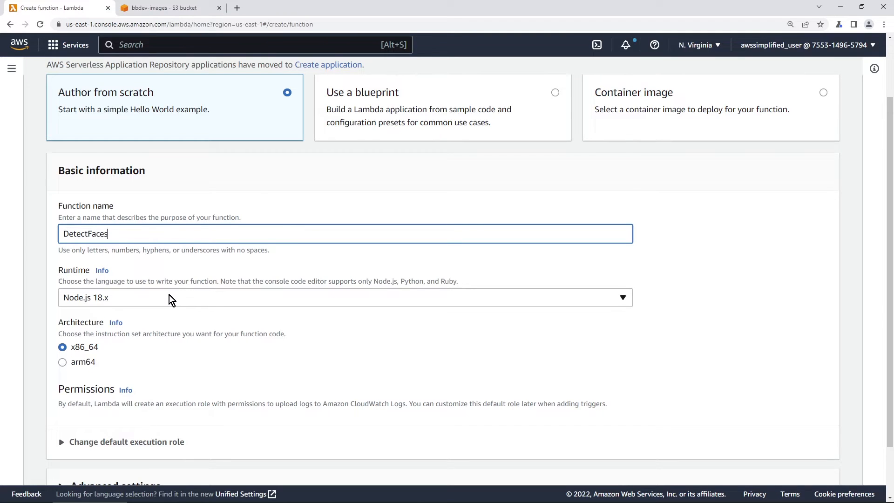
- Choose the Python 3.9 runtime and create the DetectFaces function
{"action": "left_click", "coordinate": [345, 297]}
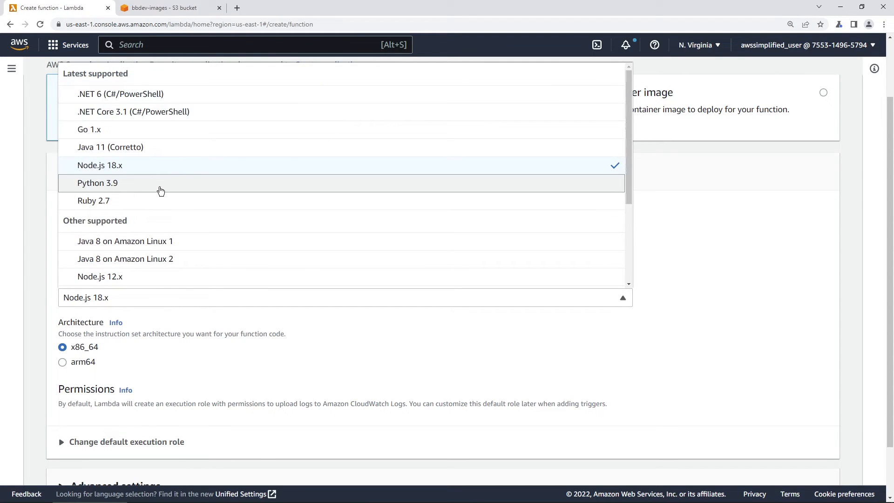
{"action": "left_click", "coordinate": [97, 183]}
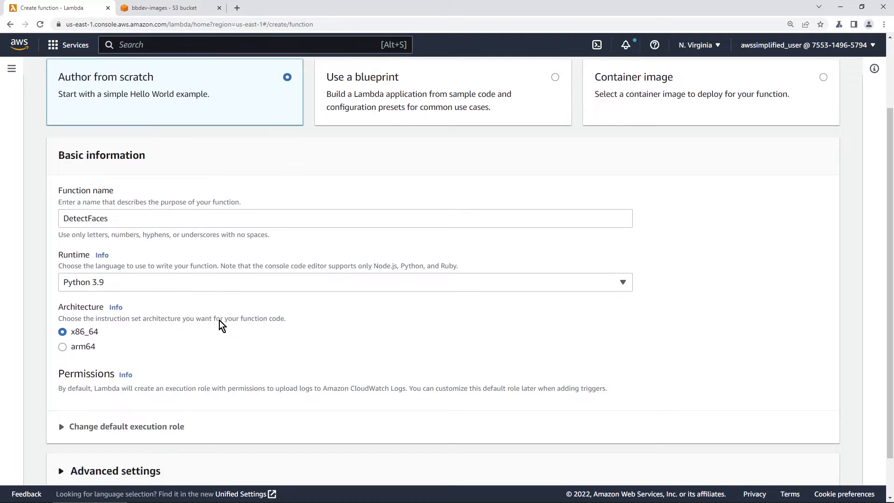
{"action": "scroll", "scroll_direction": "down", "scroll_amount": 3}
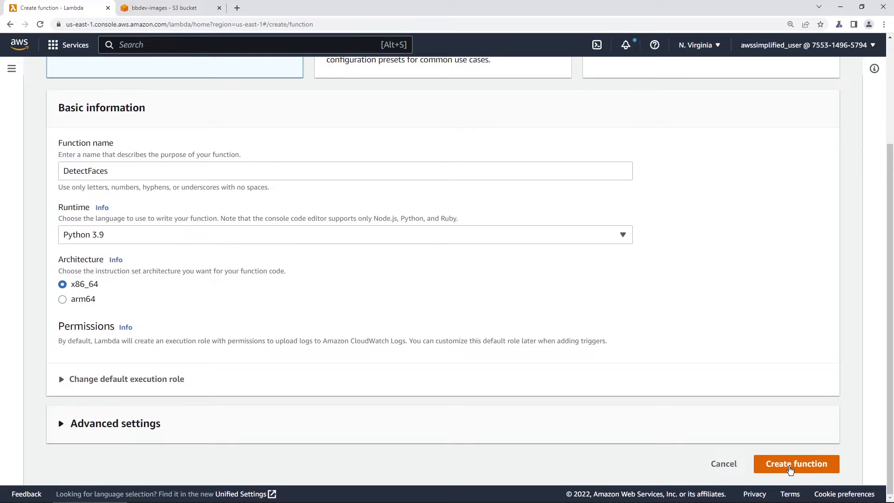
{"action": "left_click", "coordinate": [796, 464]}
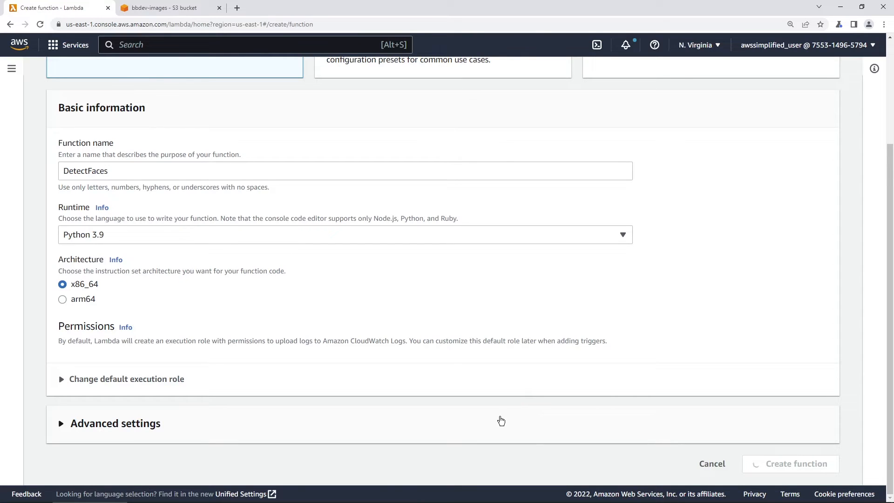
{"action": "mouse_move", "coordinate": [520, 418]}
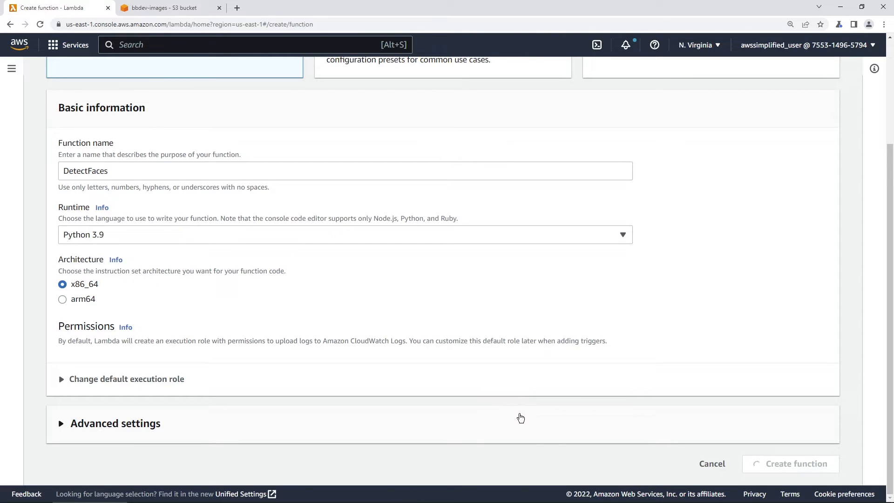
{"action": "mouse_move", "coordinate": [512, 429]}
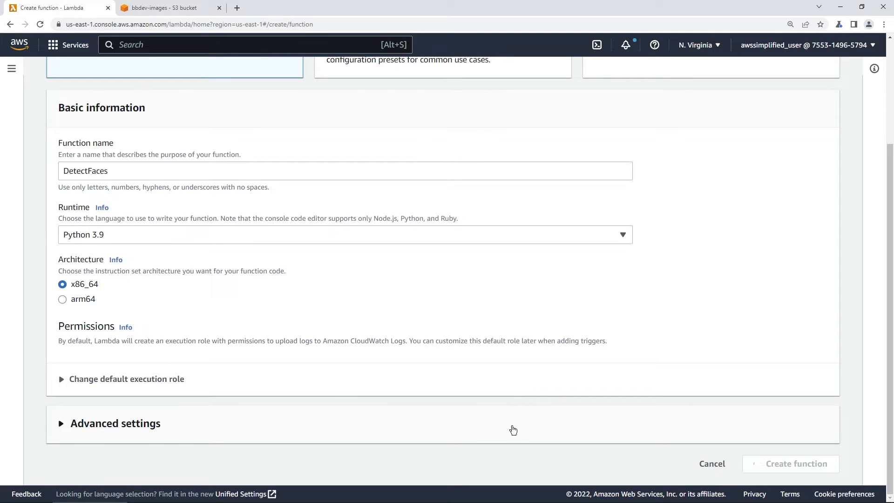
{"action": "left_click", "coordinate": [796, 463]}
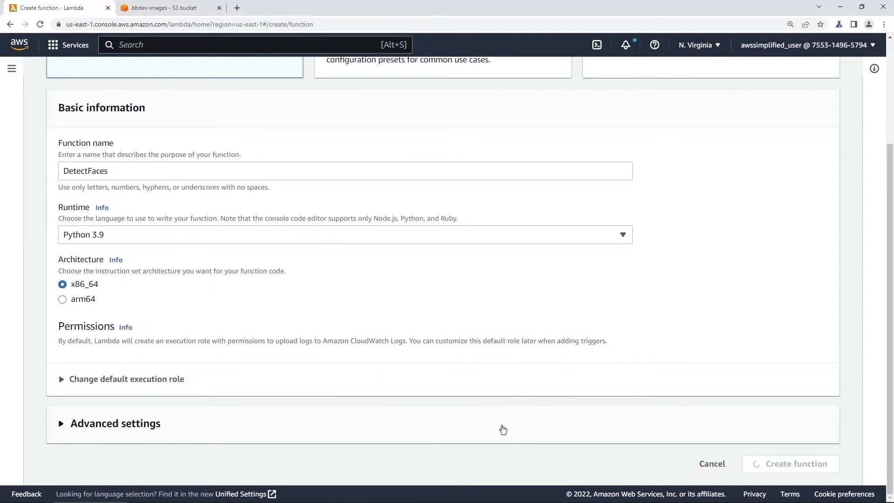
- Wait for DetectFaces to load and view its default lambda_function.py handler code
{"action": "left_click", "coordinate": [790, 463]}
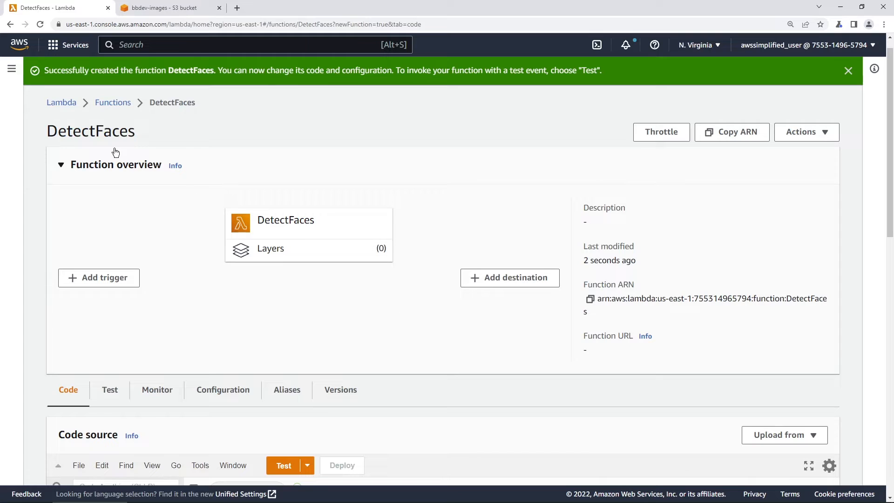
{"action": "mouse_move", "coordinate": [358, 343]}
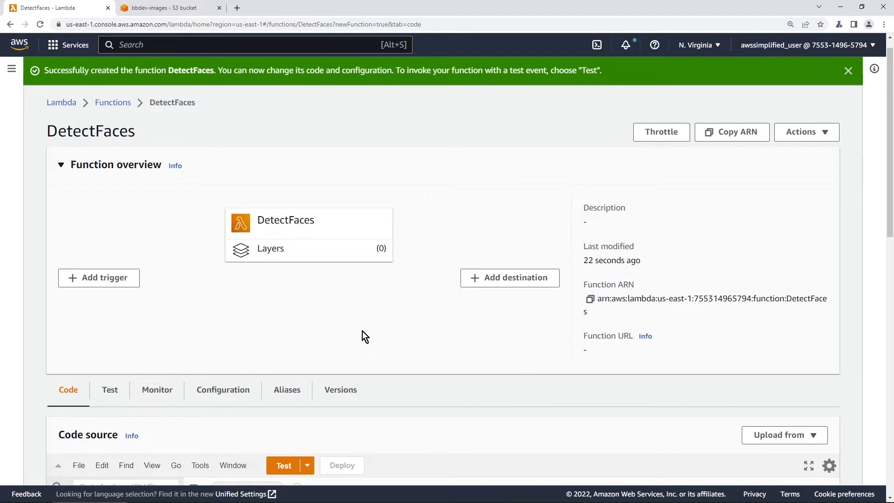
{"action": "scroll", "scroll_direction": "down", "scroll_amount": 3}
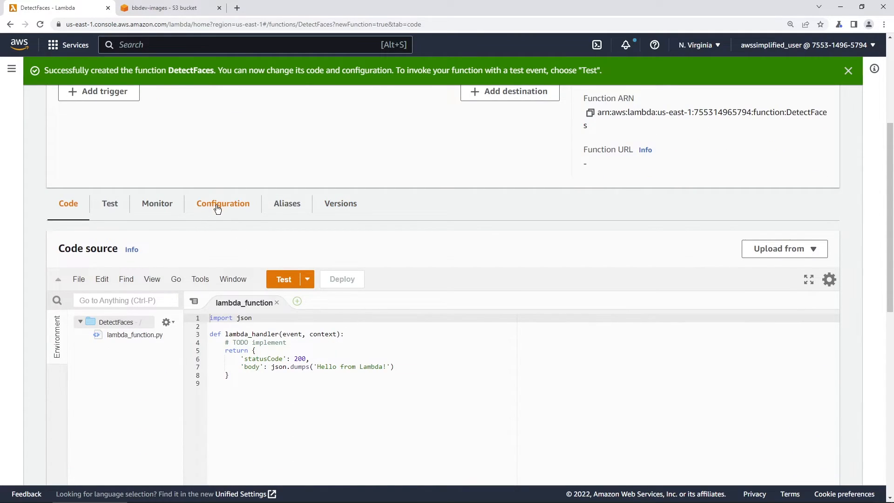
- View DetectFaces' general configuration, then its Permissions with execution role DetectFaces-role-vf0st1pk
{"action": "left_click", "coordinate": [223, 204]}
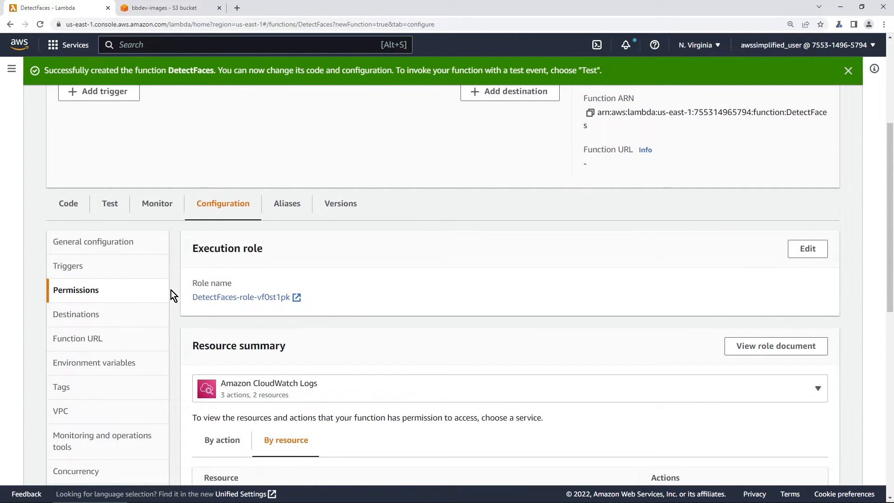
{"action": "left_click", "coordinate": [95, 241]}
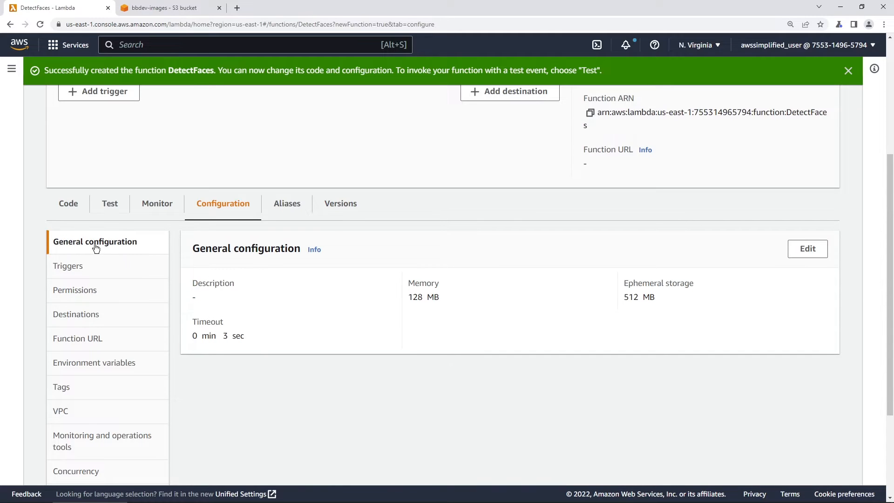
{"action": "mouse_move", "coordinate": [78, 296]}
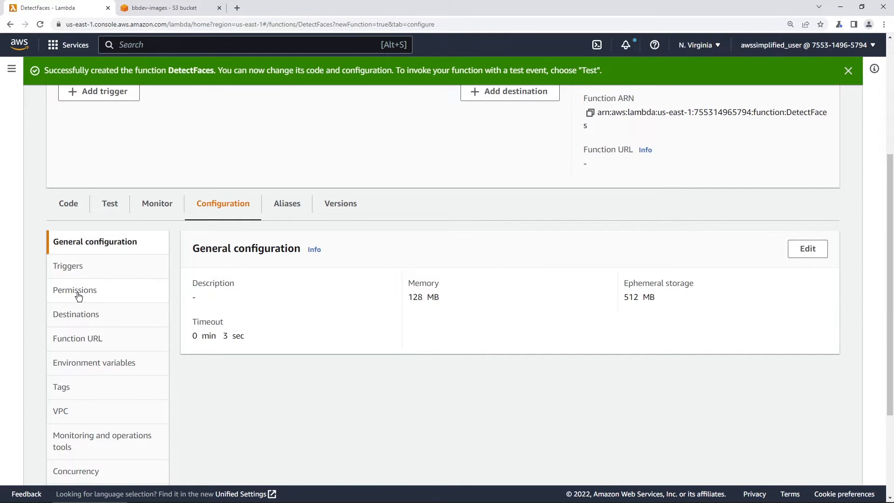
{"action": "left_click", "coordinate": [75, 289]}
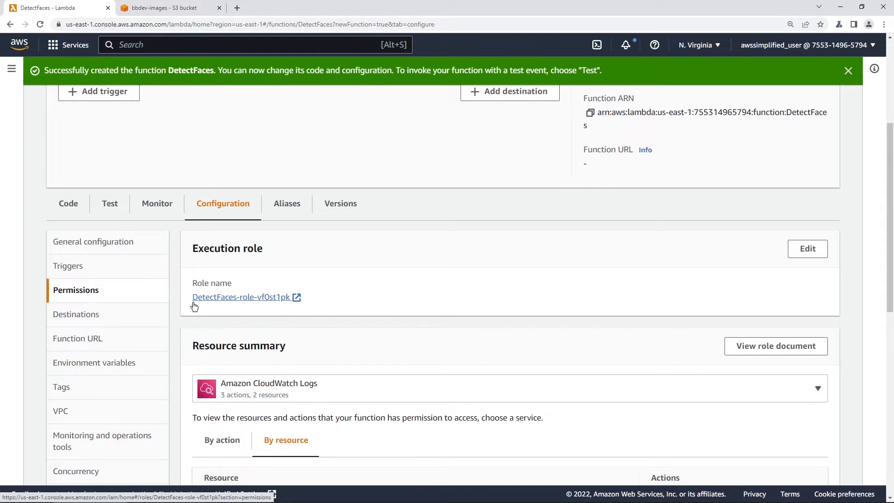
{"action": "mouse_move", "coordinate": [253, 354]}
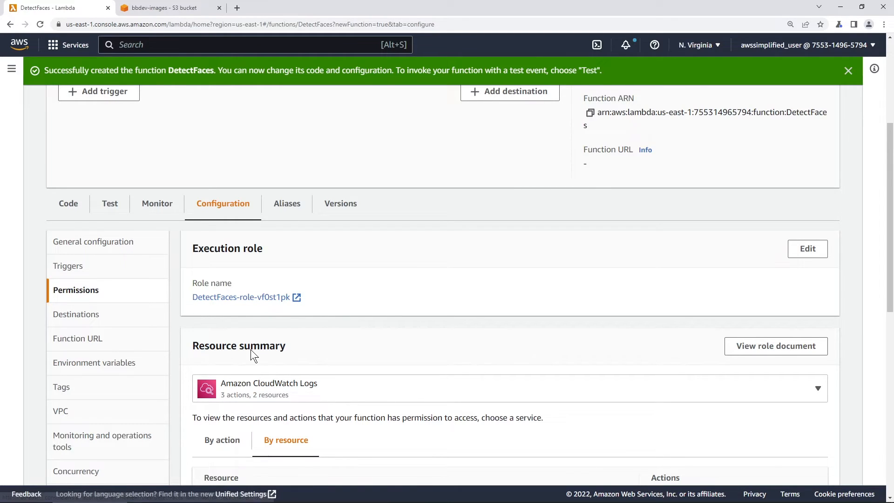
- Check the resource summary showing the role grants only CloudWatch Logs actions
{"action": "scroll", "scroll_direction": "down", "scroll_amount": 3}
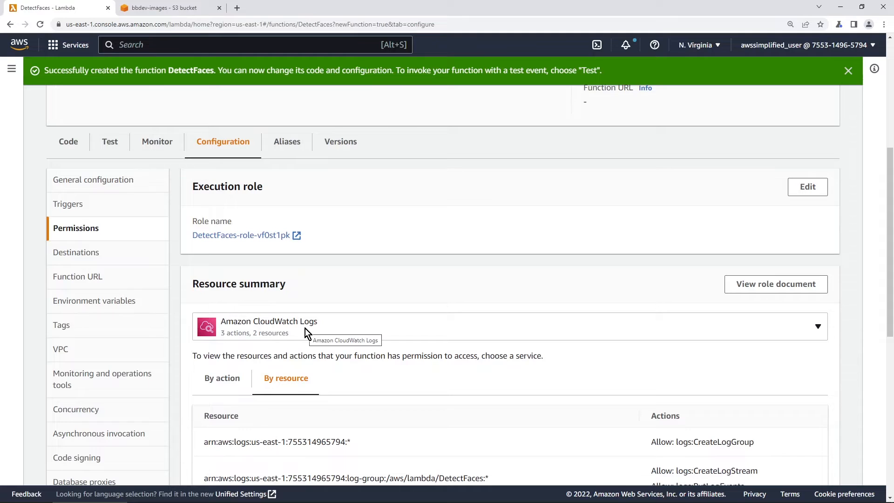
{"action": "left_click", "coordinate": [817, 326]}
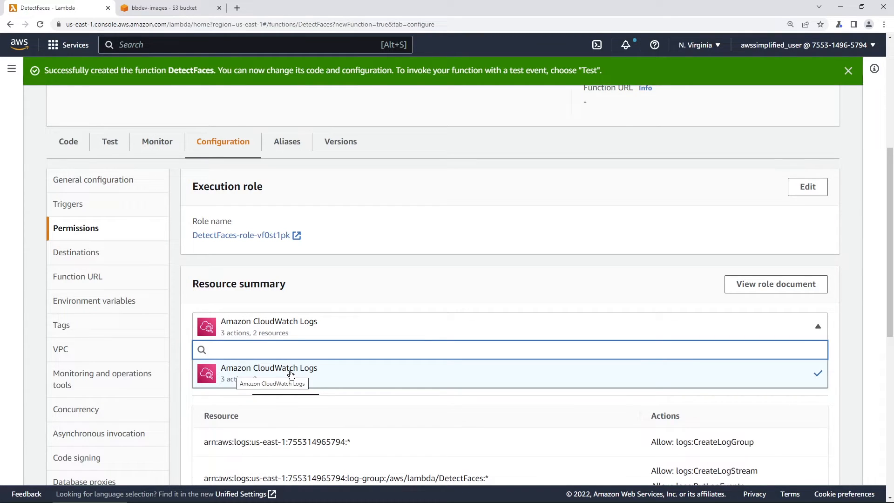
{"action": "left_click", "coordinate": [269, 374]}
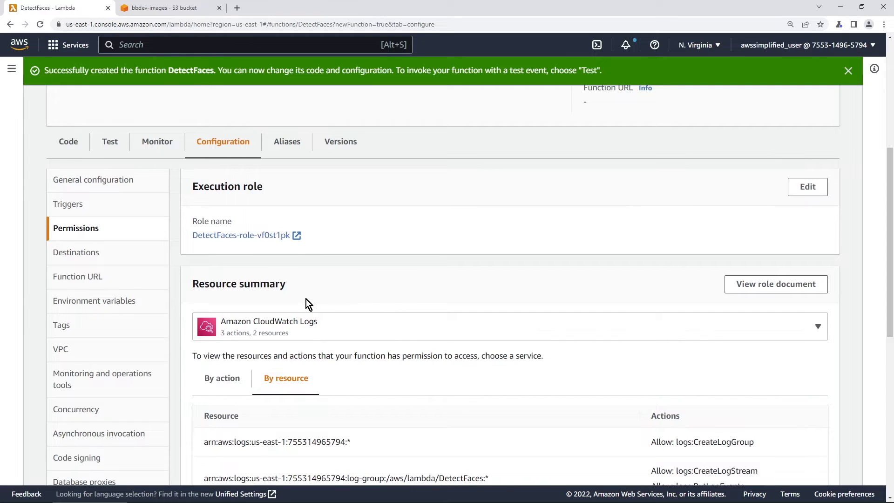
{"action": "mouse_move", "coordinate": [235, 239]}
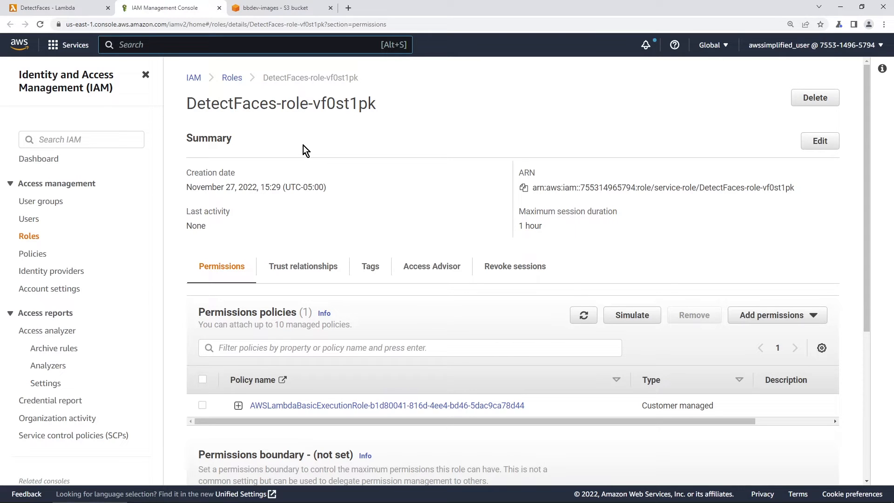
{"action": "mouse_move", "coordinate": [756, 319]}
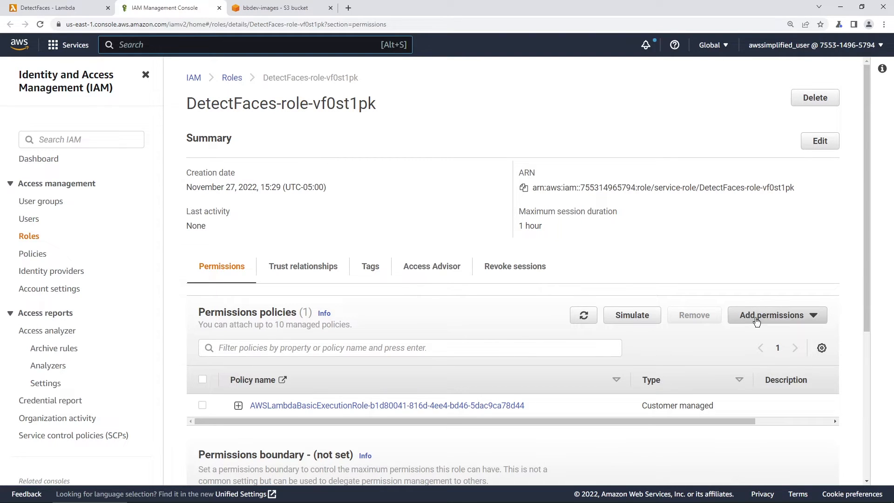
- Start attaching policies to the role and select AmazonS3ReadOnlyAccess via an 's3' filter
{"action": "left_click", "coordinate": [773, 314]}
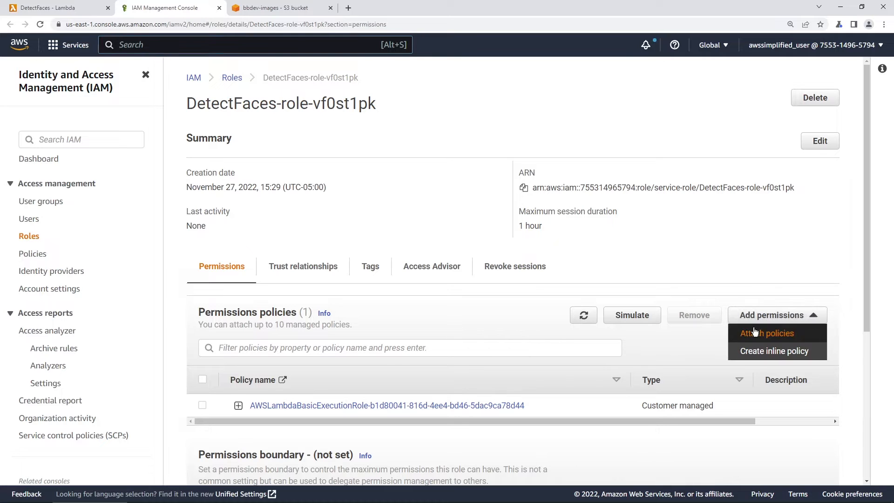
{"action": "left_click", "coordinate": [767, 334]}
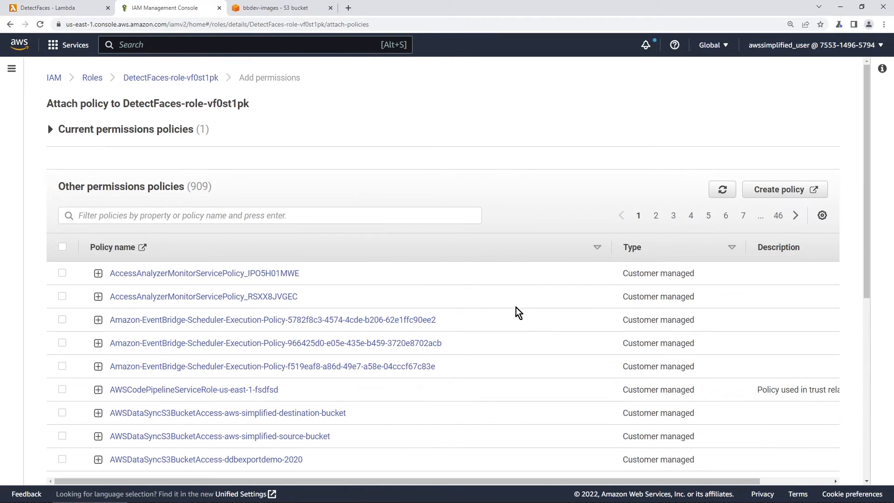
{"action": "type", "text": "s3"}
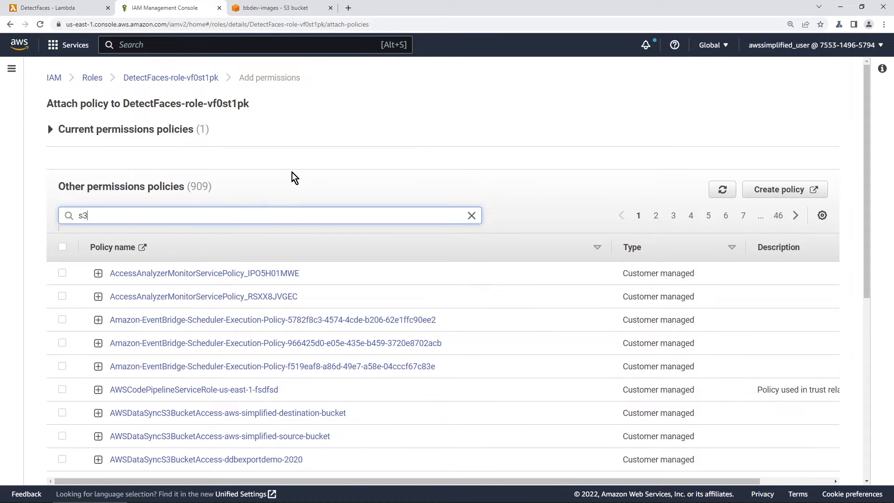
{"action": "scroll", "scroll_direction": "down", "scroll_amount": 3}
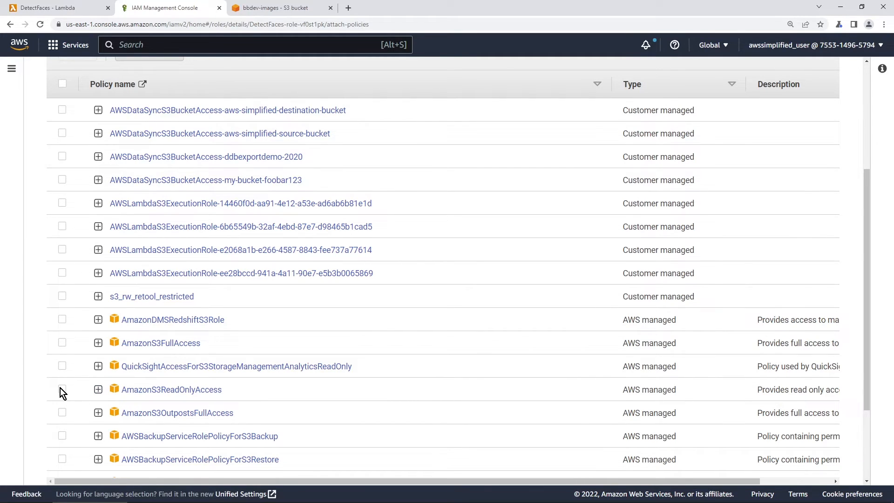
{"action": "left_click", "coordinate": [63, 390]}
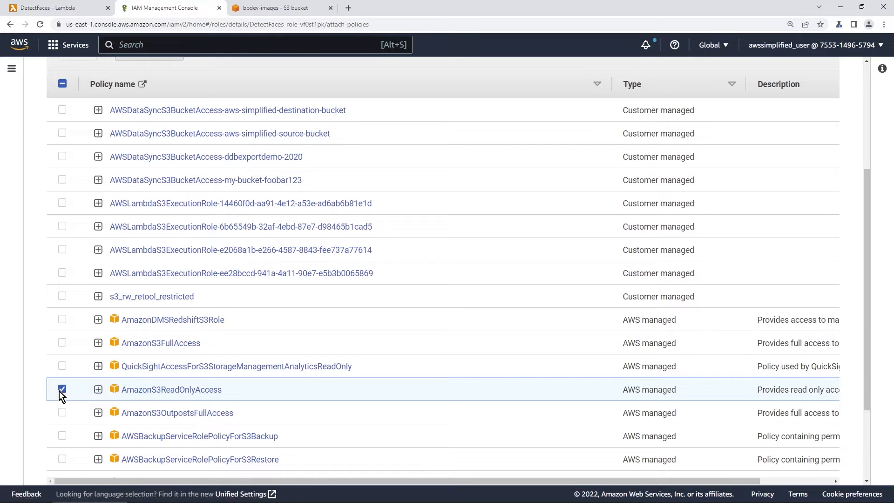
- Filter by 'rekog', preview and select AmazonRekognitionReadOnlyAccess, and attach both policies
{"action": "scroll", "scroll_direction": "up", "scroll_amount": 3}
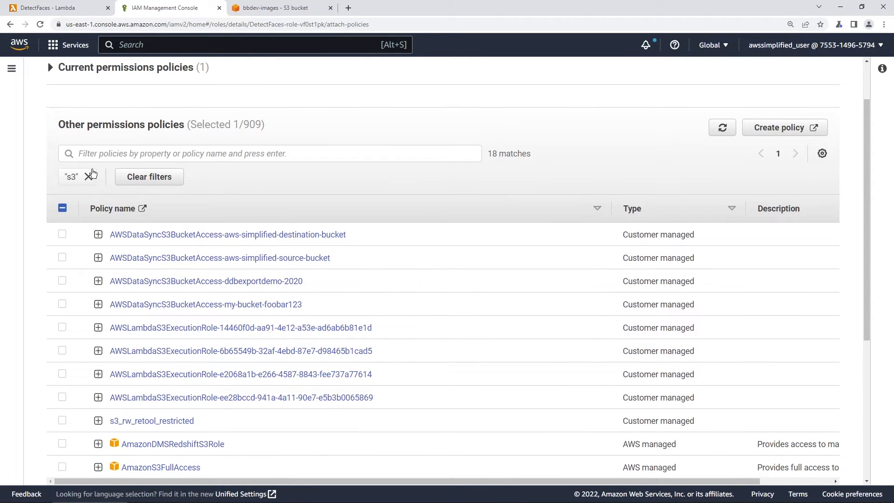
{"action": "left_click", "coordinate": [92, 177]}
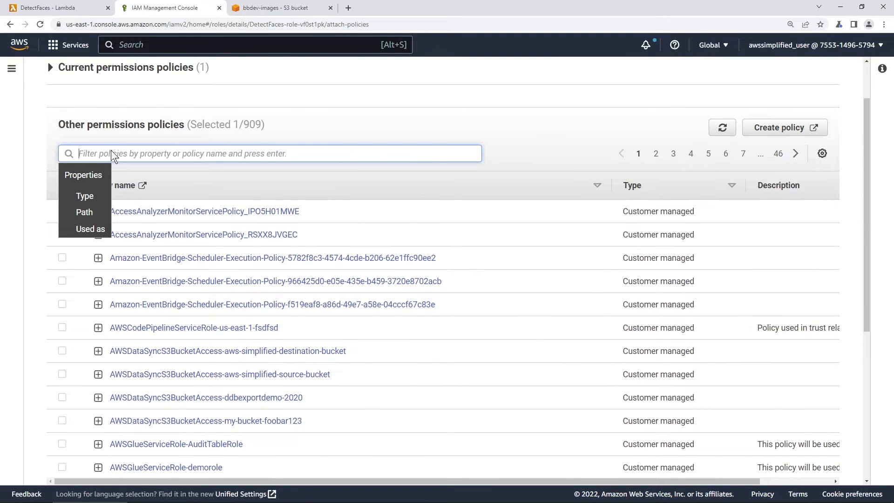
{"action": "type", "text": "rekog"}
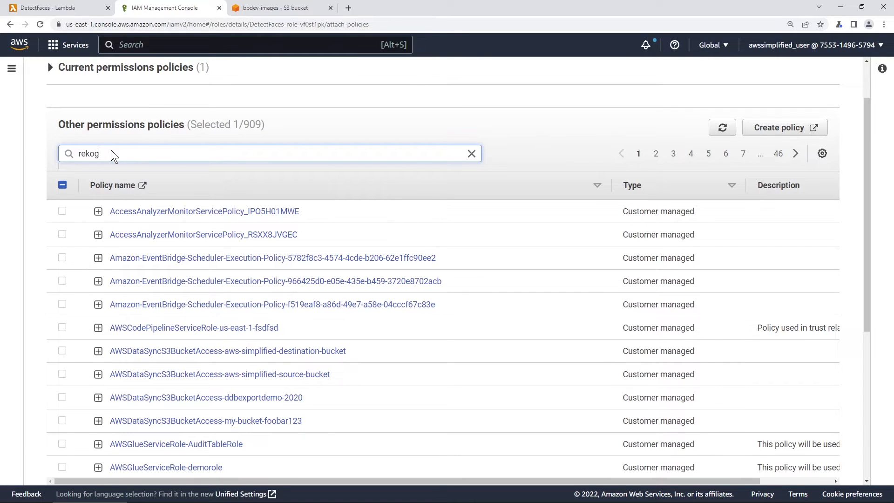
{"action": "key", "text": "Return"}
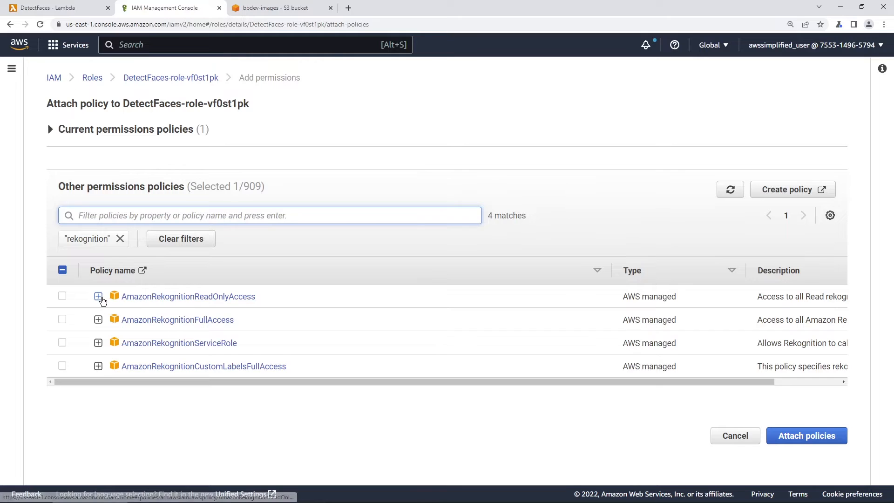
{"action": "left_click", "coordinate": [98, 296]}
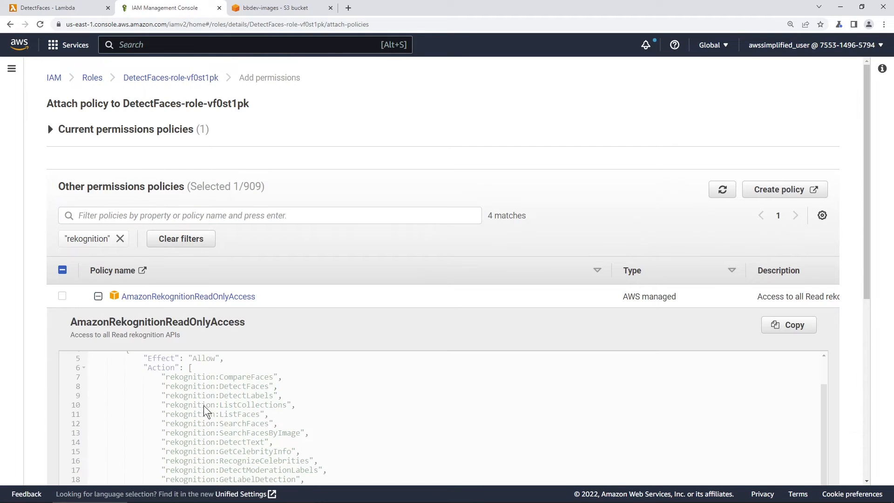
{"action": "scroll", "scroll_direction": "down", "scroll_amount": 3}
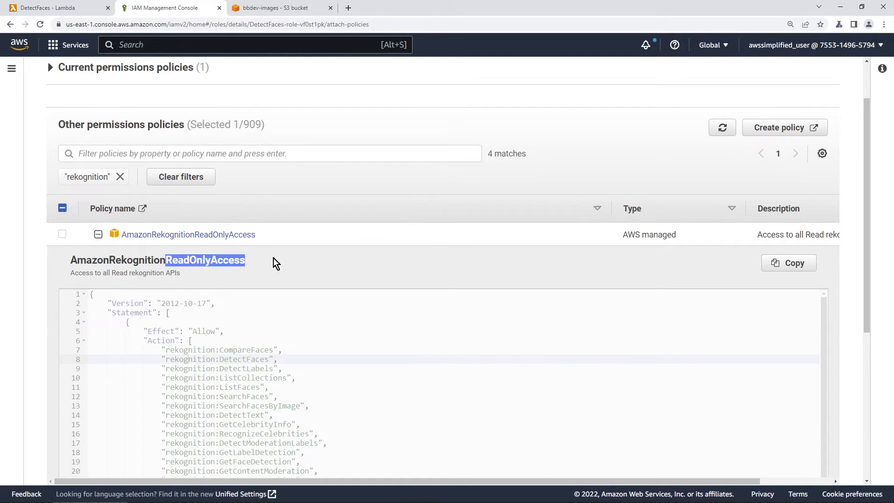
{"action": "left_click", "coordinate": [63, 234]}
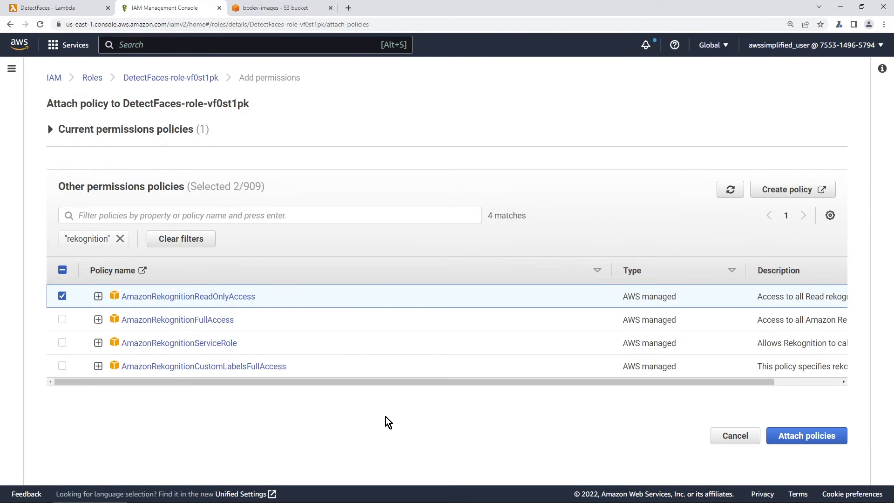
{"action": "mouse_move", "coordinate": [241, 200]}
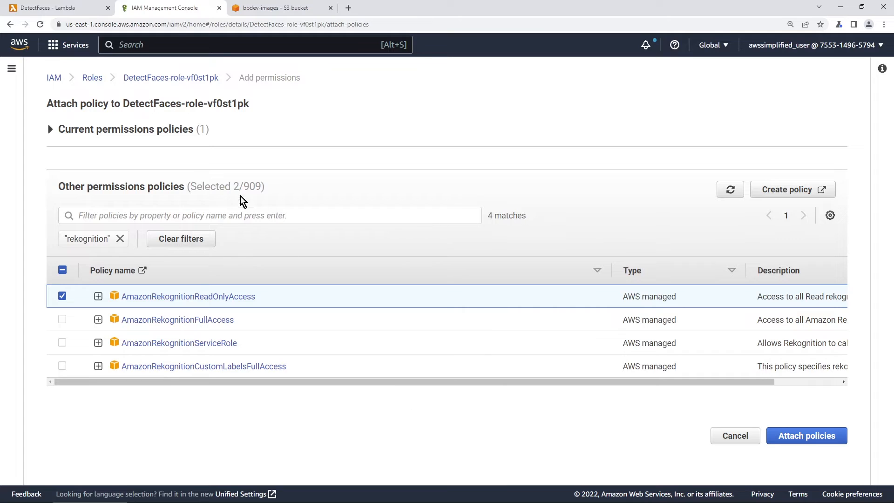
{"action": "mouse_move", "coordinate": [695, 398]}
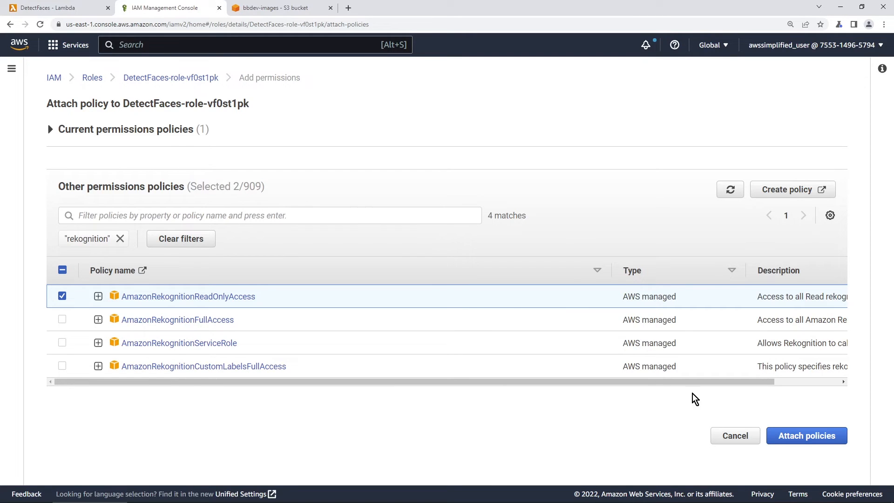
{"action": "left_click", "coordinate": [807, 435]}
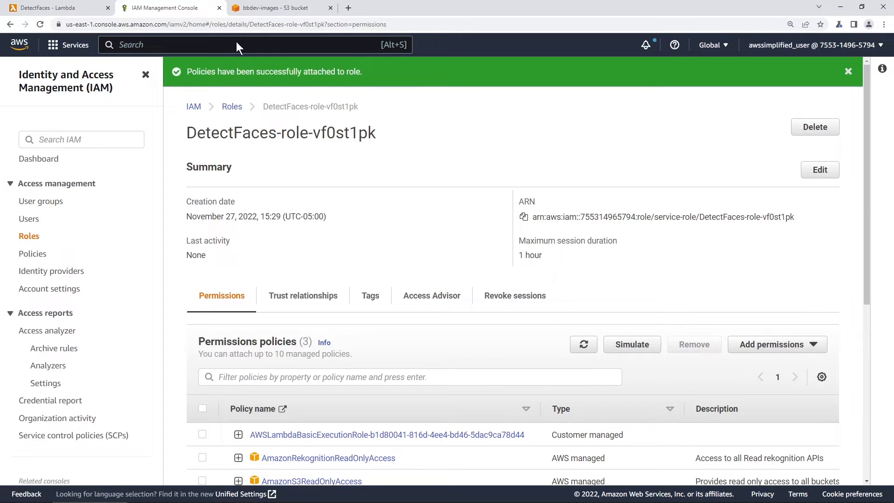
- Reload the DetectFaces function and confirm its resource summary lists Rekognition and S3
{"action": "left_click", "coordinate": [56, 7]}
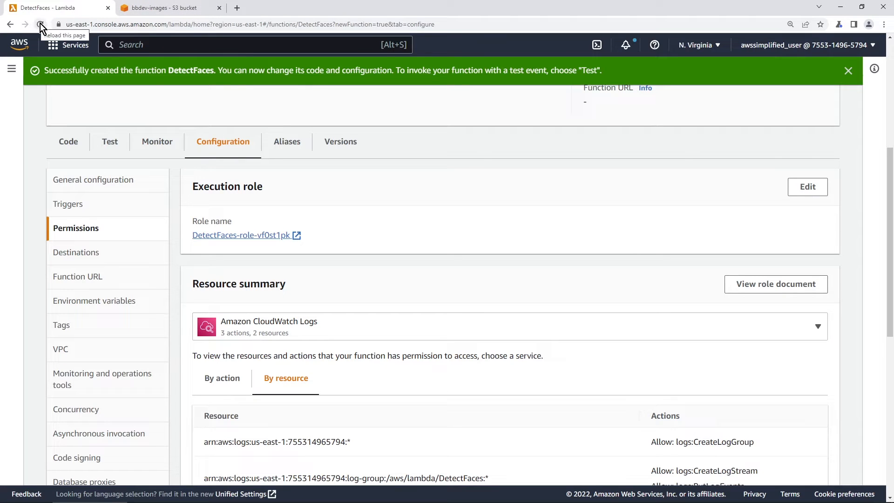
{"action": "left_click", "coordinate": [39, 24]}
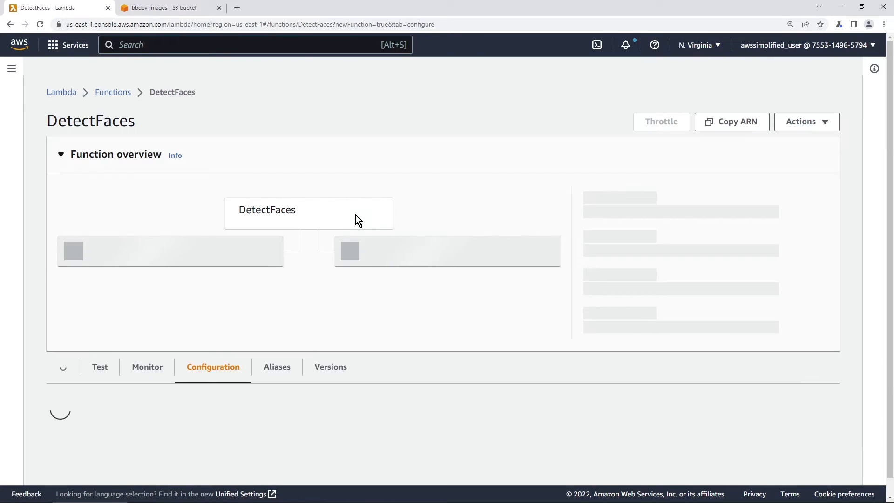
{"action": "scroll", "scroll_direction": "down", "scroll_amount": 3}
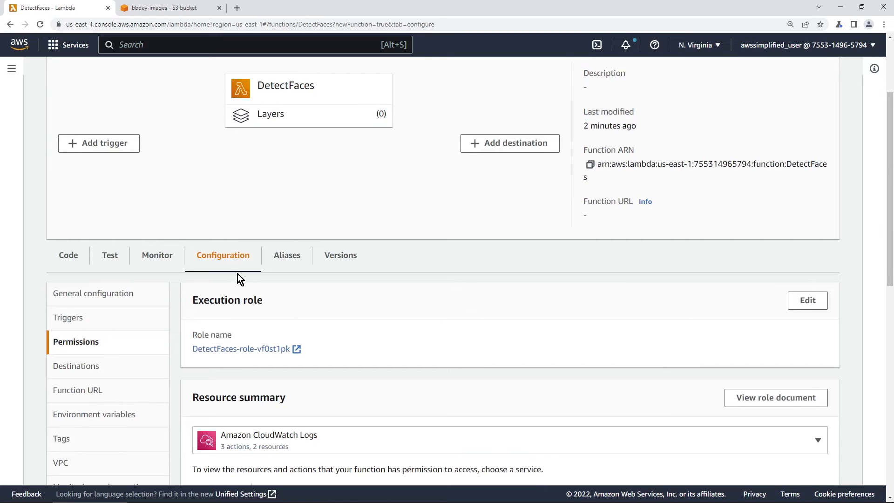
{"action": "scroll", "scroll_direction": "down", "scroll_amount": 3}
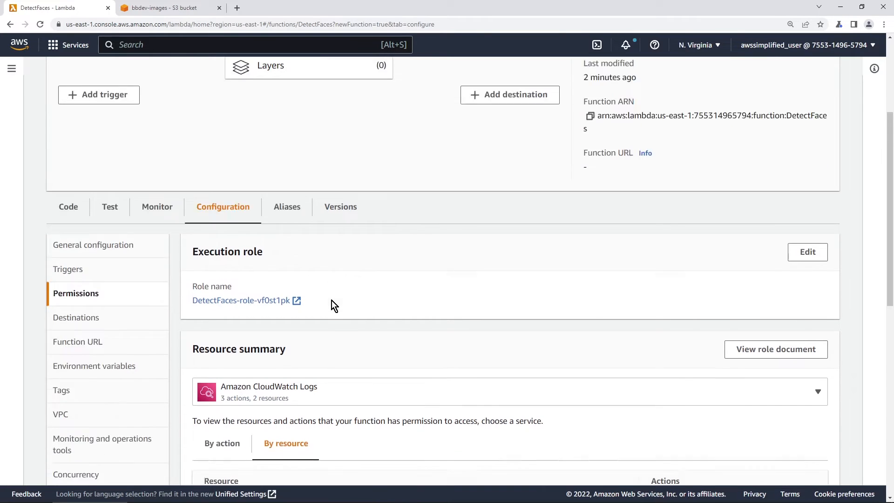
{"action": "left_click", "coordinate": [817, 392]}
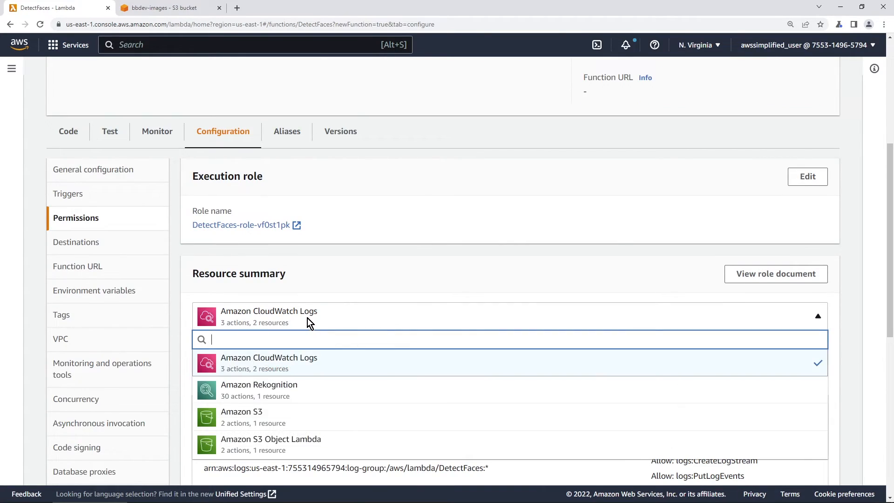
{"action": "mouse_move", "coordinate": [259, 390]}
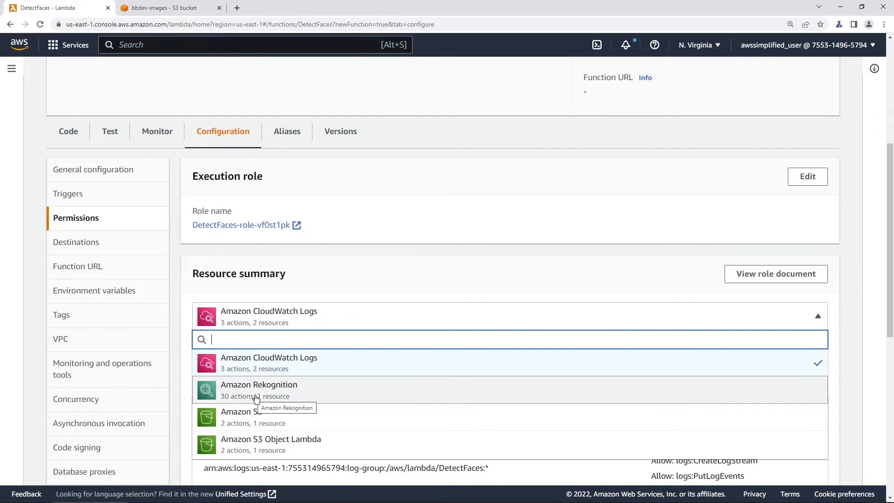
{"action": "mouse_move", "coordinate": [305, 394]}
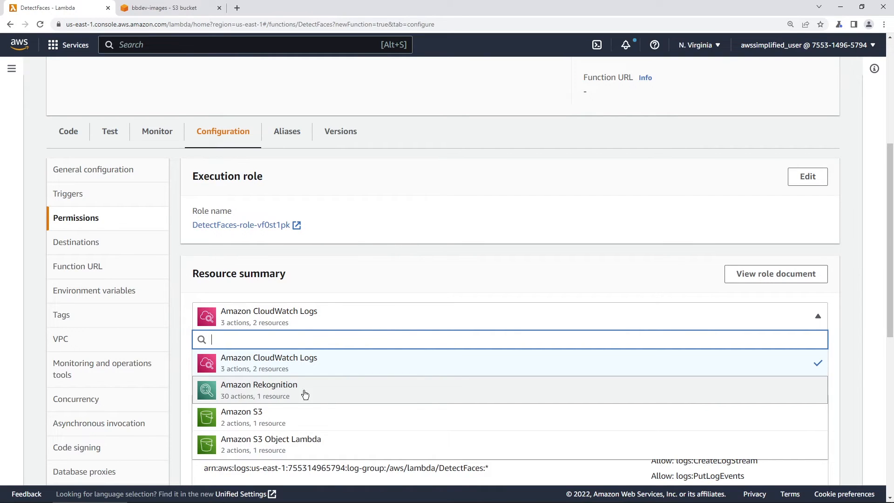
{"action": "mouse_move", "coordinate": [280, 445]}
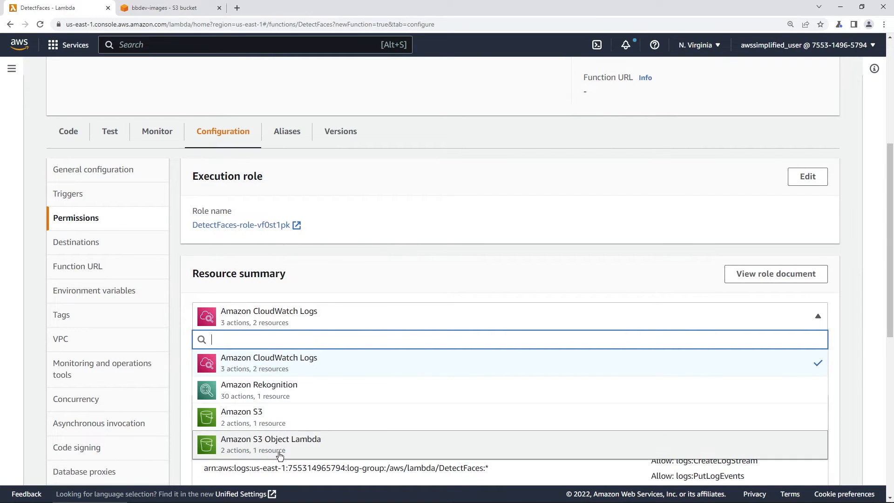
{"action": "mouse_move", "coordinate": [274, 451]}
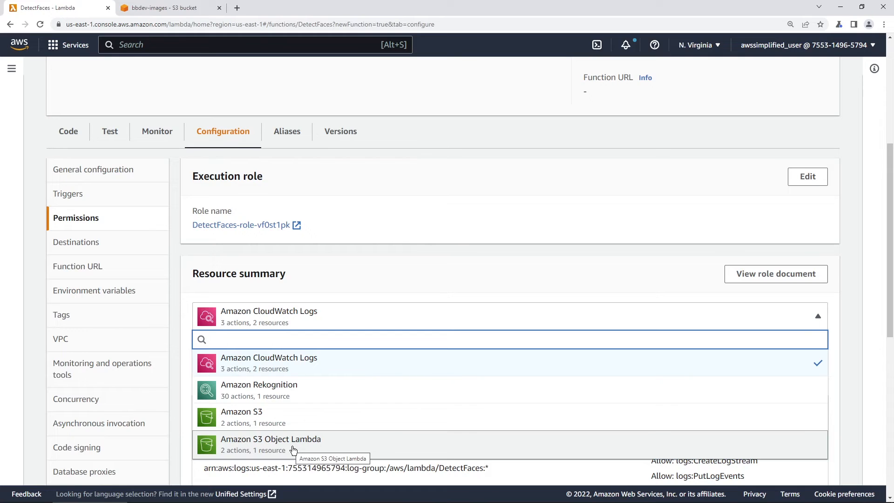
{"action": "mouse_move", "coordinate": [215, 302]}
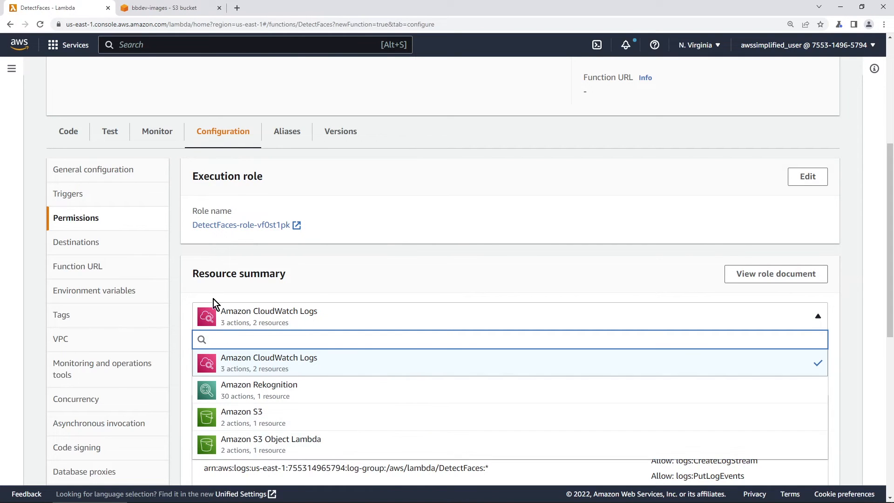
- Add import boto3 and bucket_name = "bbdev-images" to lambda_function.py, copying the bucket name from S3
{"action": "left_click", "coordinate": [68, 132]}
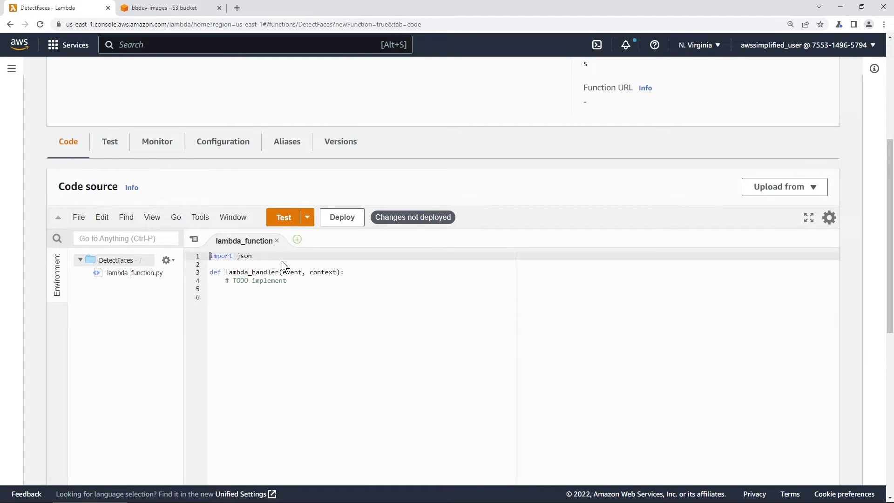
{"action": "type", "text": "import boto3"}
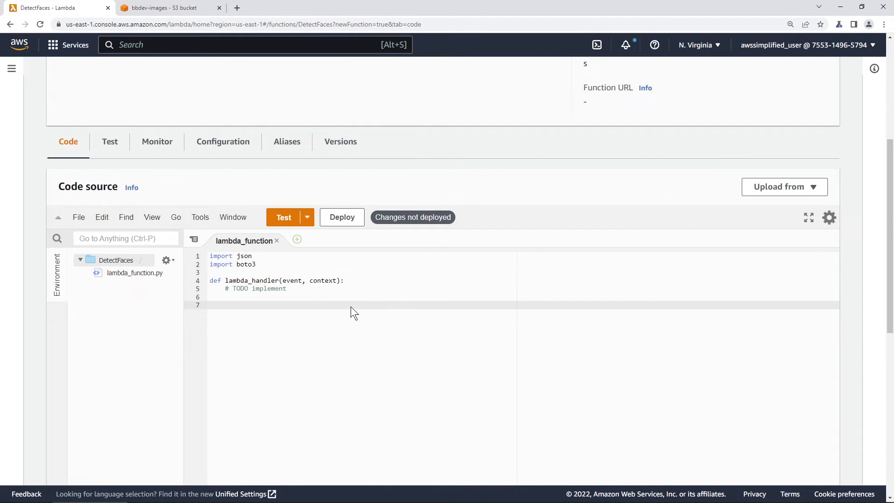
{"action": "scroll", "scroll_direction": "up", "scroll_amount": 3}
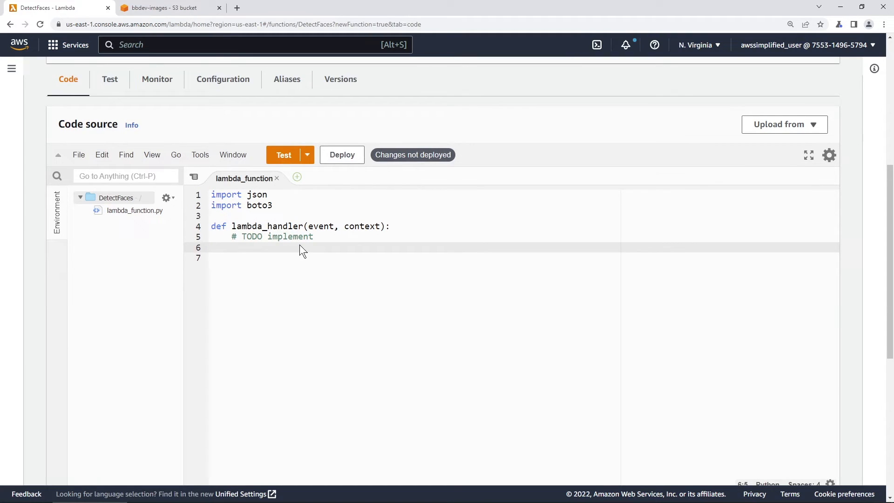
{"action": "type", "text": "bucket_name ="}
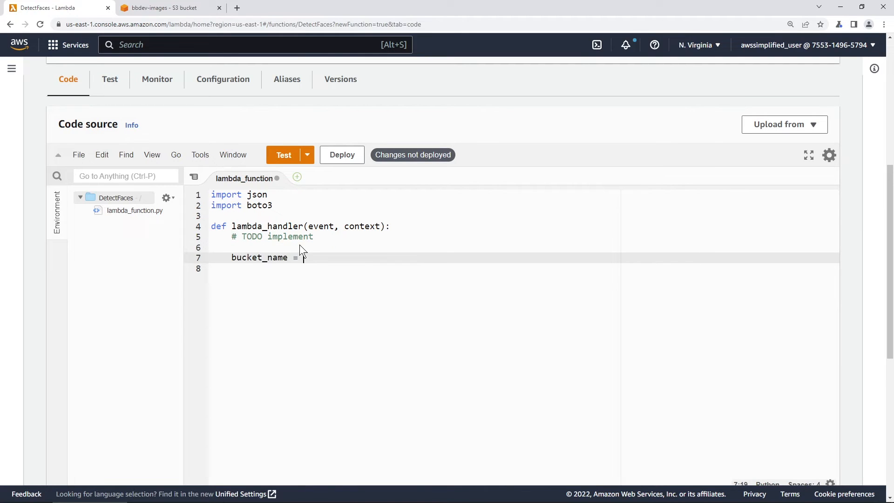
{"action": "left_click", "coordinate": [168, 8]}
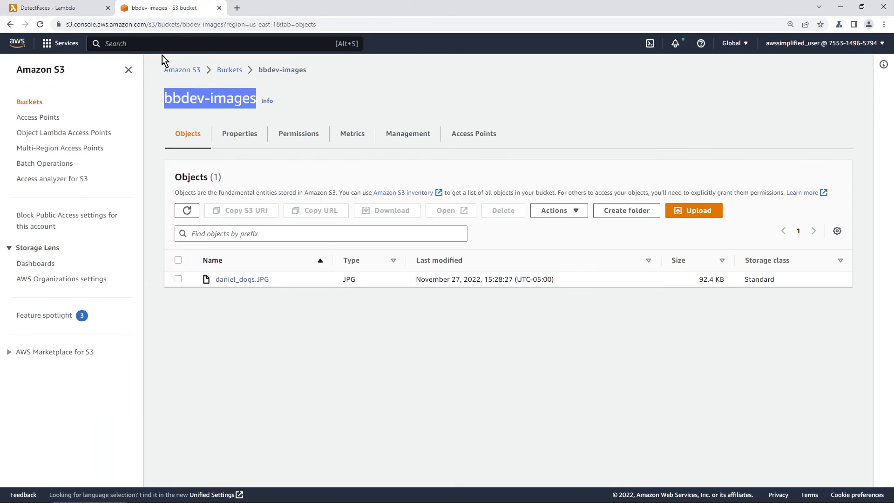
{"action": "left_click", "coordinate": [57, 7]}
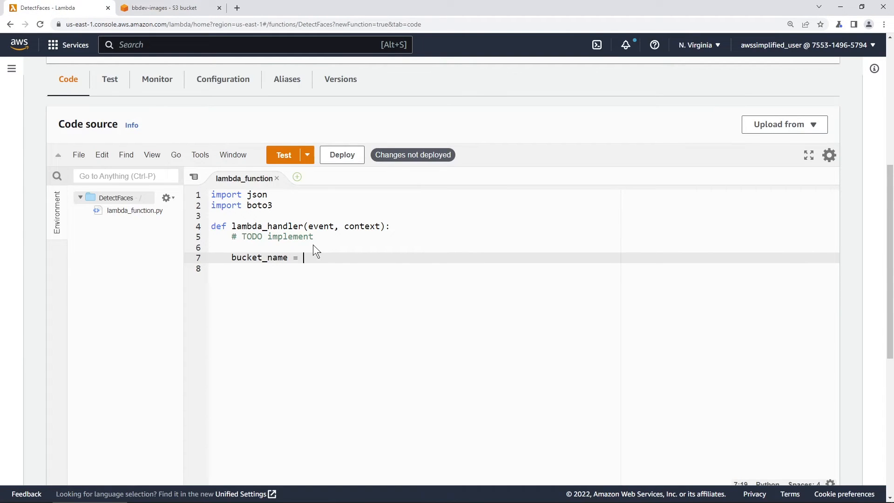
{"action": "type", "text": "\"bbdev-images\""}
{"action": "left_click", "coordinate": [524, 268]}
{"action": "type", "text": "file_n"}
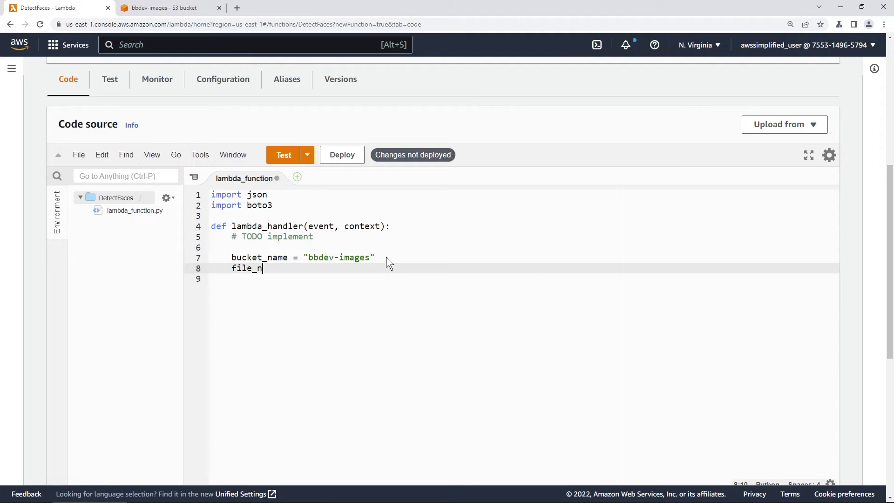
- Add file_name = "daniel_dogs.JPG", copying the file name from the S3 bucket
{"action": "type", "text": "ame = \""}
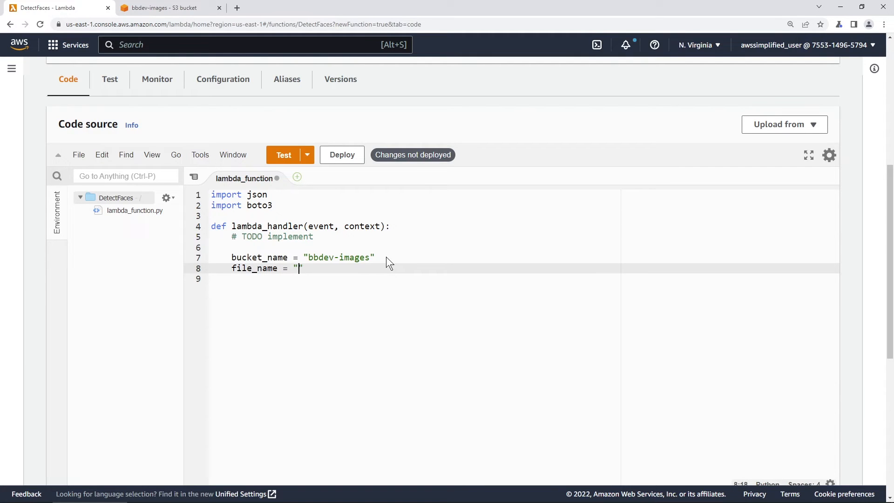
{"action": "left_click", "coordinate": [166, 8]}
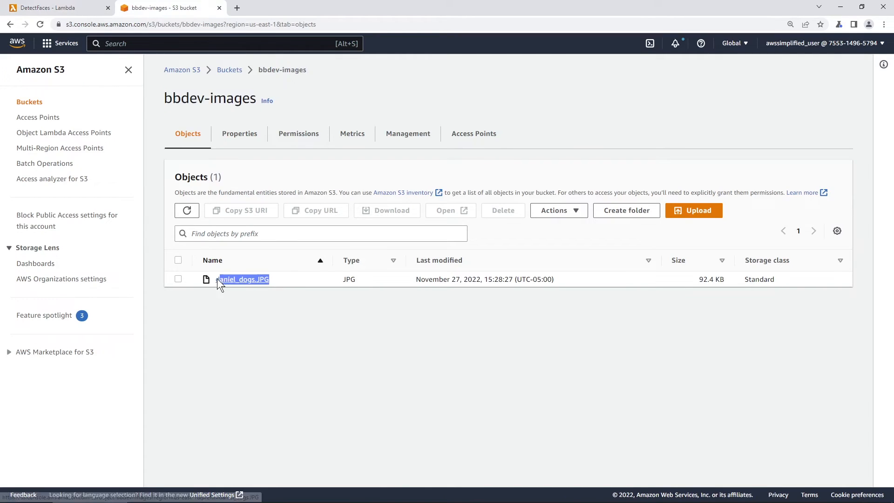
{"action": "left_click", "coordinate": [54, 7]}
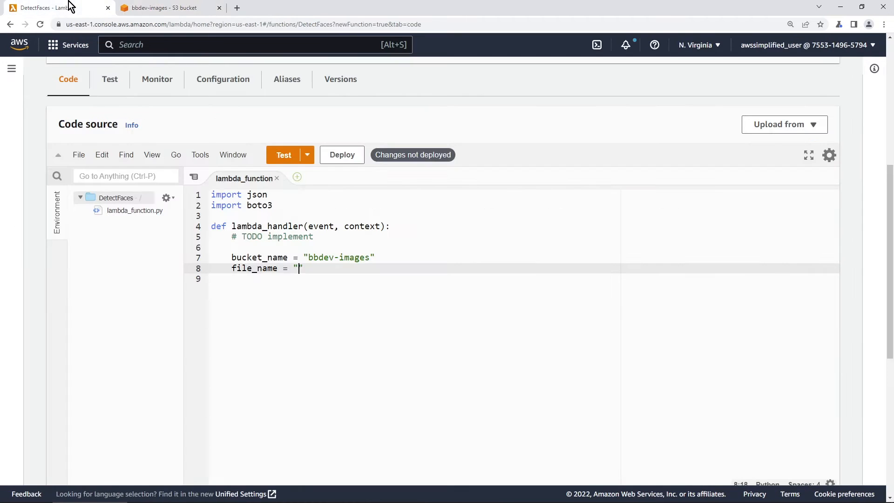
{"action": "type", "text": "daniel_dogs.JPG\""}
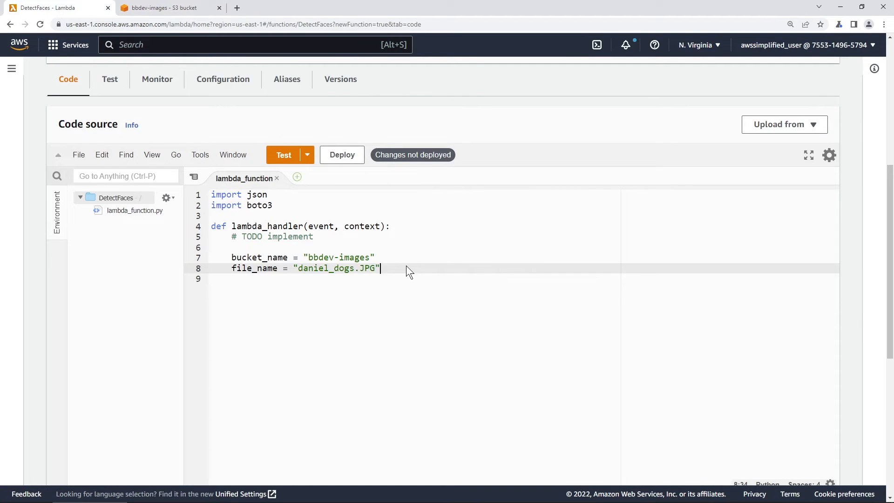
{"action": "mouse_move", "coordinate": [523, 272]}
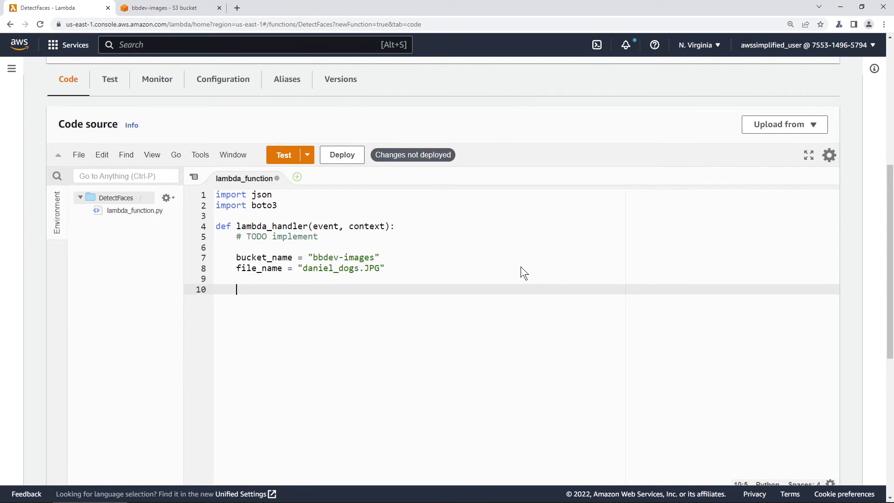
- Write module-level client = boto3.client('rekognition') above the handler
{"action": "type", "text": "client ="}
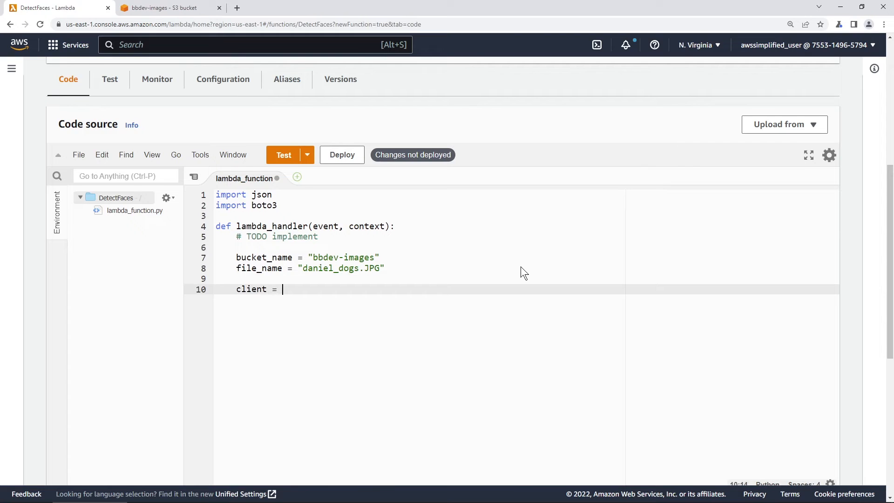
{"action": "type", "text": "boto3.clie"}
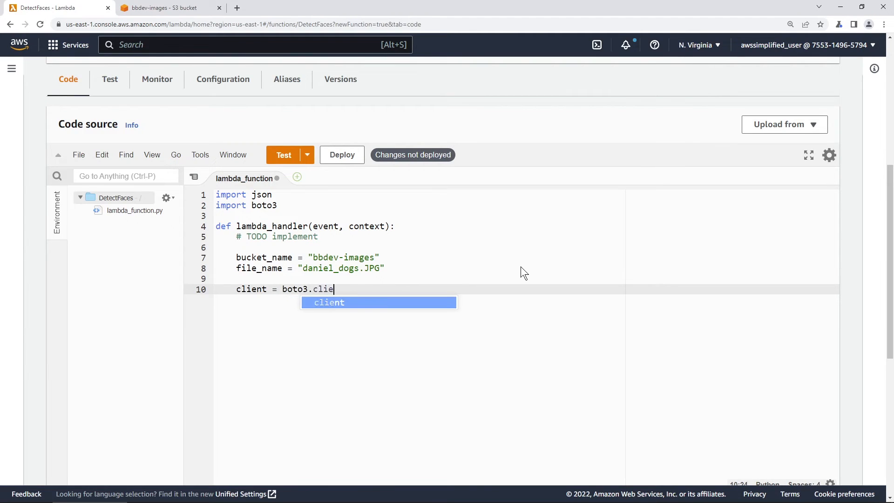
{"action": "type", "text": "nt('rek'"}
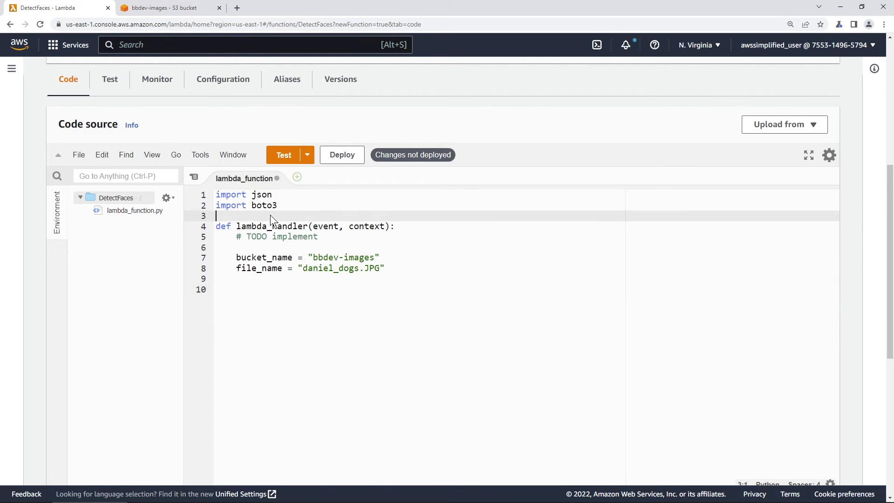
{"action": "type", "text": "client = boto3.client('rekognition')"}
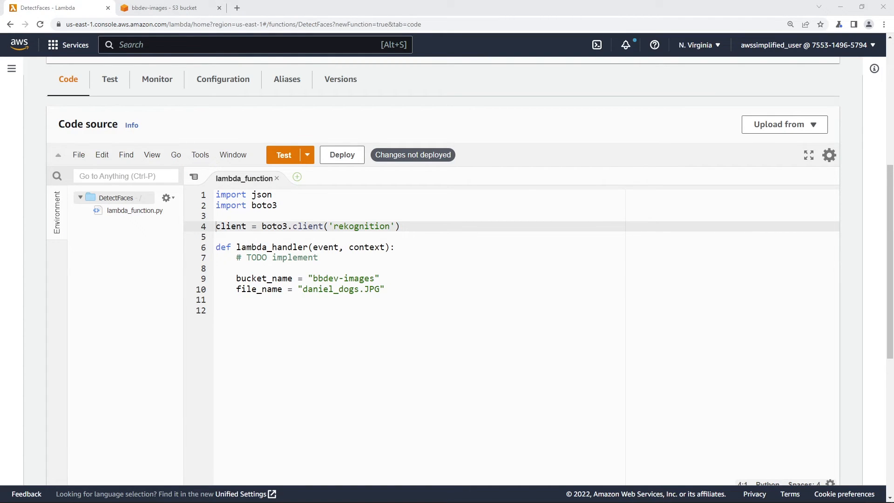
- Add response = client.detect_faces on the S3Object bucket_name/file_name with Attributes=['ALL'] in the handler
{"action": "left_click", "coordinate": [277, 299]}
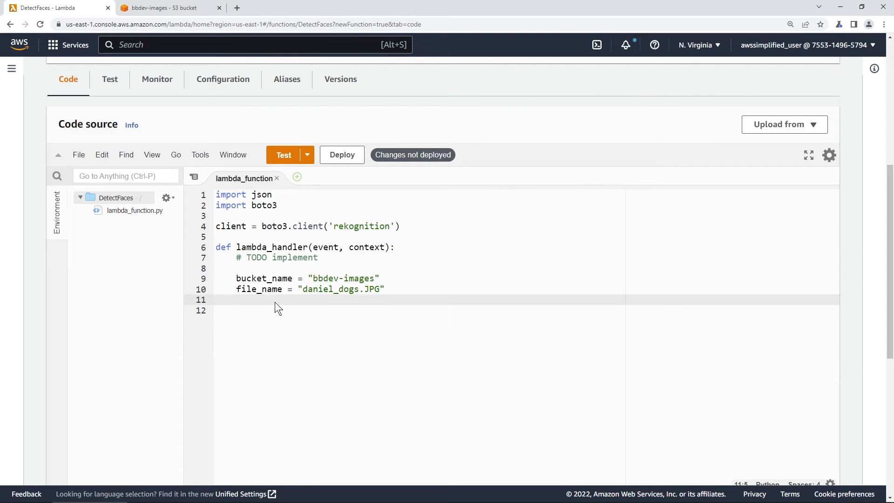
{"action": "type", "text": "response = client.detect_faces(Image={'S3Object':{'Bucket':bucket_name,'Name':file_name}},Attributes=['ALL'])"}
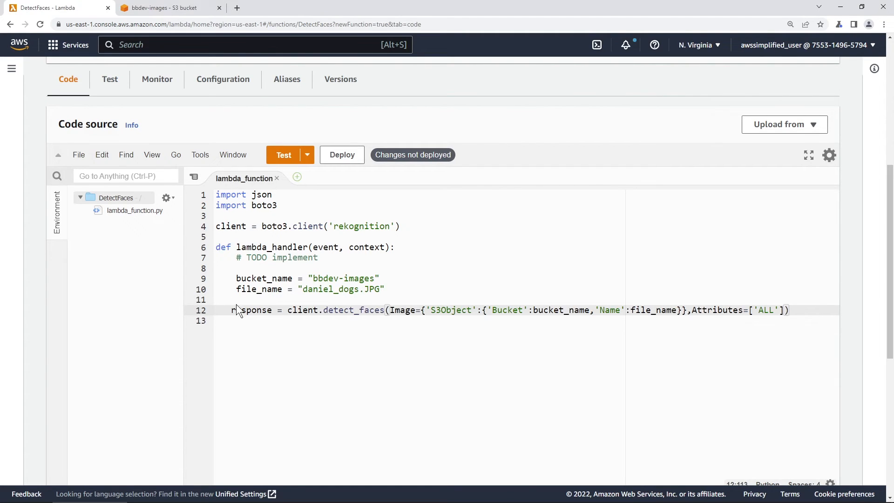
{"action": "left_click", "coordinate": [239, 321]}
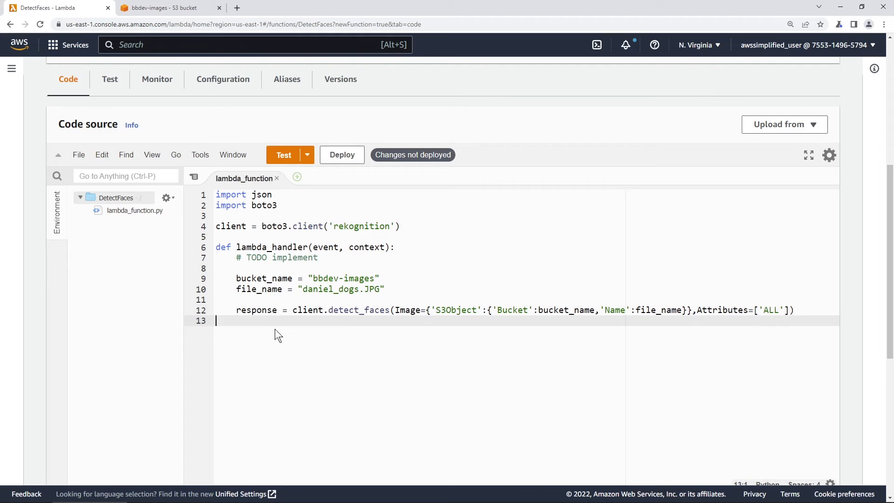
- Highlight client, detect_faces and Attributes in the call to explain them, then move below it
{"action": "double_click", "coordinate": [255, 309]}
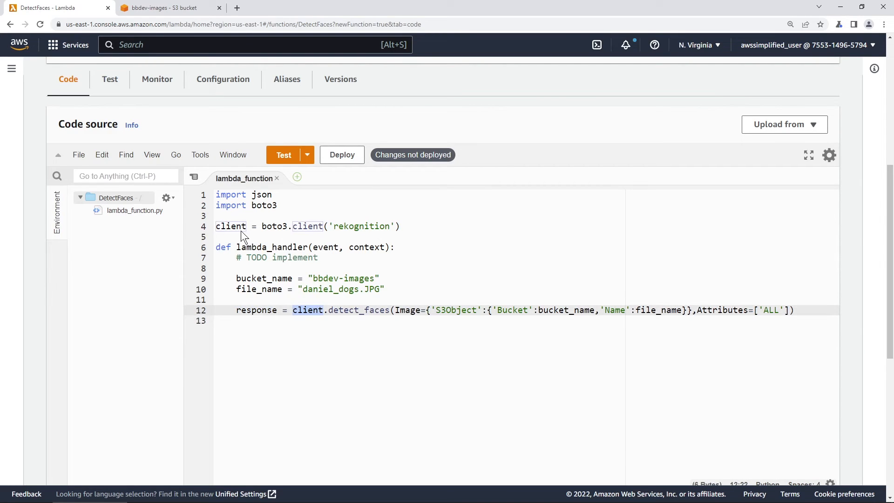
{"action": "double_click", "coordinate": [358, 309]}
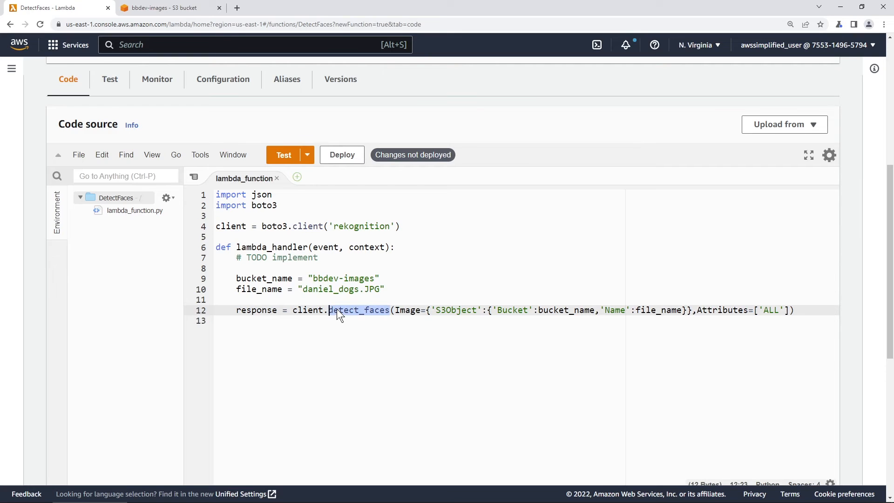
{"action": "mouse_move", "coordinate": [415, 321]}
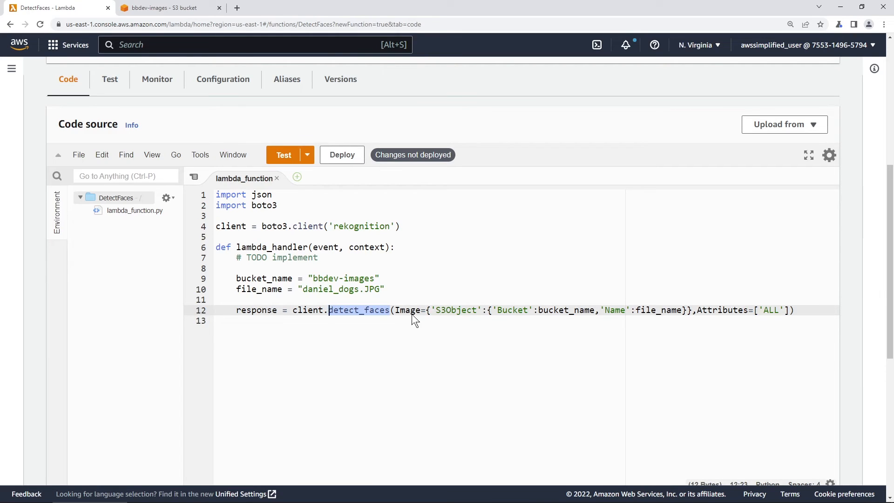
{"action": "double_click", "coordinate": [407, 309]}
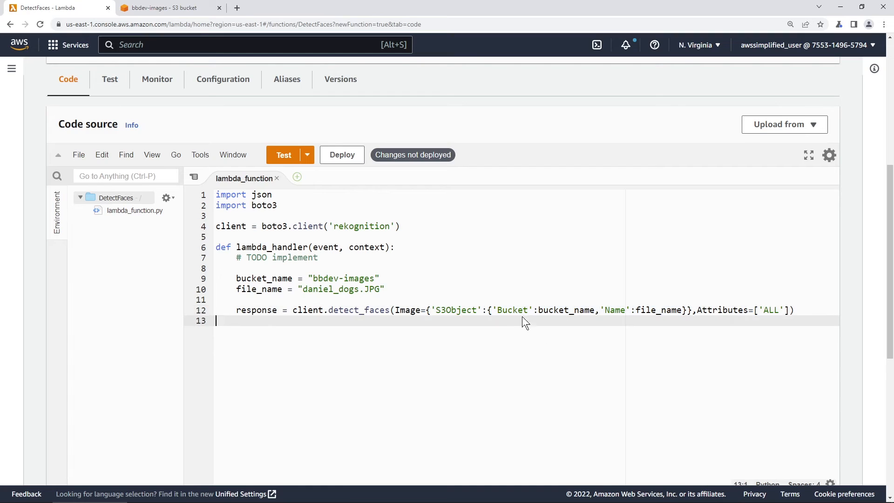
{"action": "left_click", "coordinate": [550, 310]}
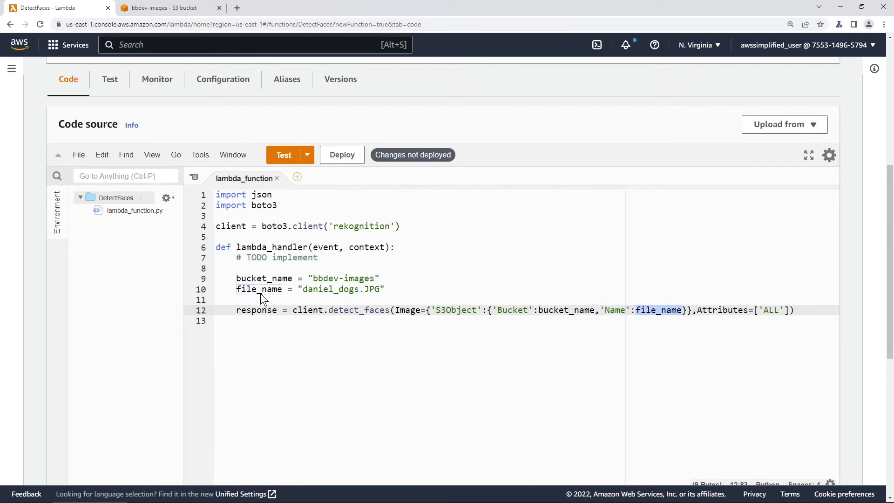
{"action": "mouse_move", "coordinate": [498, 309]}
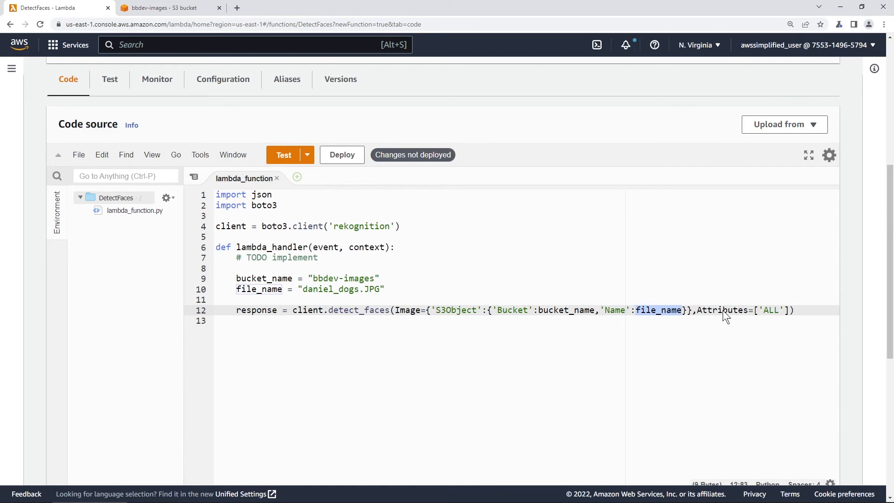
{"action": "double_click", "coordinate": [722, 309]}
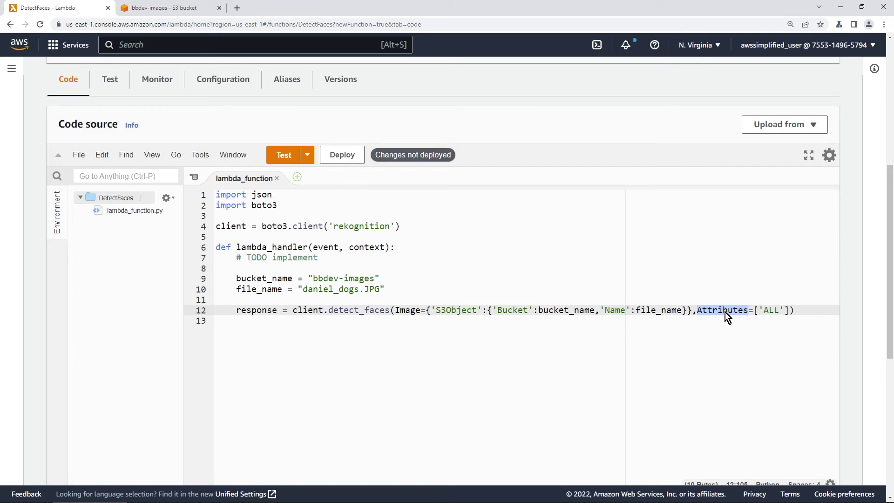
{"action": "mouse_move", "coordinate": [782, 314]}
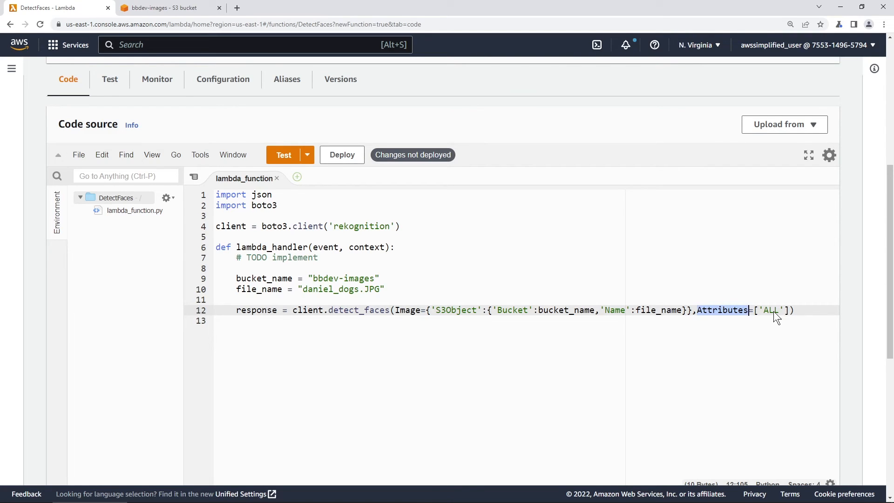
{"action": "left_click", "coordinate": [795, 309]}
{"action": "type", "text": "# Pr"}
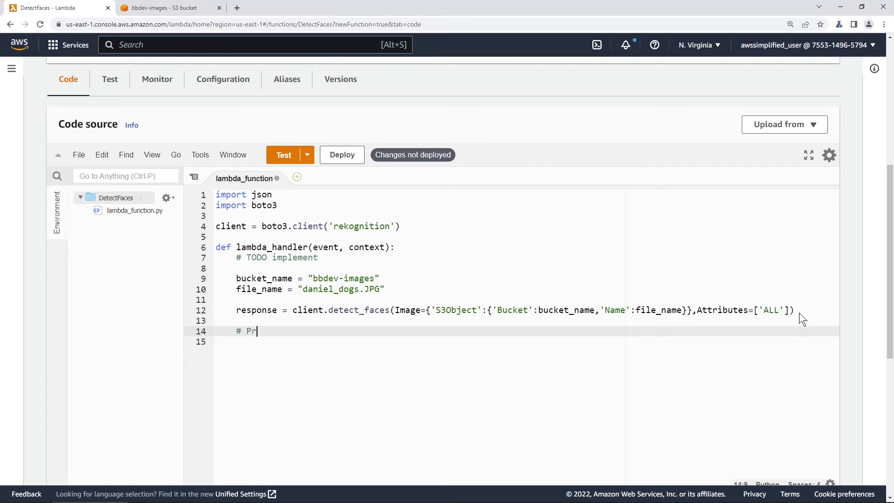
- Add a process-result comment and a loop for face in response['FaceDetails']:
{"action": "type", "text": "ocess result"}
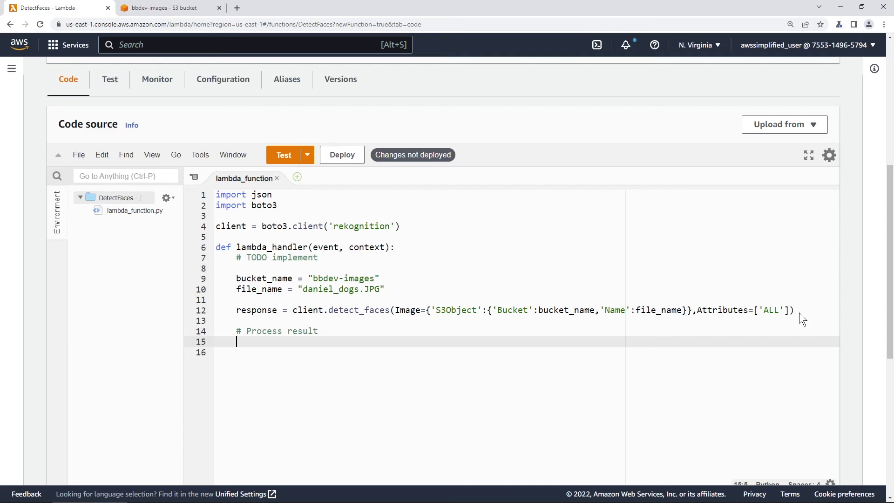
{"action": "type", "text": "for face in response['"}
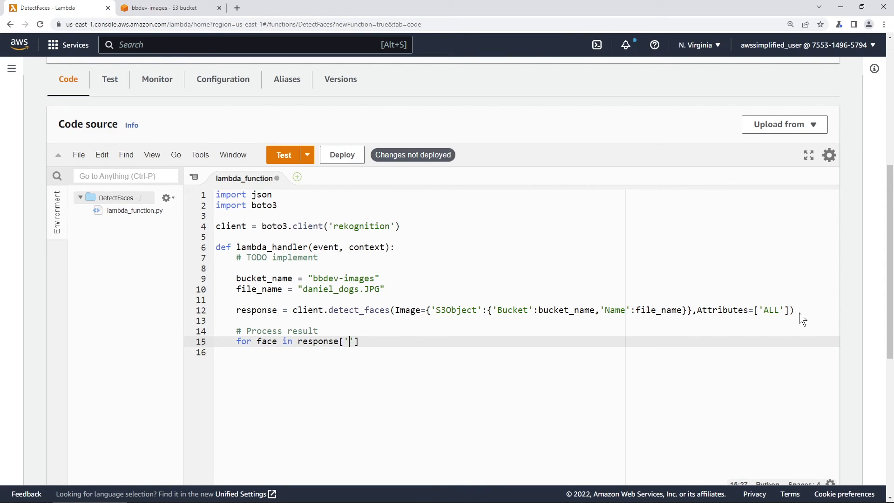
{"action": "type", "text": "Face"}
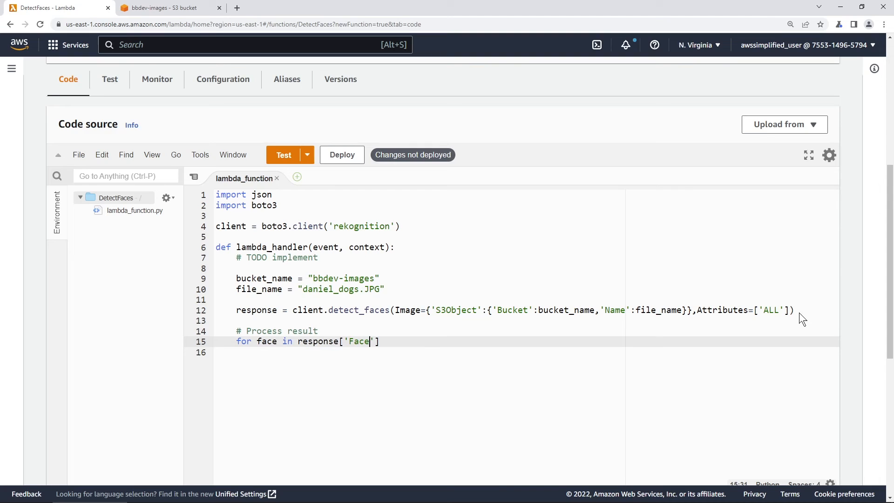
{"action": "type", "text": "Details"}
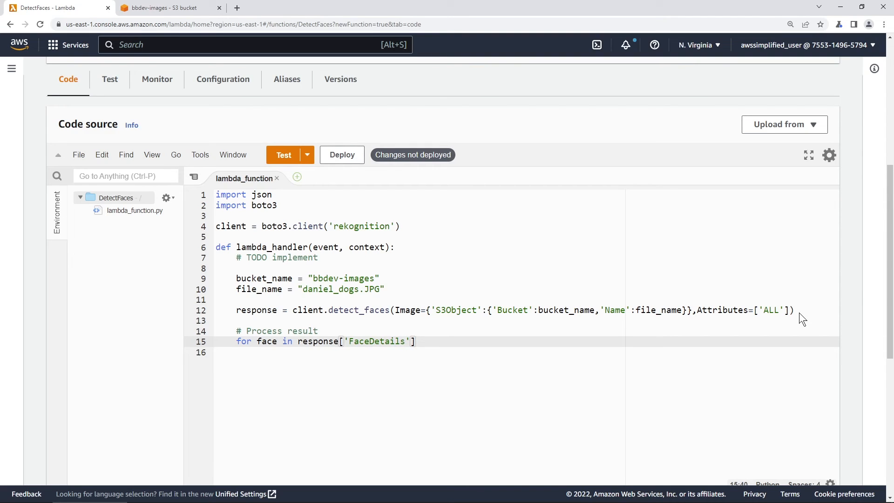
{"action": "type", "text": ":"}
{"action": "left_click", "coordinate": [526, 352]}
{"action": "type", "text": "print"}
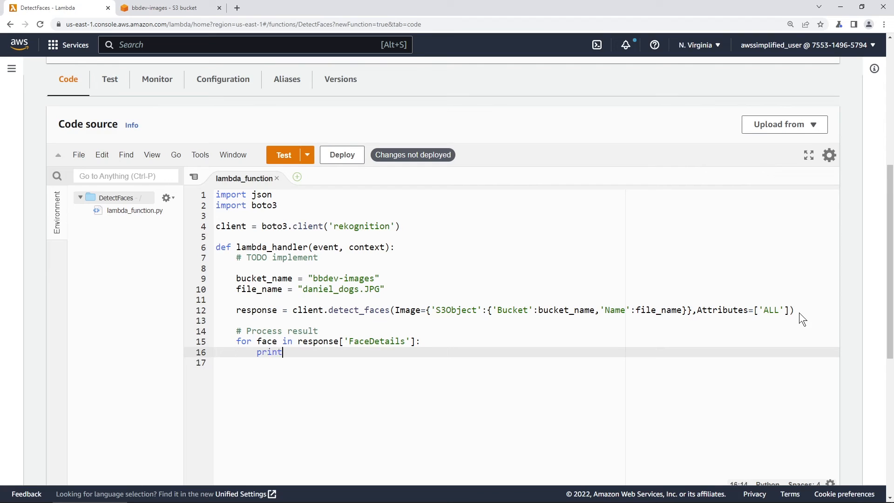
- Print each face with json.dumps(face, indent=2) inside the loop
{"action": "type", "text": "(json"}
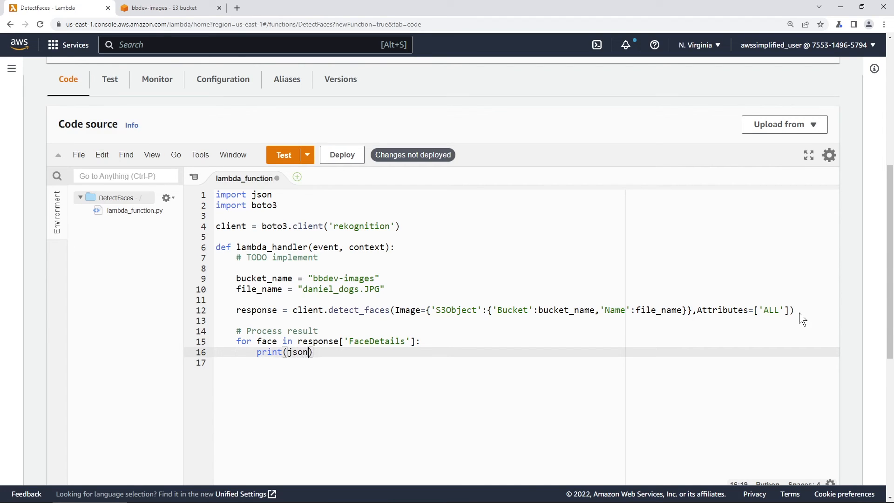
{"action": "type", "text": ".dumps"}
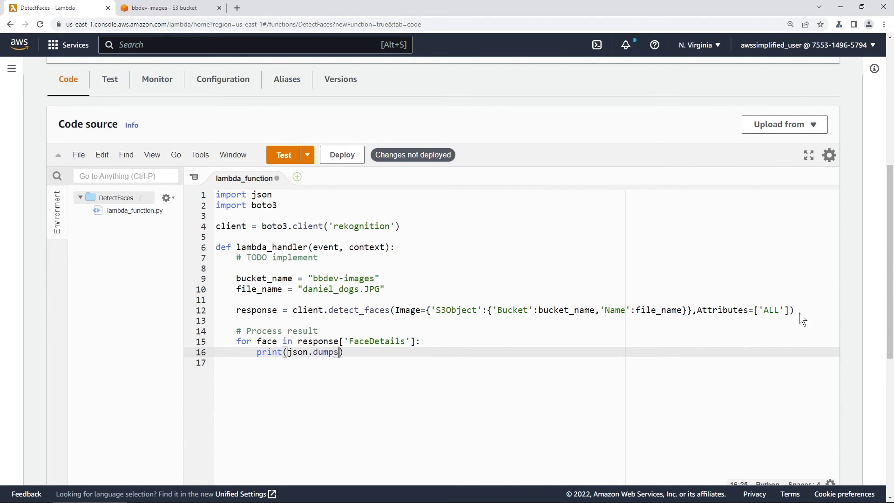
{"action": "type", "text": "fac"}
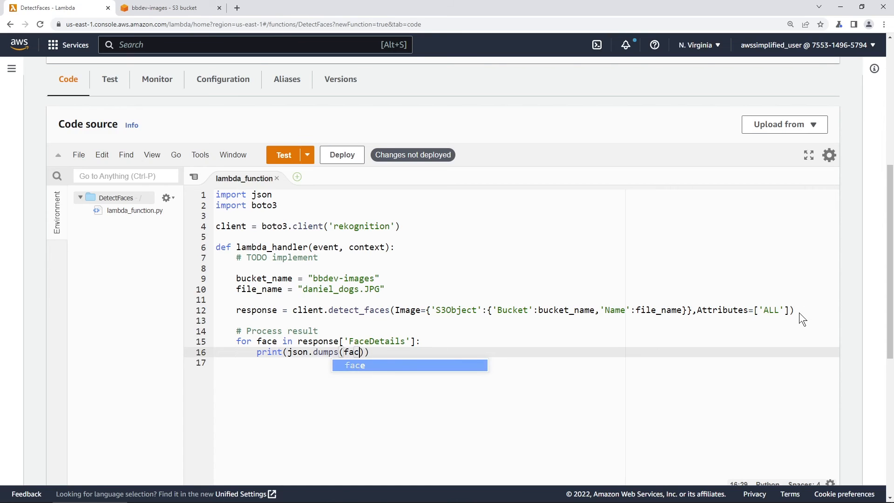
{"action": "type", "text": ", indent="}
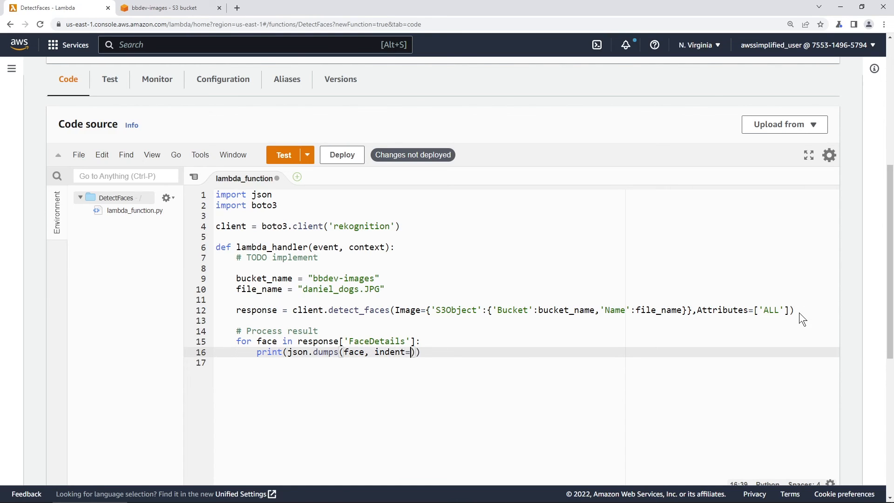
{"action": "type", "text": "2"}
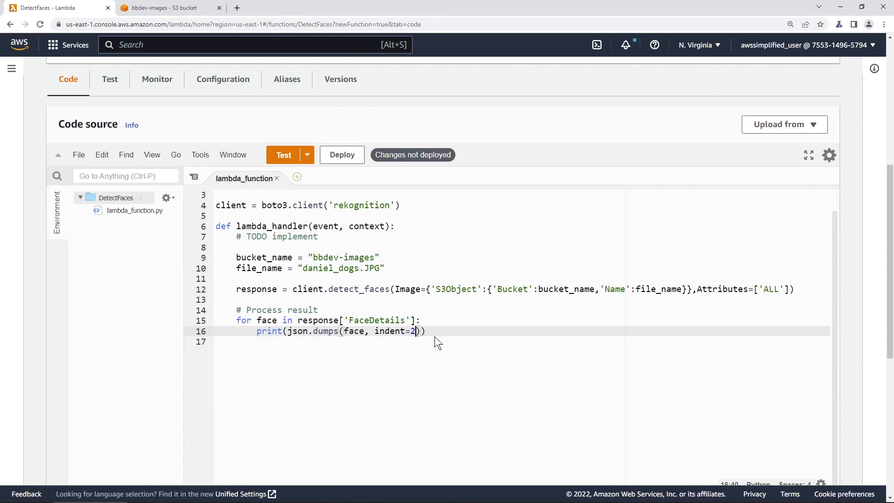
{"action": "scroll", "scroll_direction": "up", "scroll_amount": 3}
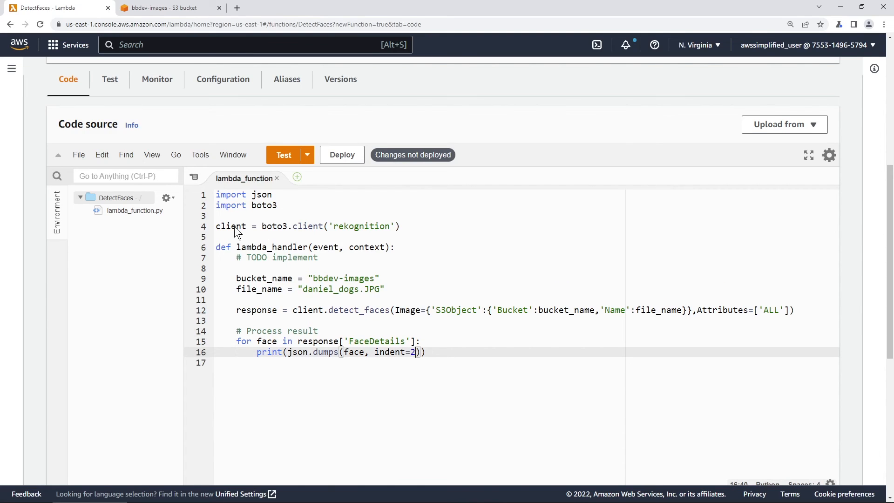
{"action": "mouse_move", "coordinate": [268, 302]}
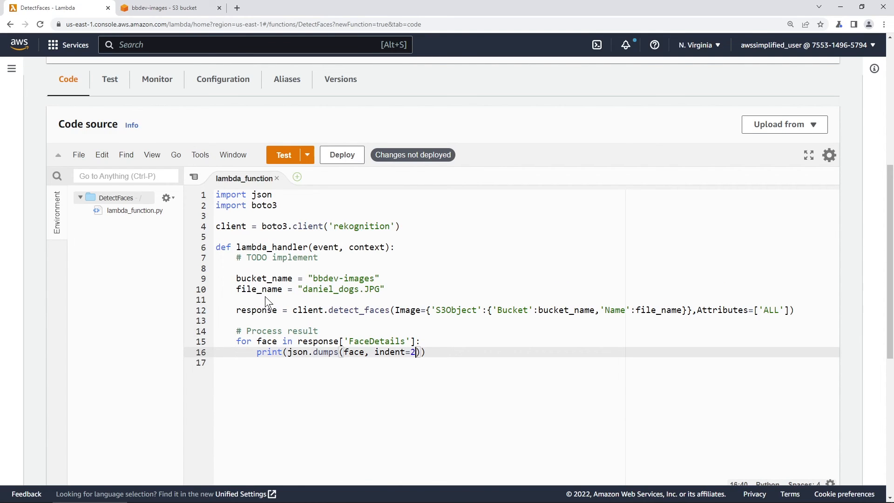
{"action": "mouse_move", "coordinate": [279, 352]}
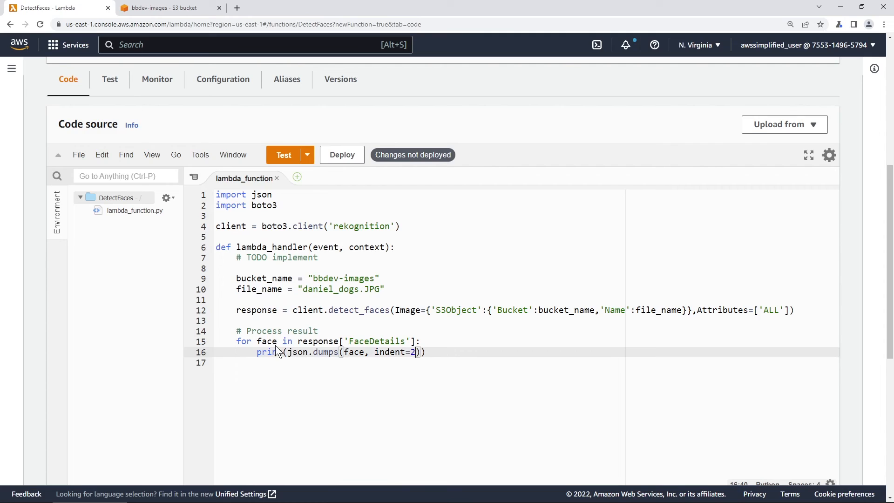
{"action": "mouse_move", "coordinate": [378, 341]}
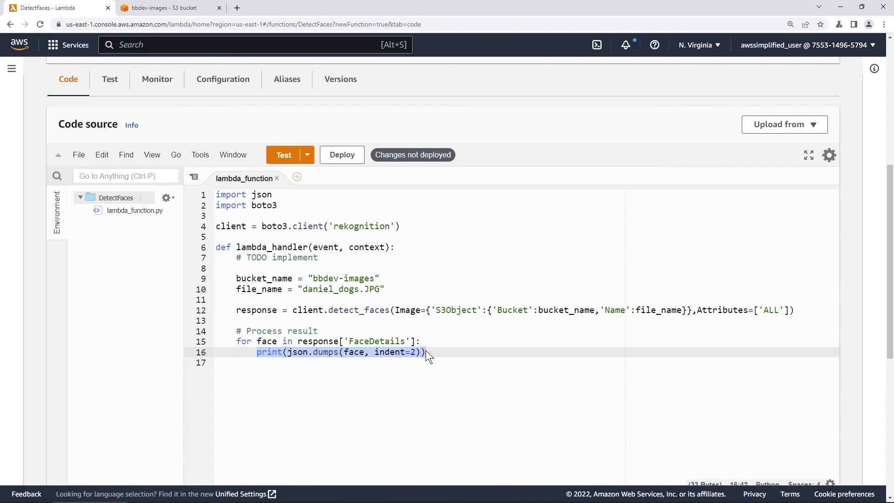
{"action": "mouse_move", "coordinate": [393, 360]}
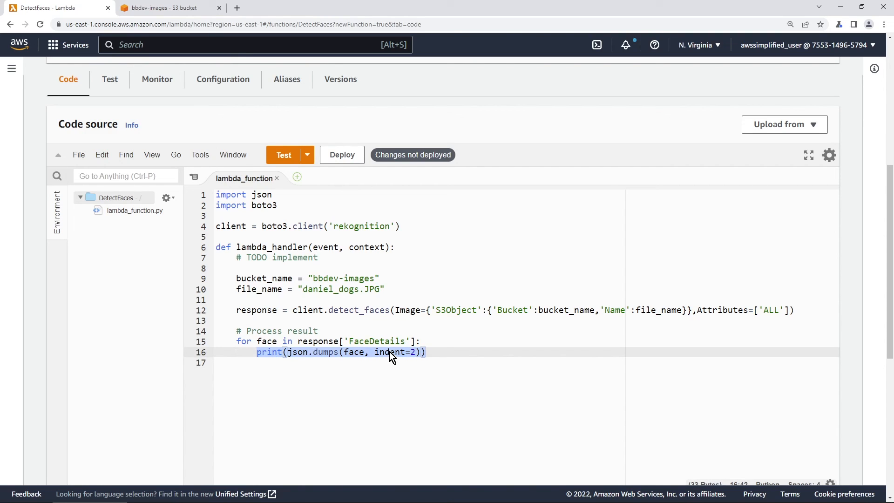
{"action": "mouse_move", "coordinate": [390, 353]}
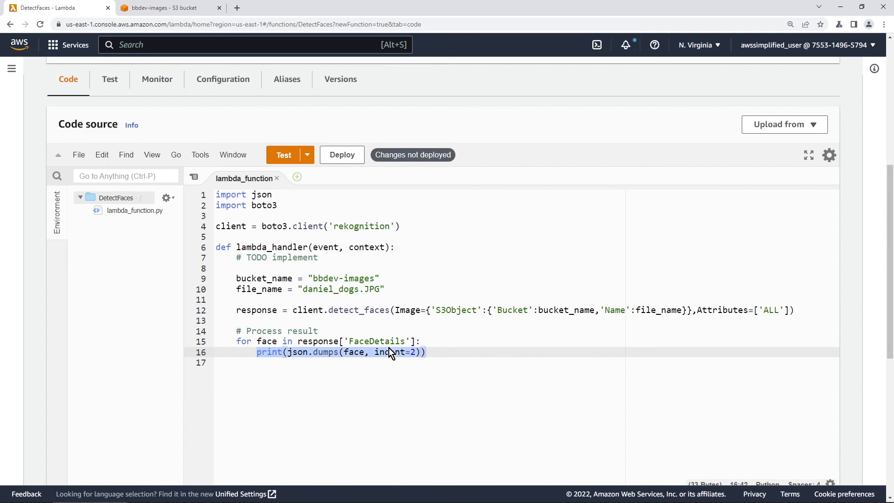
- Deploy the code, save a test event named fdsfdsfs, and run the test
{"action": "left_click", "coordinate": [342, 155]}
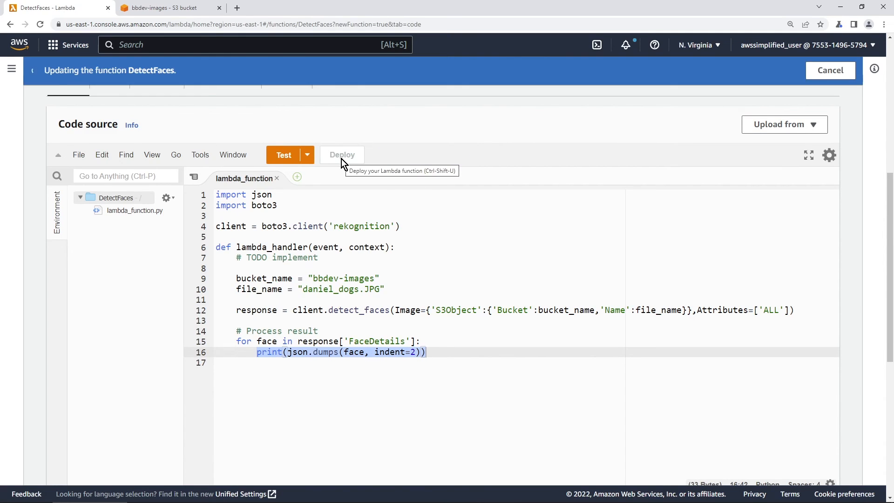
{"action": "left_click", "coordinate": [341, 154]}
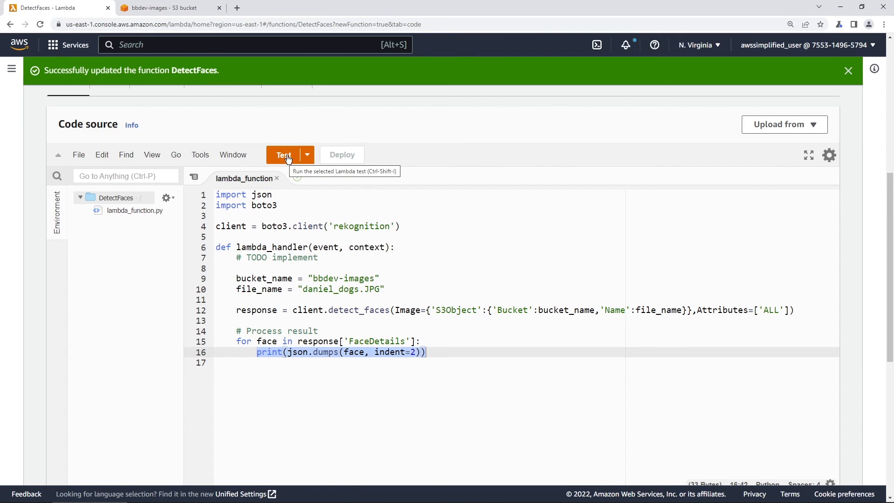
{"action": "left_click", "coordinate": [307, 154]}
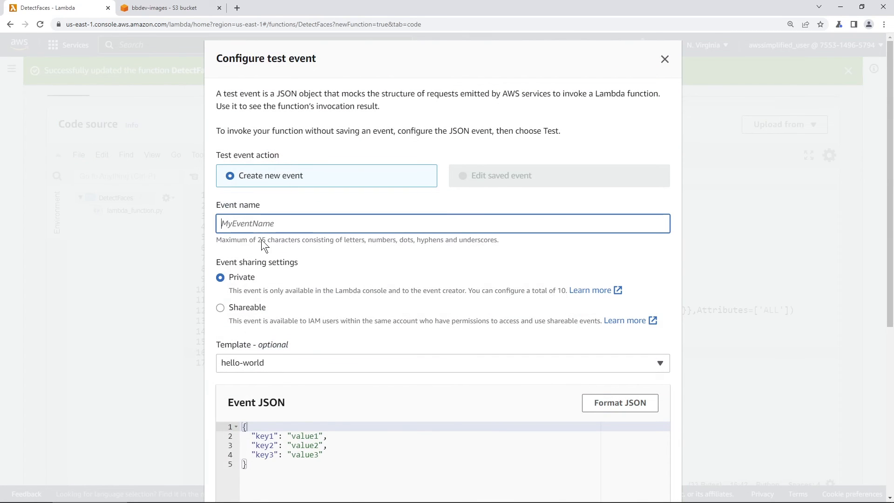
{"action": "scroll", "scroll_direction": "down", "scroll_amount": 3}
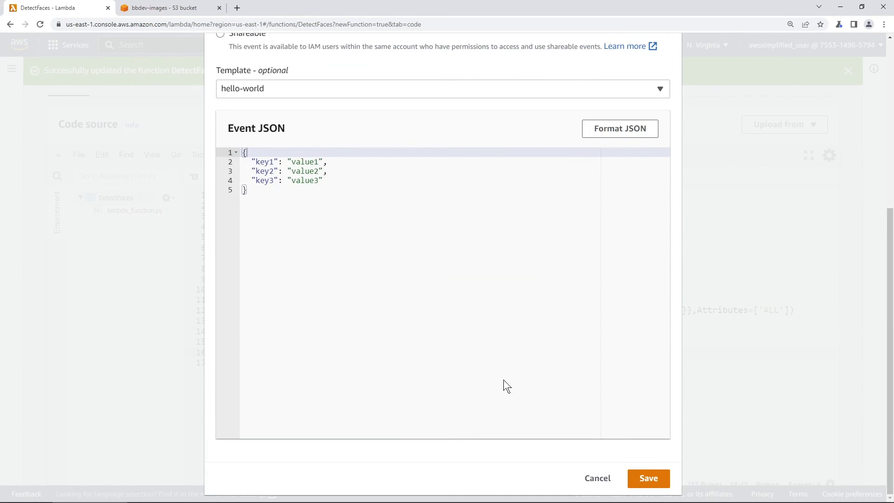
{"action": "left_click", "coordinate": [647, 478]}
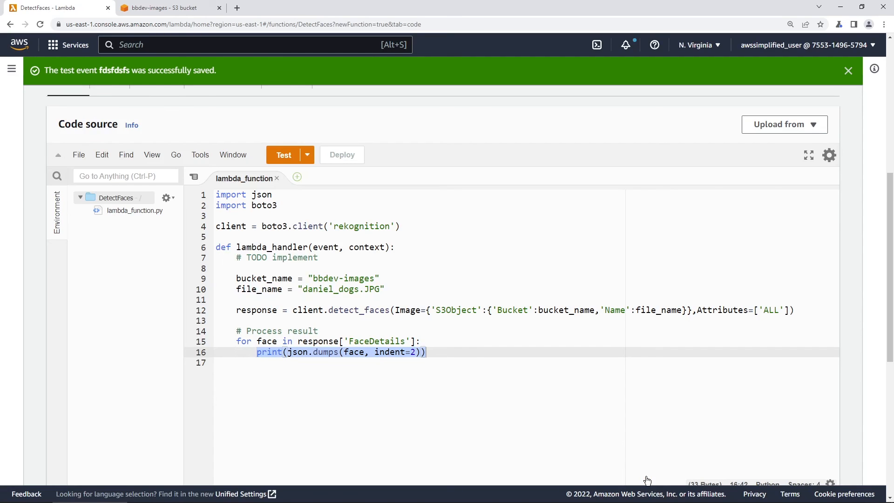
{"action": "left_click", "coordinate": [283, 154]}
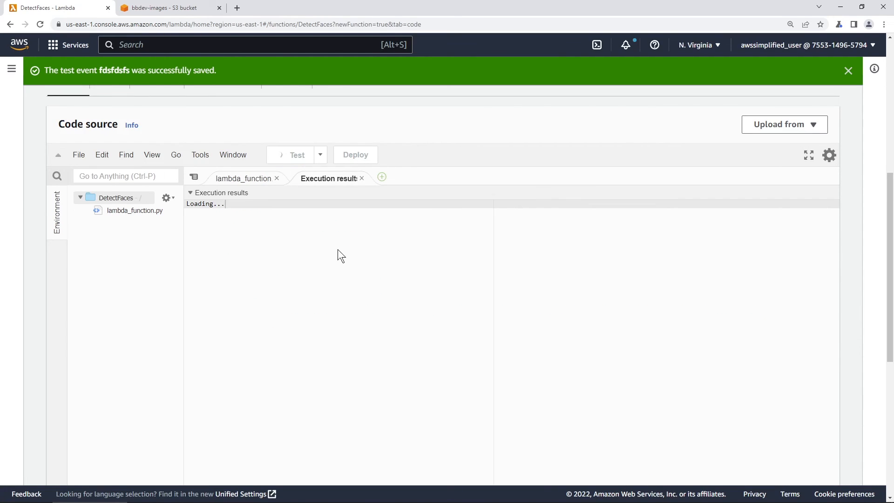
- Scroll the function logs' FaceDetails JSON, picking out AgeRange 26–36 and the Smile value
{"action": "left_click", "coordinate": [296, 155]}
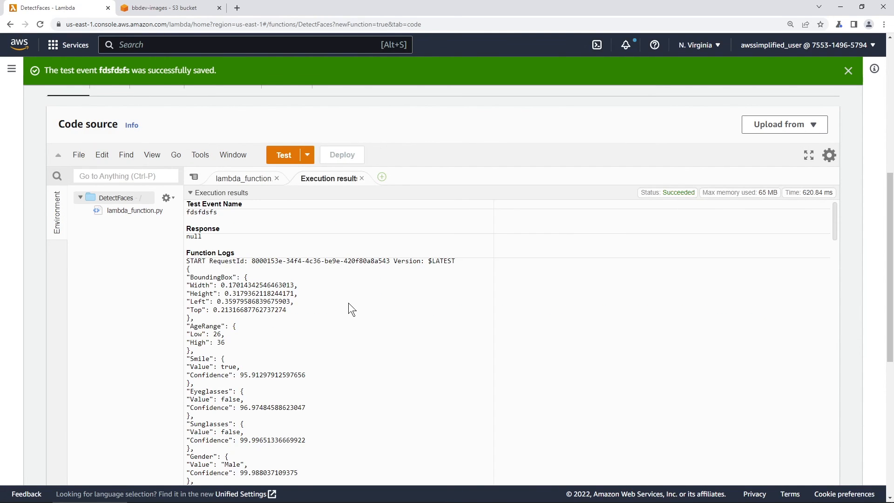
{"action": "mouse_move", "coordinate": [296, 314]}
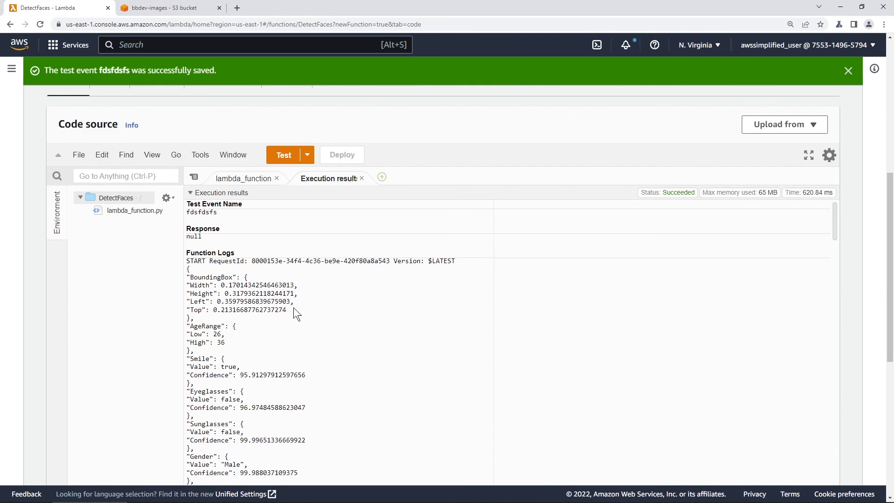
{"action": "scroll", "scroll_direction": "down", "scroll_amount": 3}
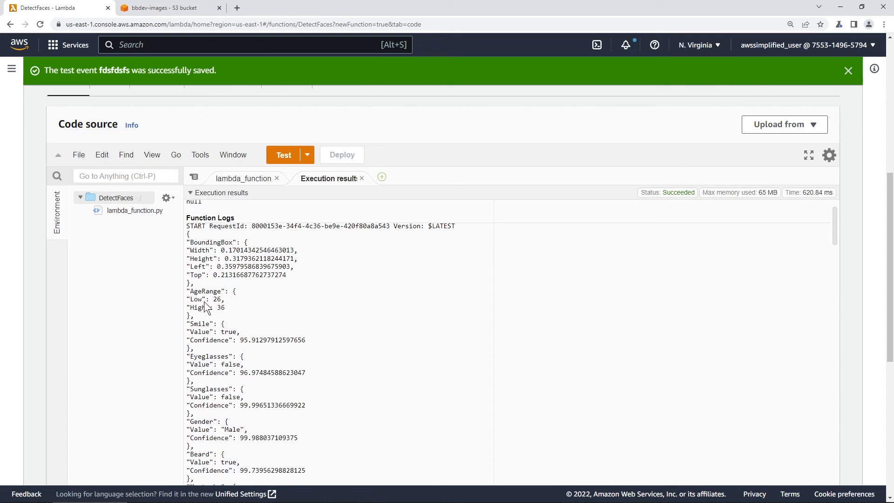
{"action": "mouse_move", "coordinate": [215, 308]}
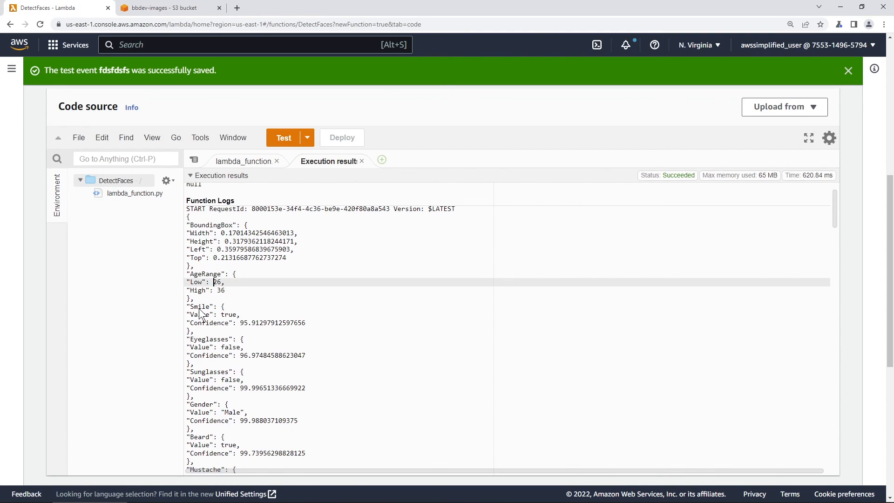
{"action": "double_click", "coordinate": [229, 314]}
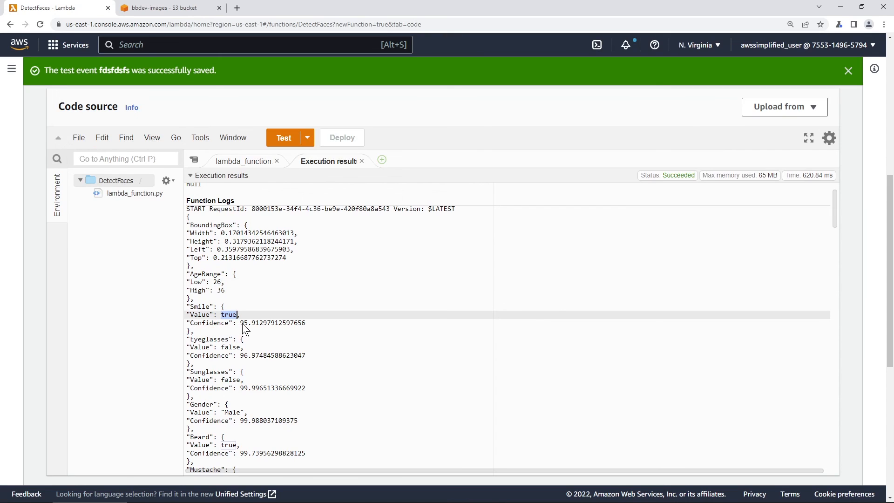
{"action": "scroll", "scroll_direction": "down", "scroll_amount": 3}
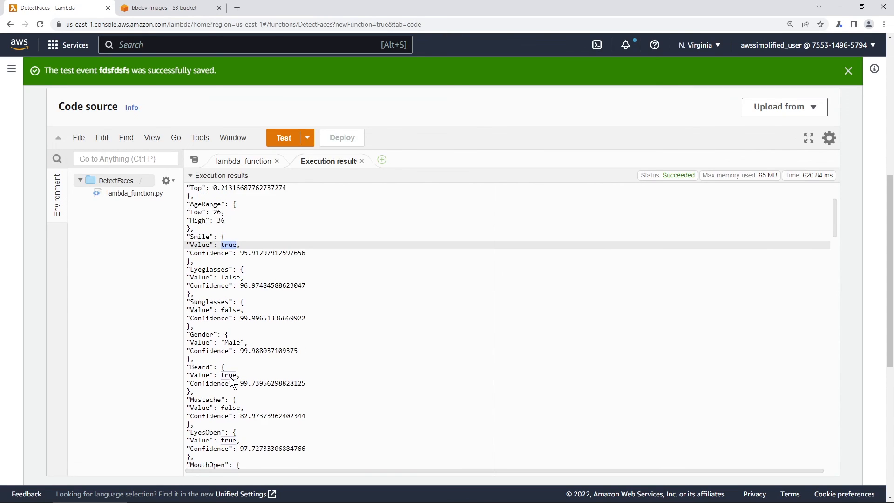
{"action": "scroll", "scroll_direction": "down", "scroll_amount": 3}
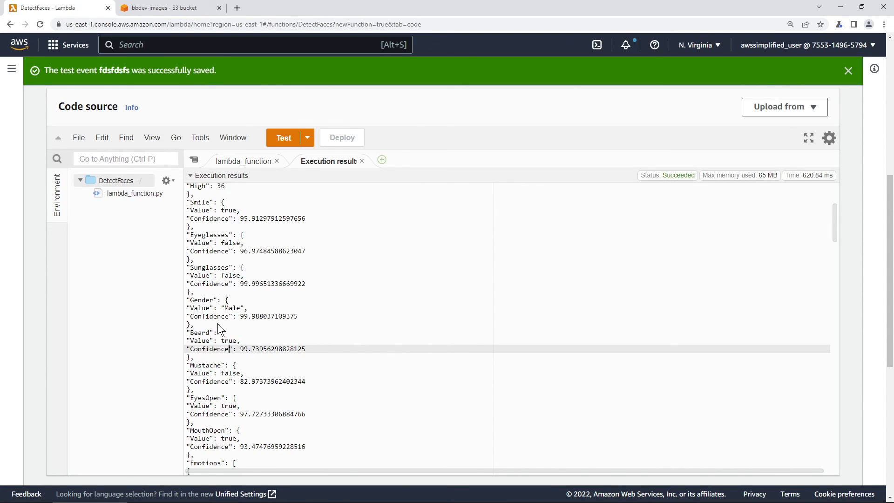
- Continue through the logs to the Beard attribute and Emotions led by HAPPY
{"action": "scroll", "scroll_direction": "down", "scroll_amount": 3}
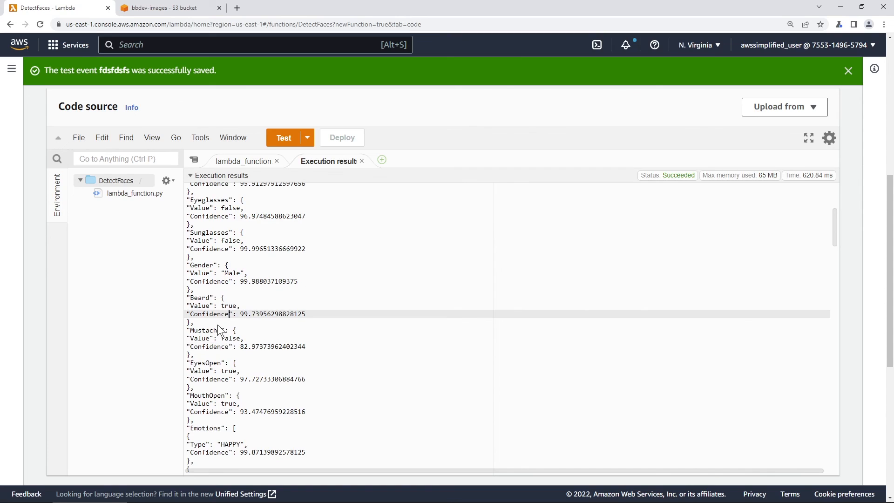
{"action": "double_click", "coordinate": [200, 298]}
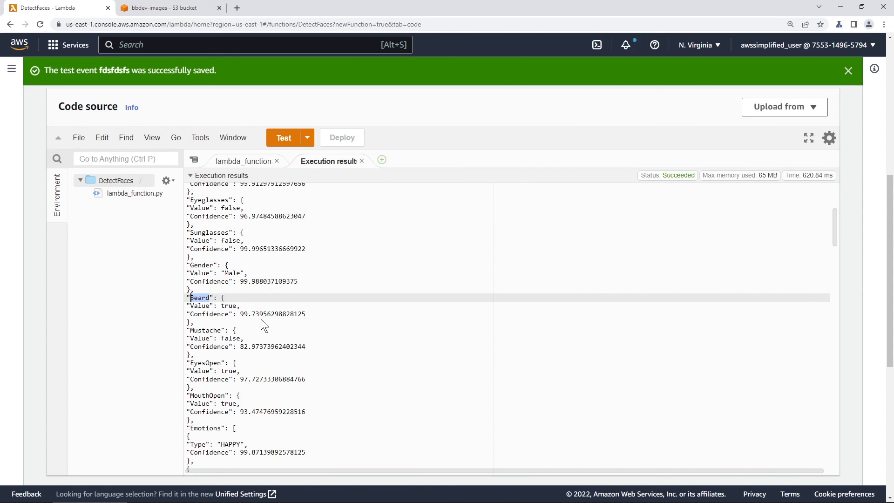
{"action": "scroll", "scroll_direction": "down", "scroll_amount": 3}
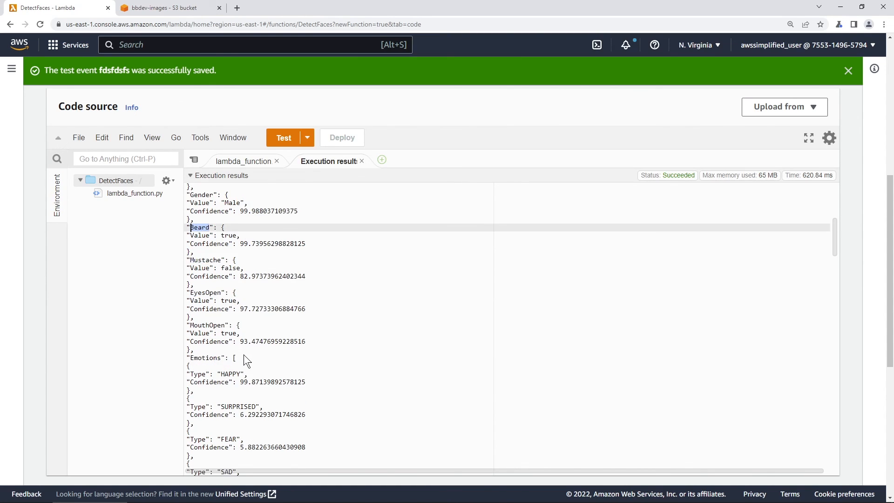
{"action": "scroll", "scroll_direction": "down", "scroll_amount": 3}
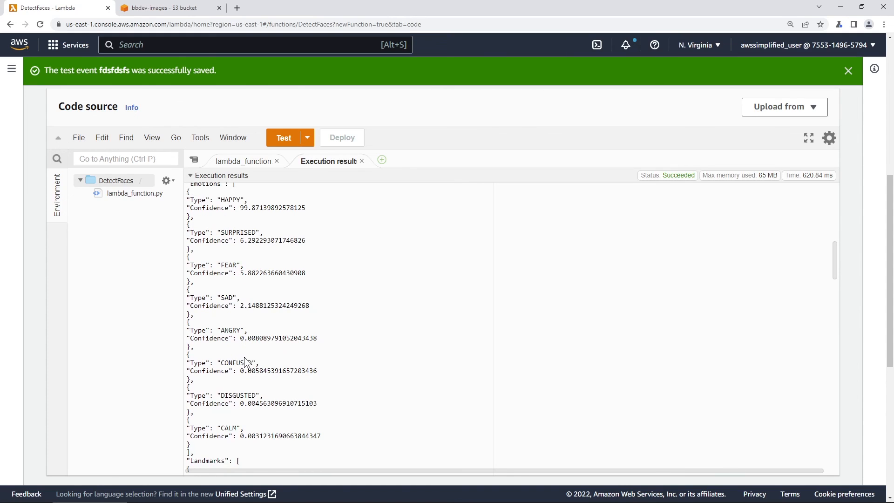
{"action": "scroll", "scroll_direction": "up", "scroll_amount": 3}
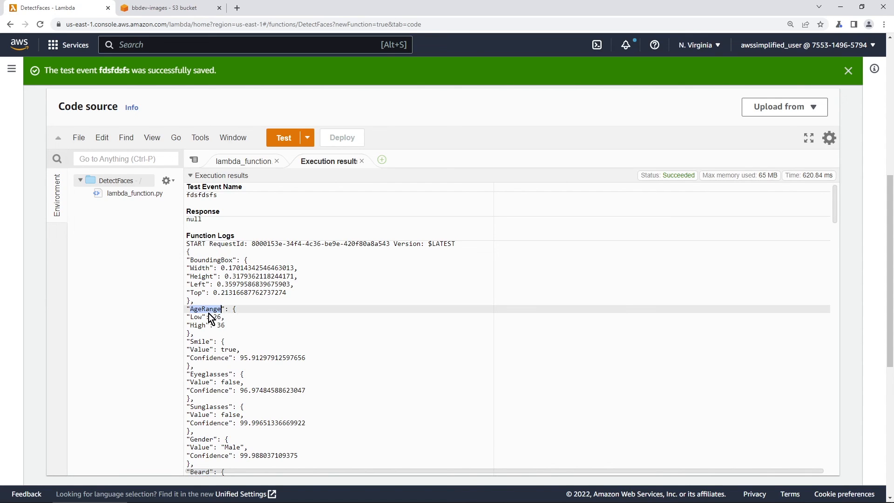
{"action": "mouse_move", "coordinate": [214, 322]}
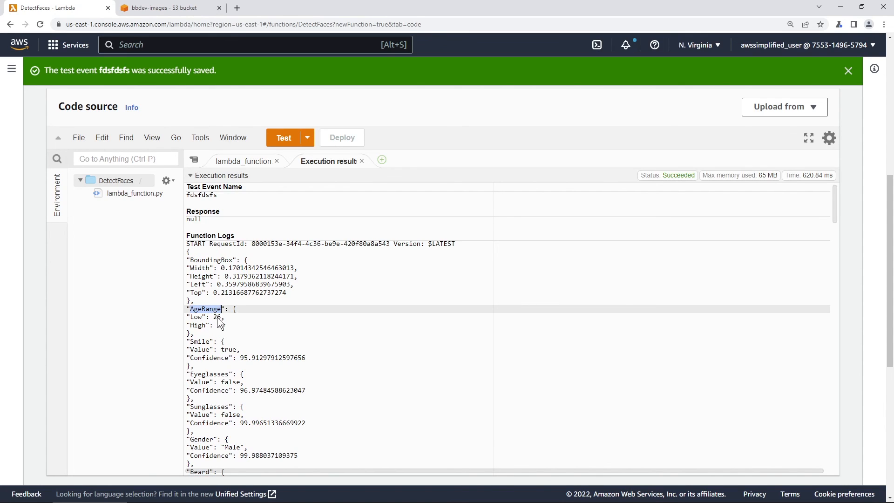
- Edit the print line to output json.dumps(face['AgeRange']['Low'], indent=2)
{"action": "left_click", "coordinate": [244, 161]}
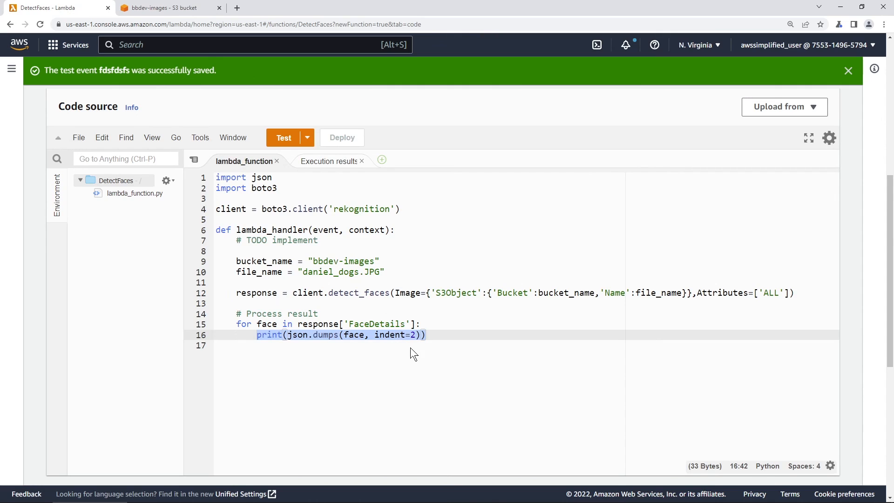
{"action": "left_click", "coordinate": [366, 335]}
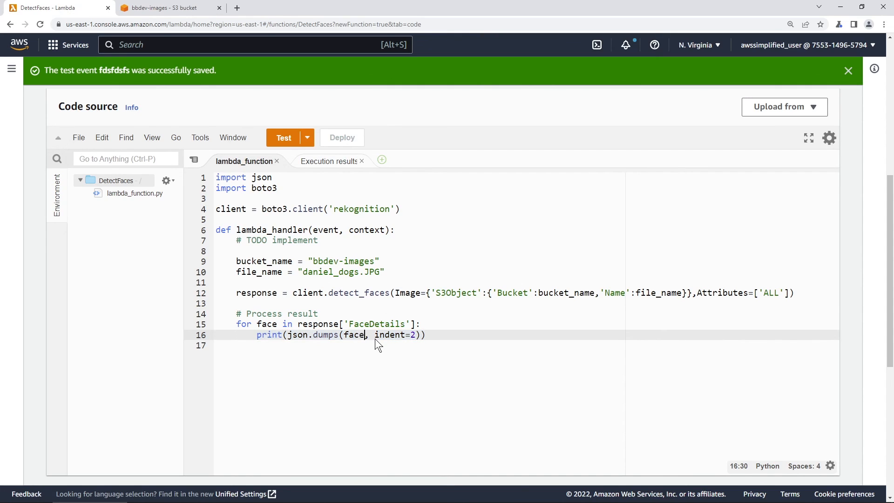
{"action": "type", "text": "['AgeRange"}
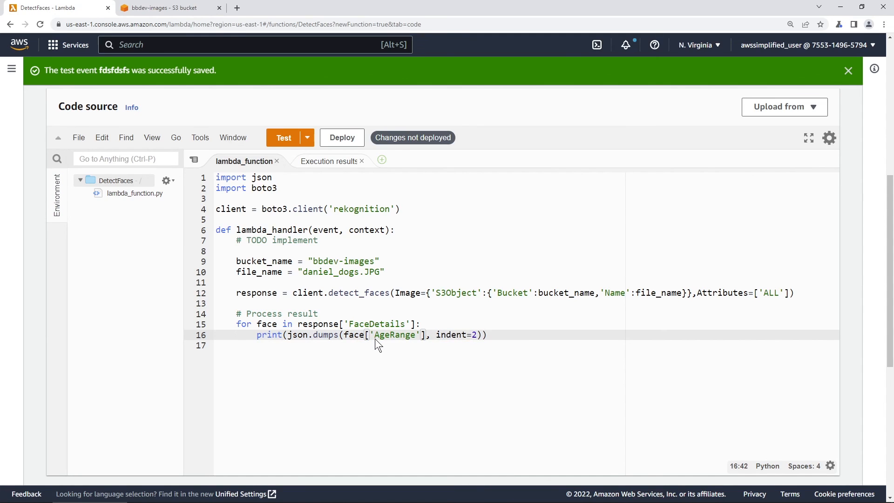
{"action": "type", "text": "['Low'"}
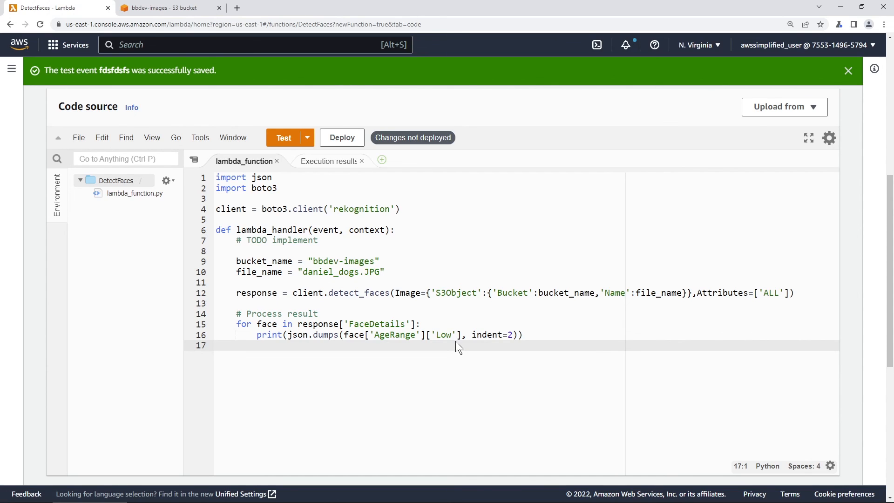
{"action": "left_click", "coordinate": [217, 345]}
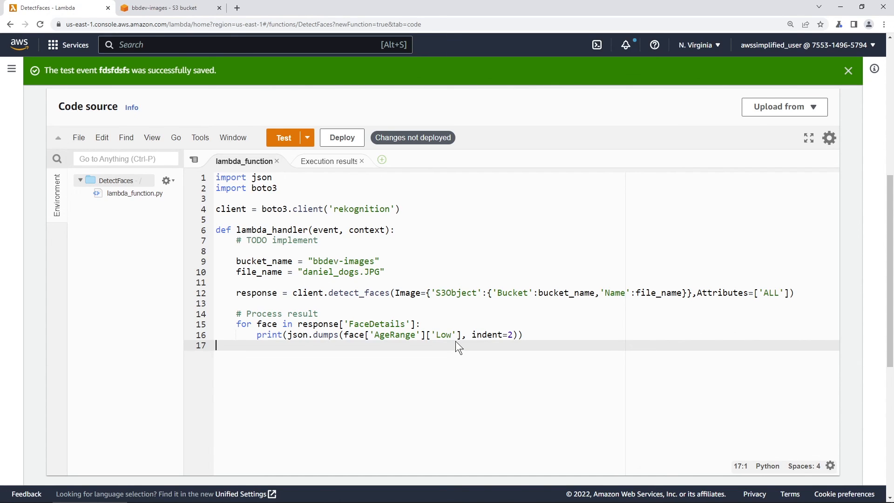